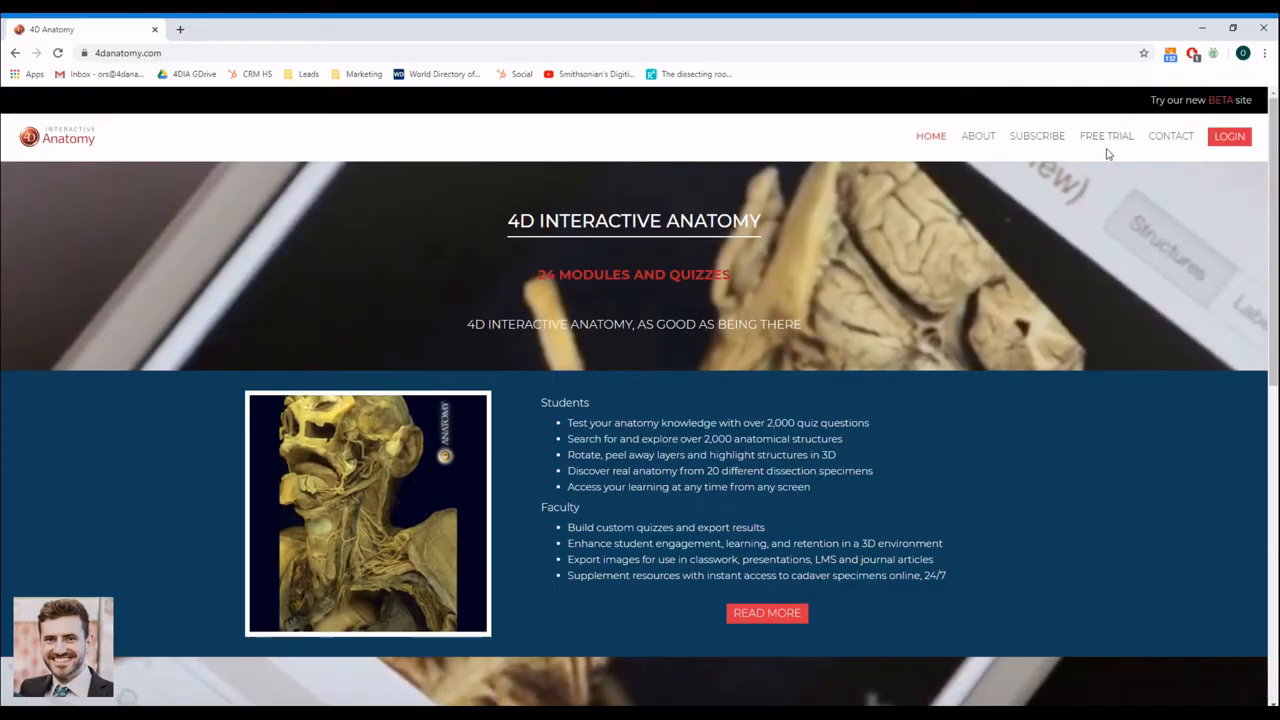
- Go to the FREE TRIAL page and scroll down to the empty Sign Up form
left_click(1106, 136)
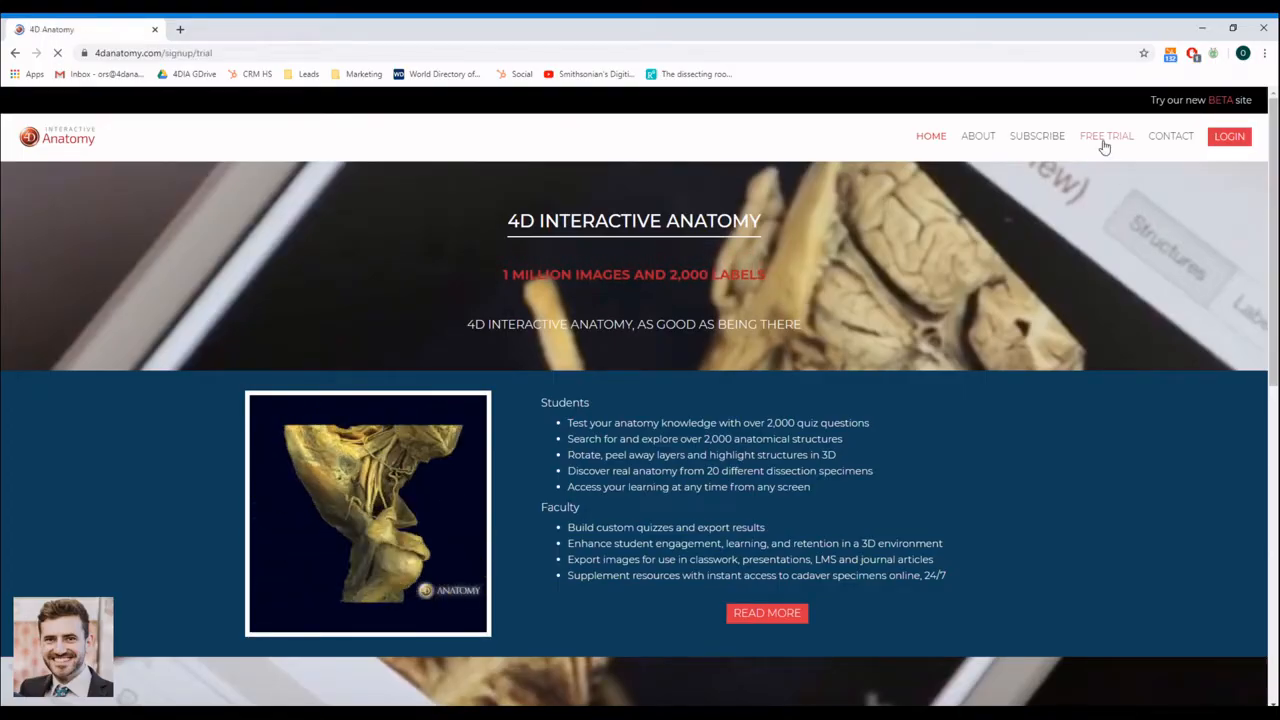
left_click(1106, 135)
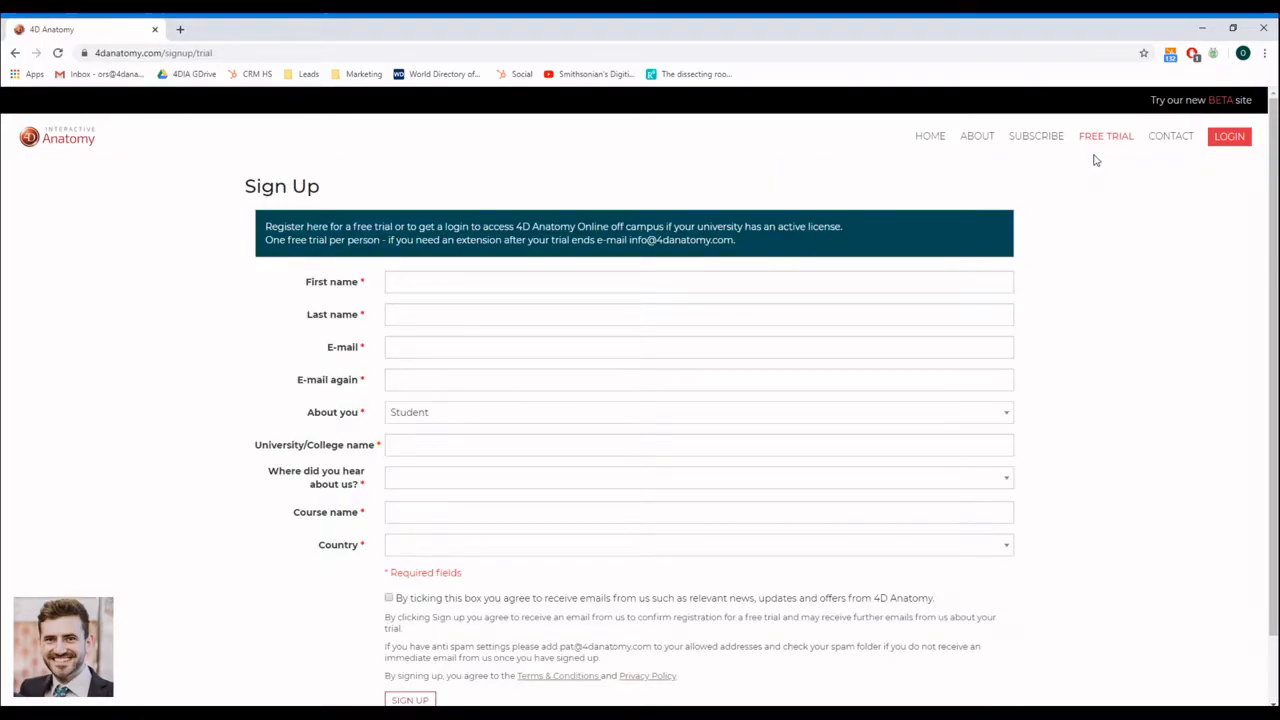
scroll("down", 3)
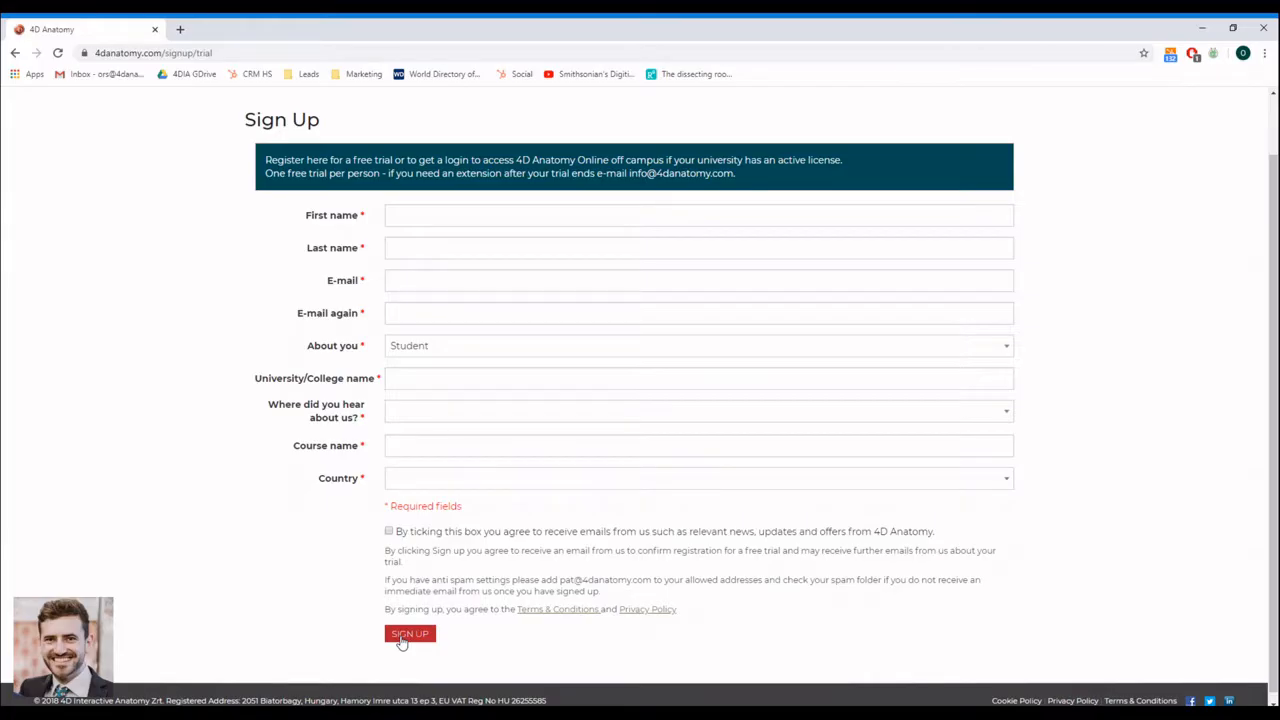
mouse_move(1218, 445)
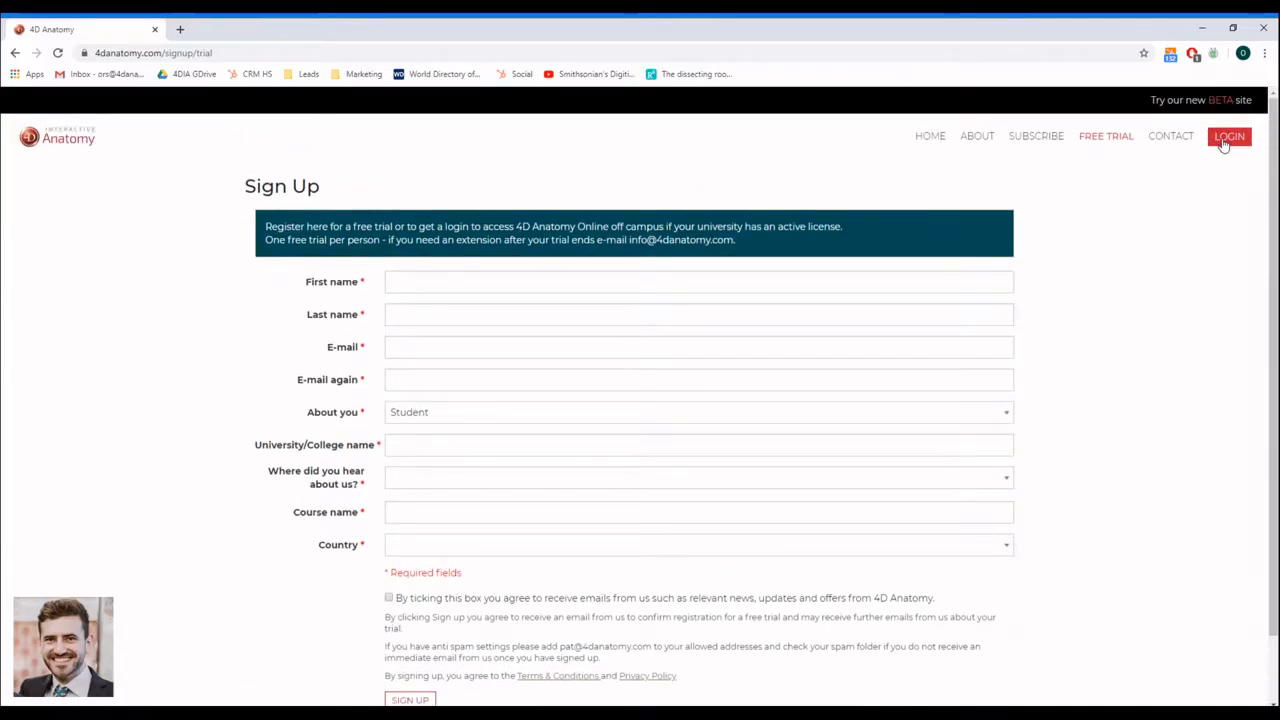
- Open the login page and submit the saved account credentials
left_click(1229, 136)
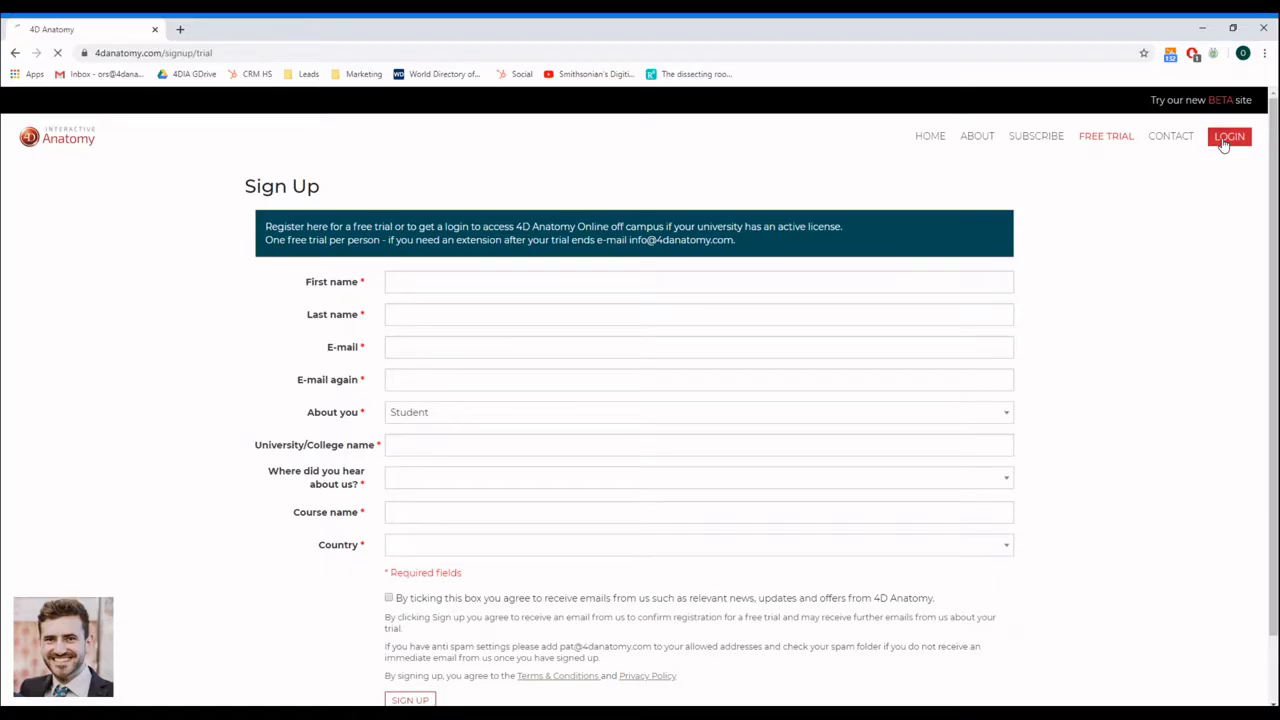
left_click(1229, 136)
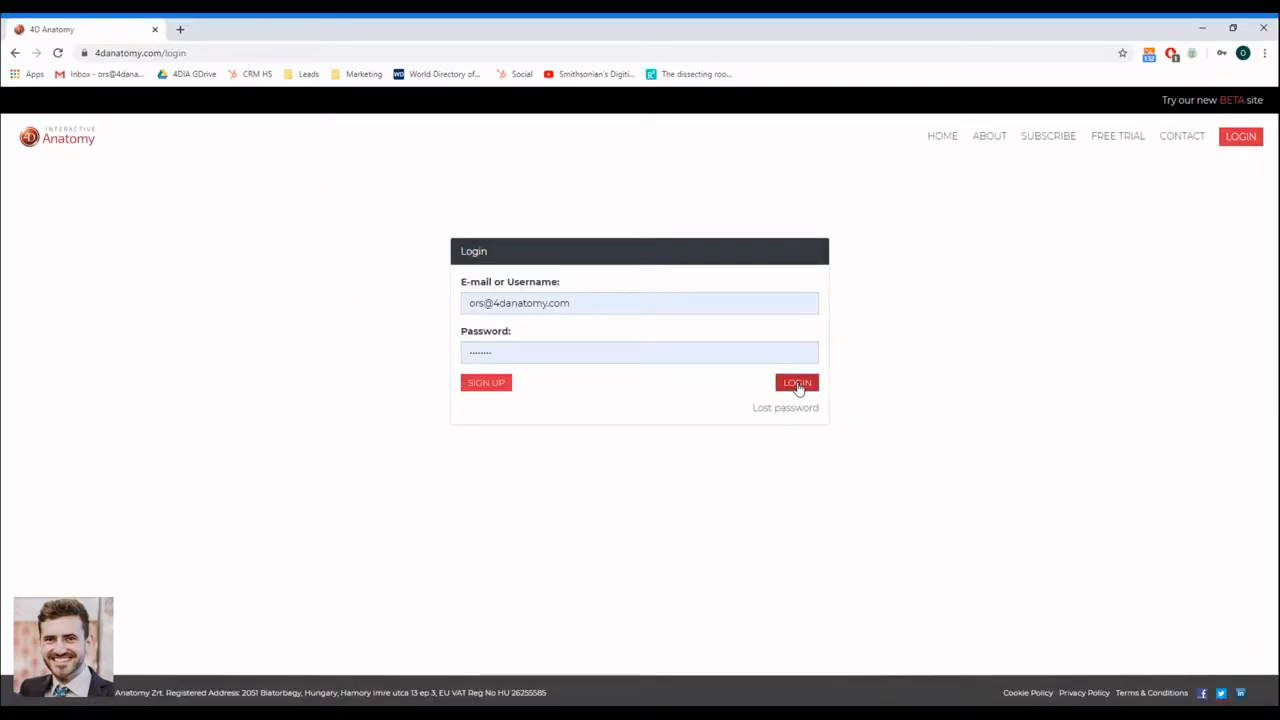
left_click(797, 383)
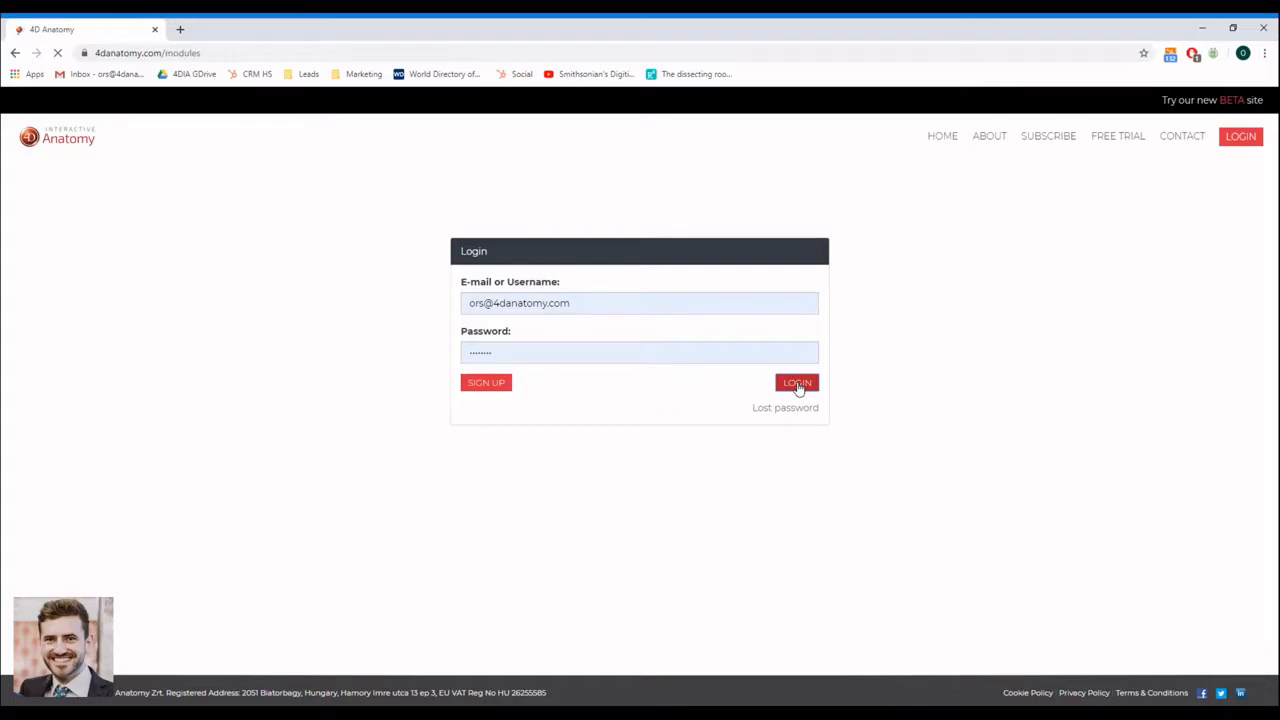
- Browse the Dissections and Bones modules, then open Chest & upper abdomen
left_click(796, 382)
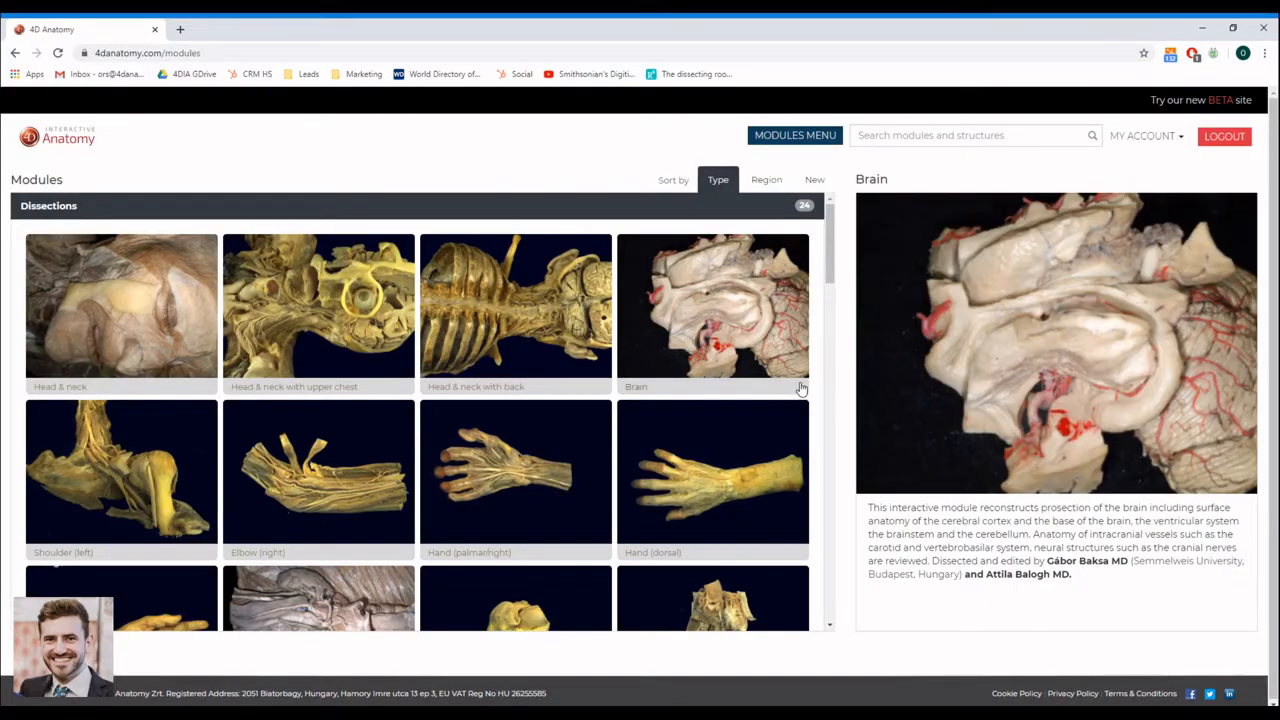
mouse_move(818, 283)
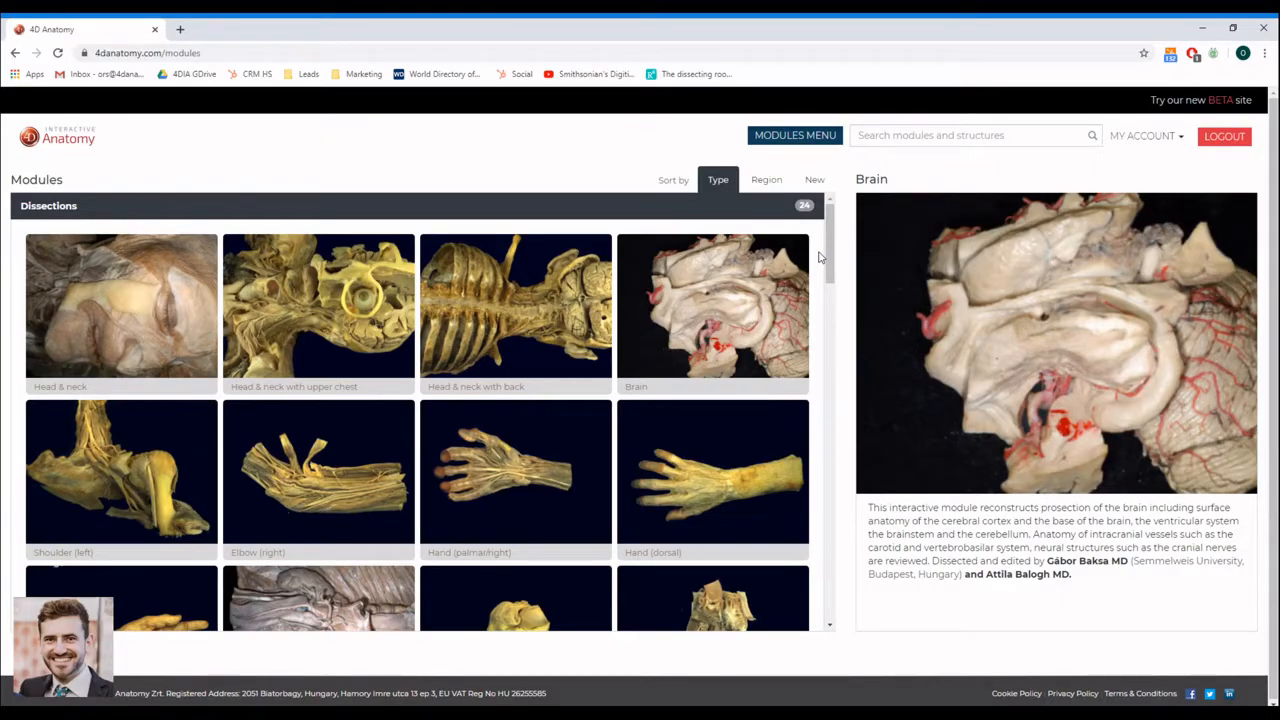
scroll("down", 3)
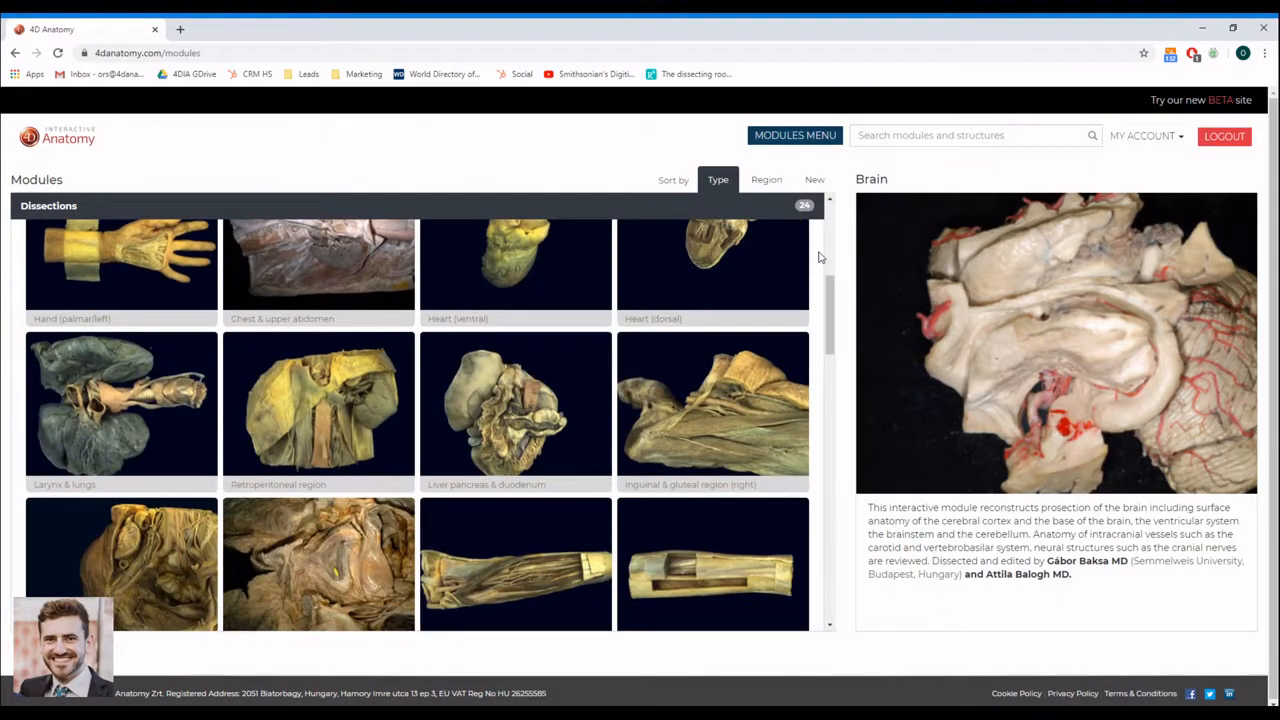
scroll("down", 3)
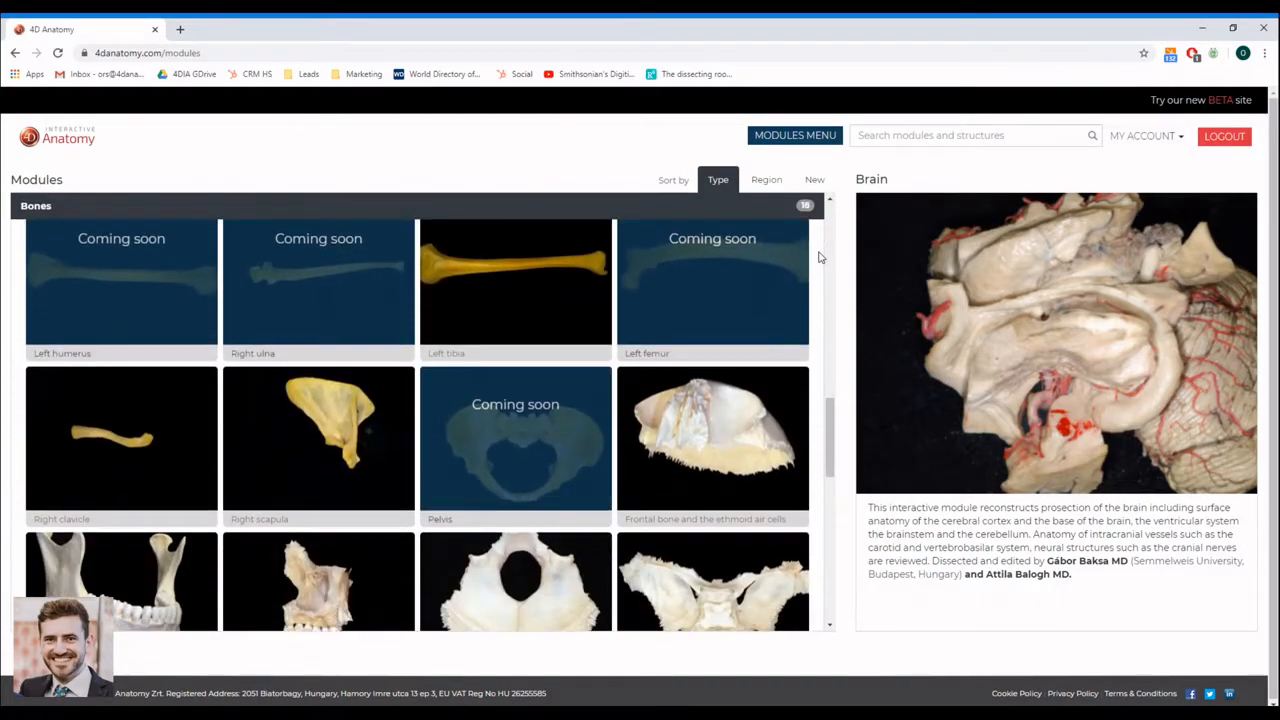
scroll("down", 3)
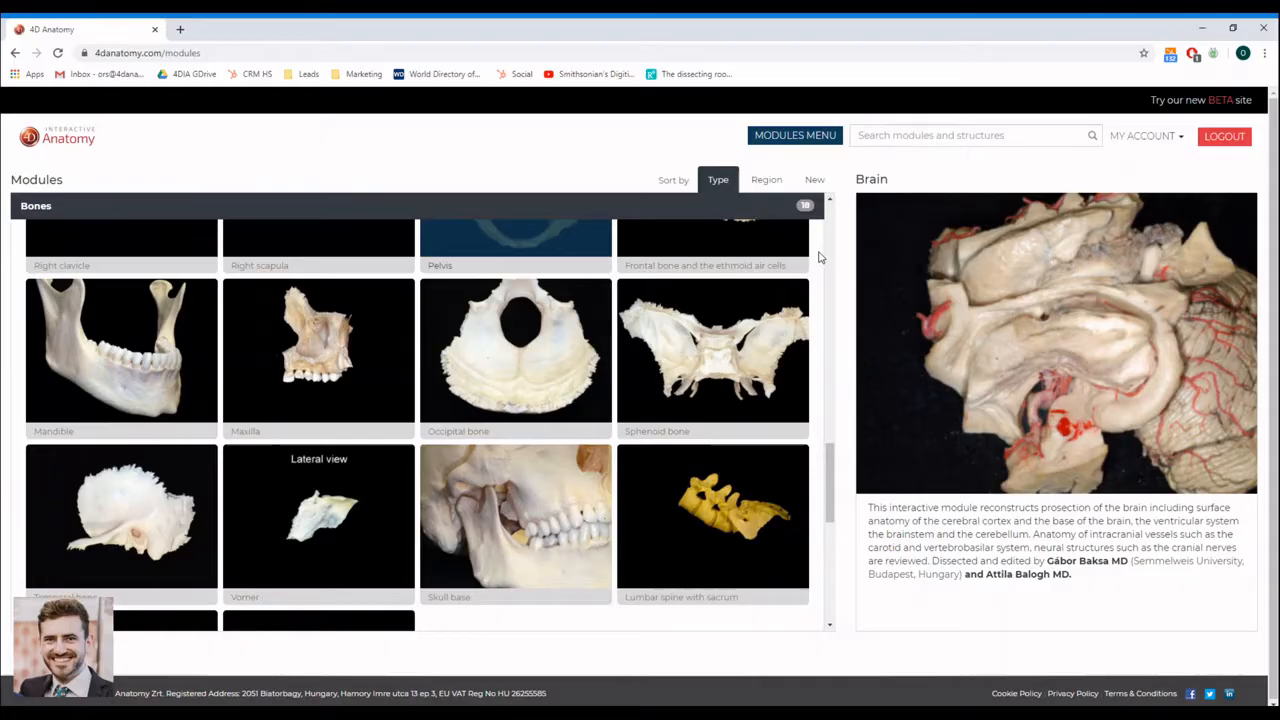
mouse_move(823, 367)
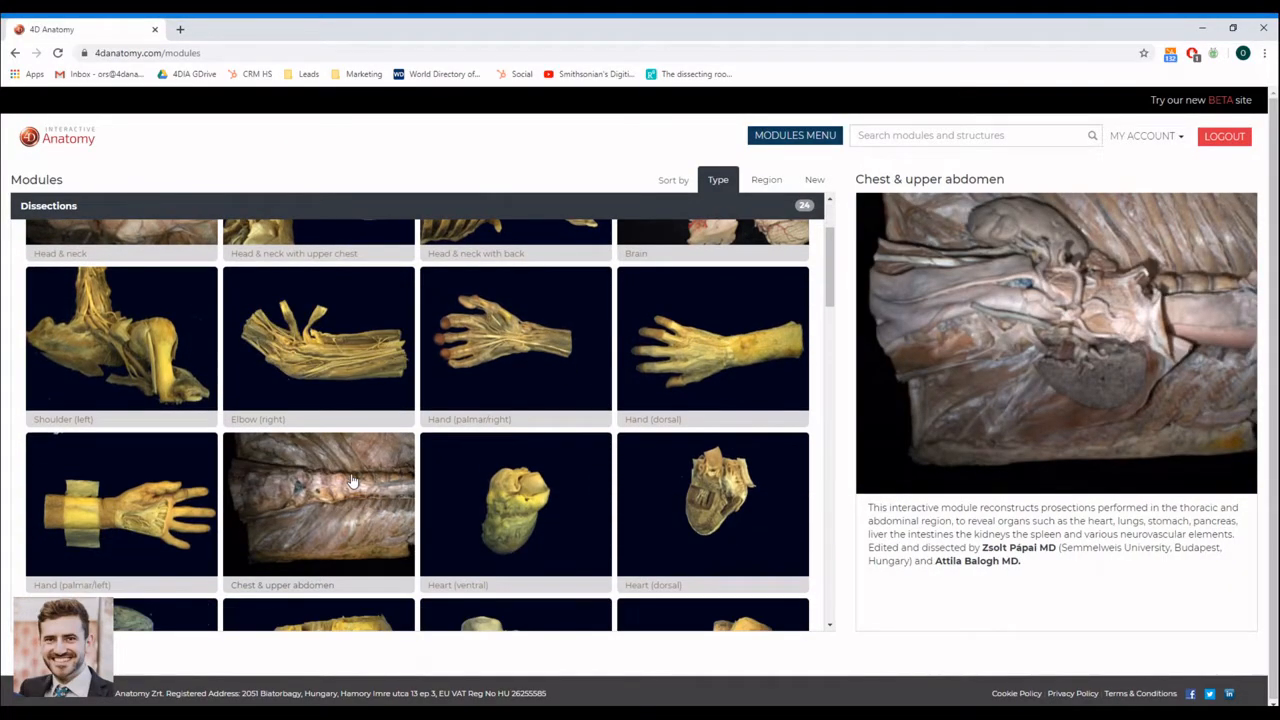
left_click(318, 503)
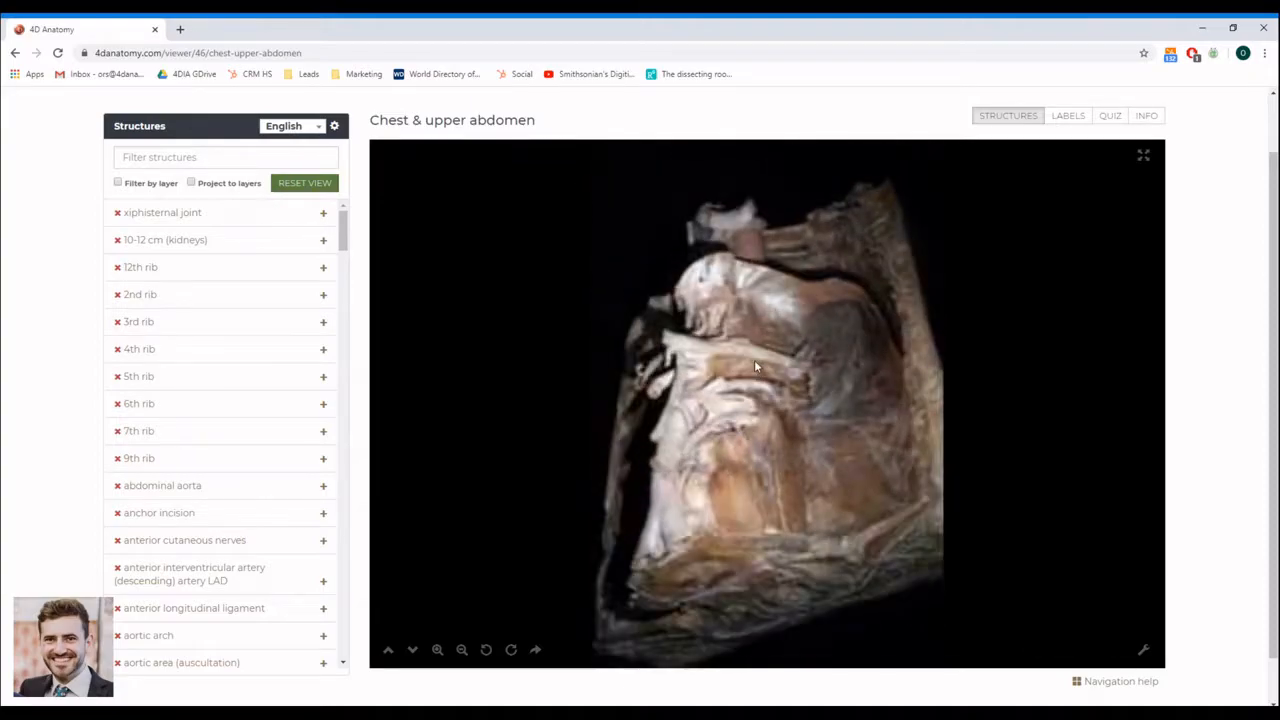
- Rotate and zoom the chest specimen, change layer, and filter structures for 'heart'
left_click_drag(755, 367, 740, 422)
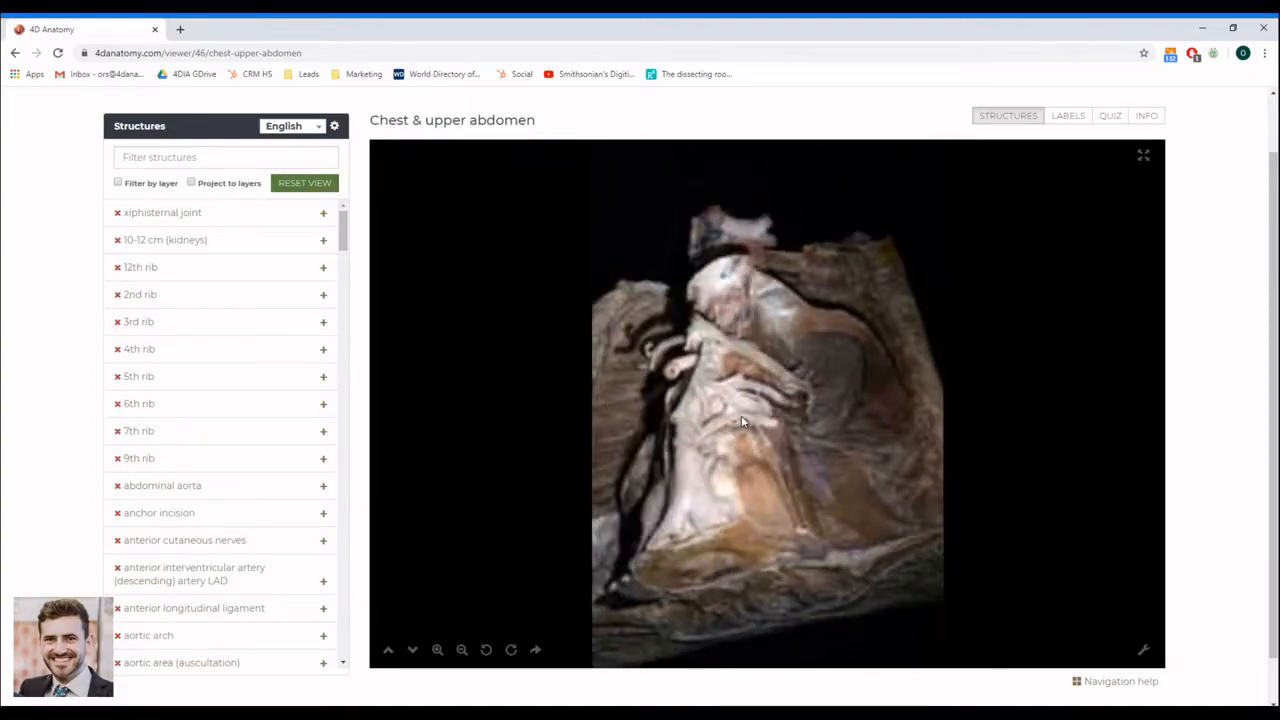
left_click(437, 650)
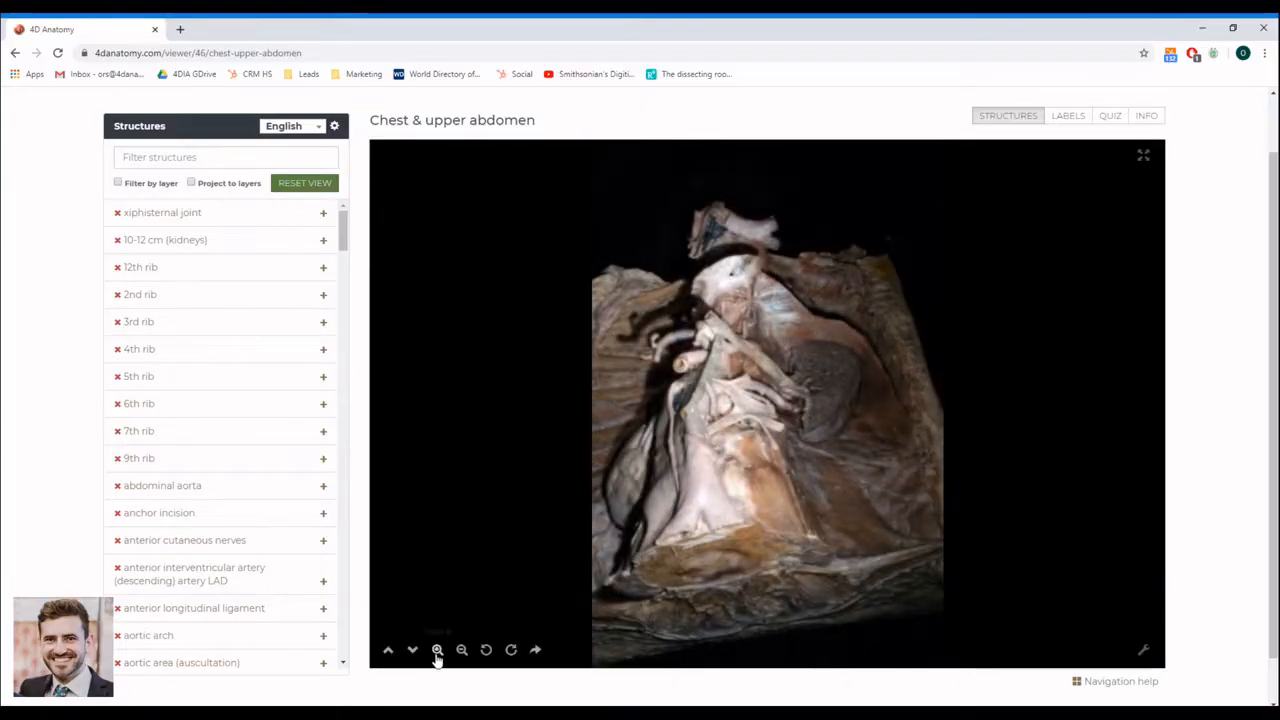
left_click(437, 650)
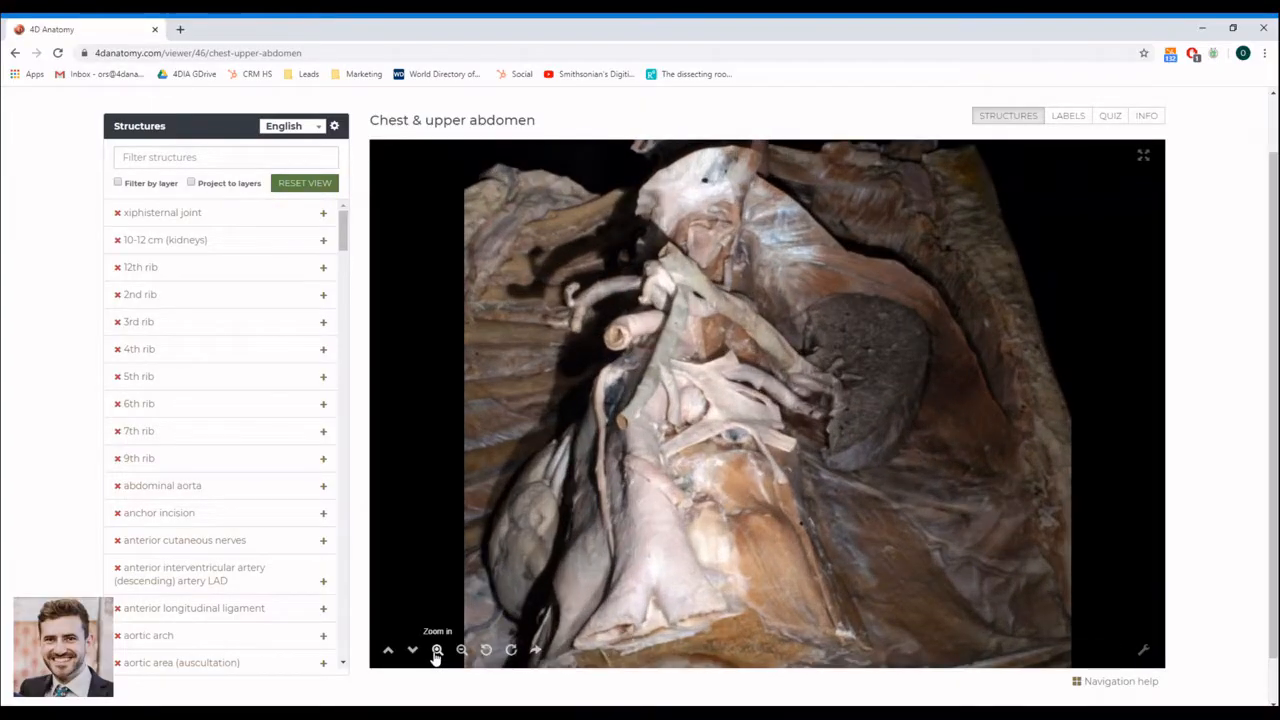
left_click(437, 650)
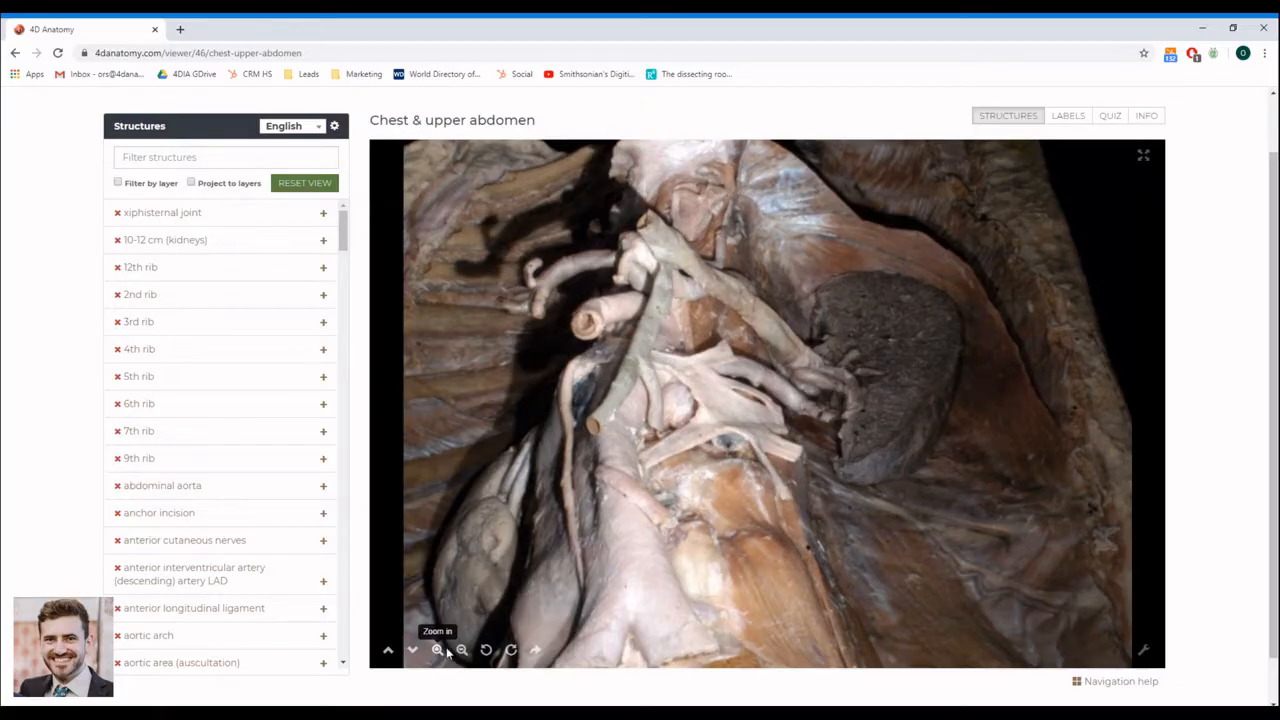
left_click(461, 650)
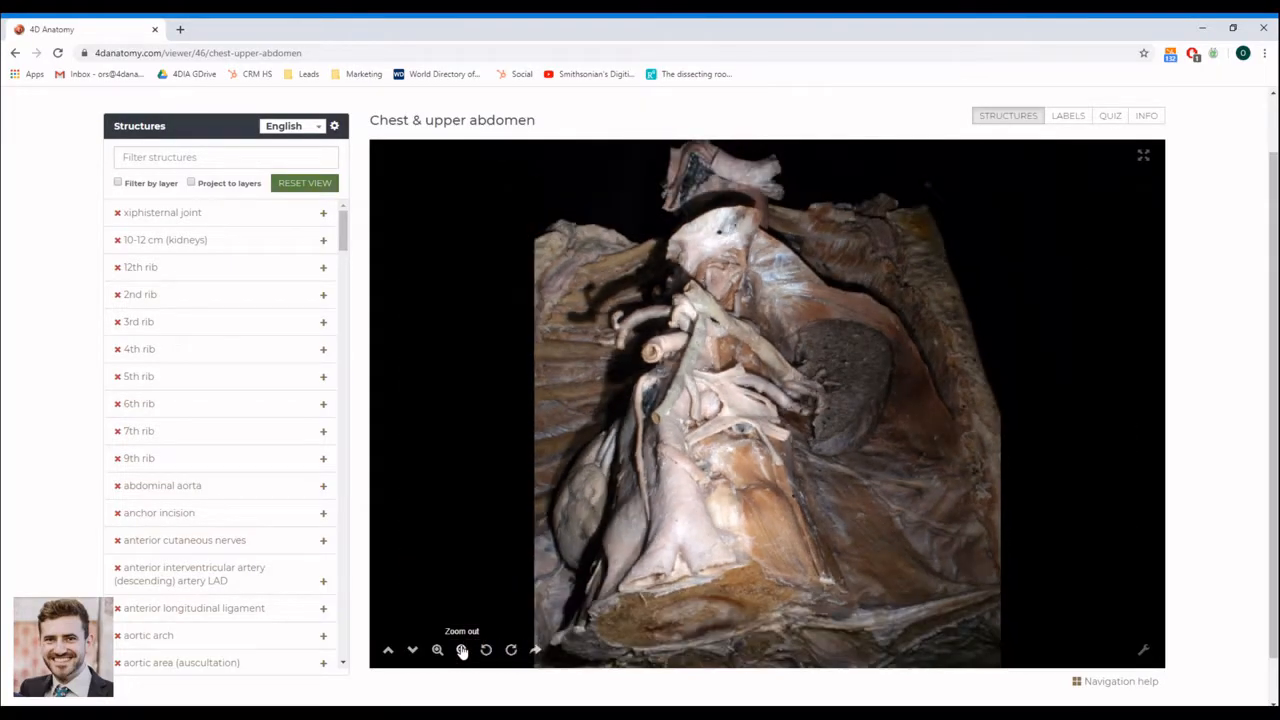
left_click(461, 650)
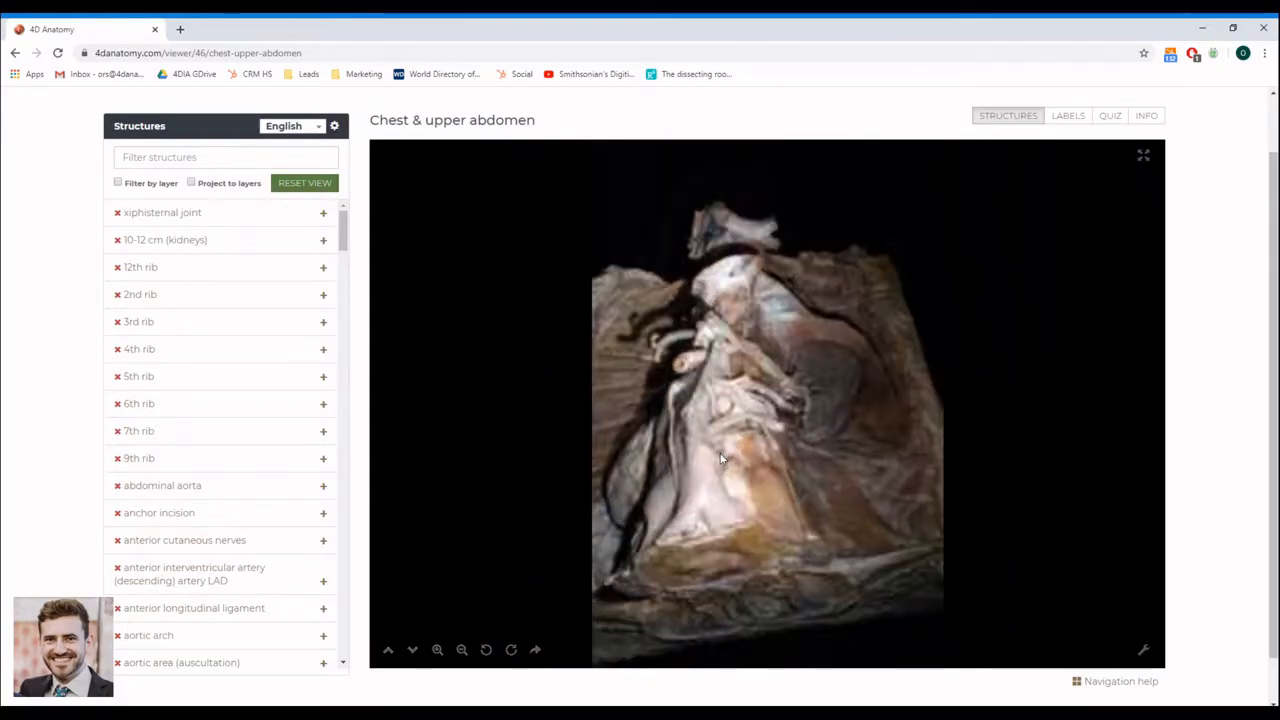
left_click(388, 650)
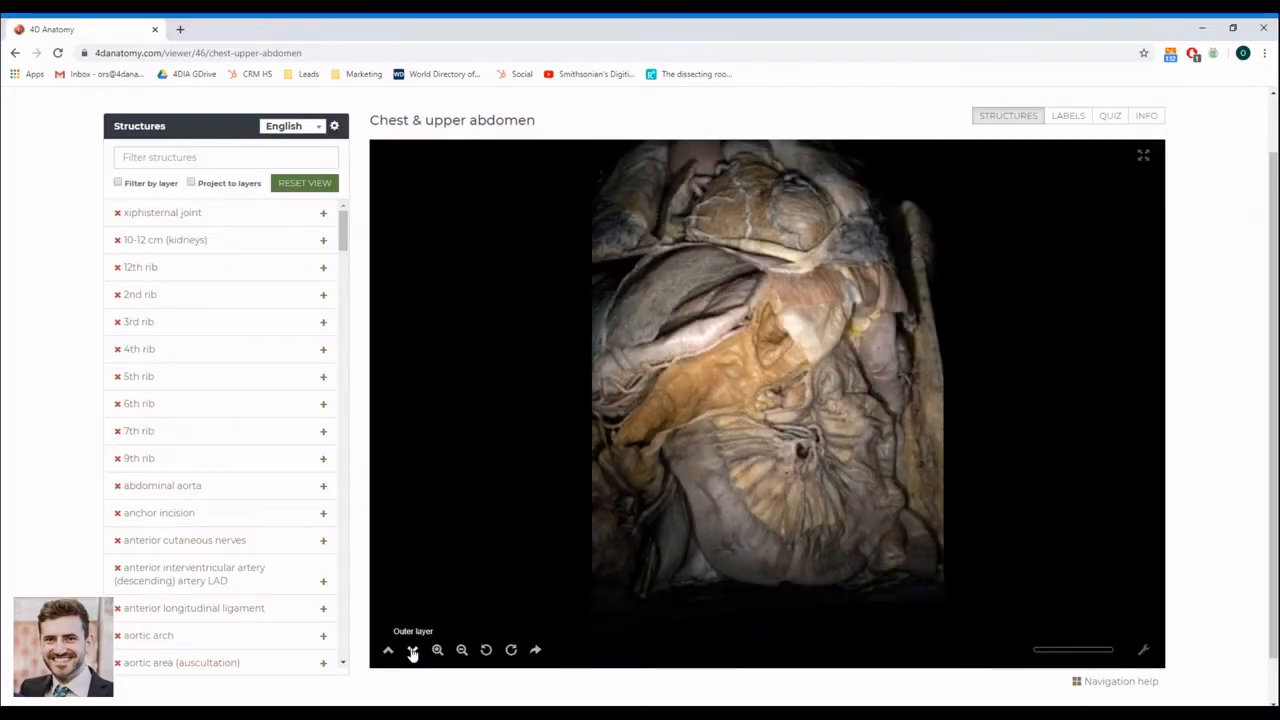
type("heart")
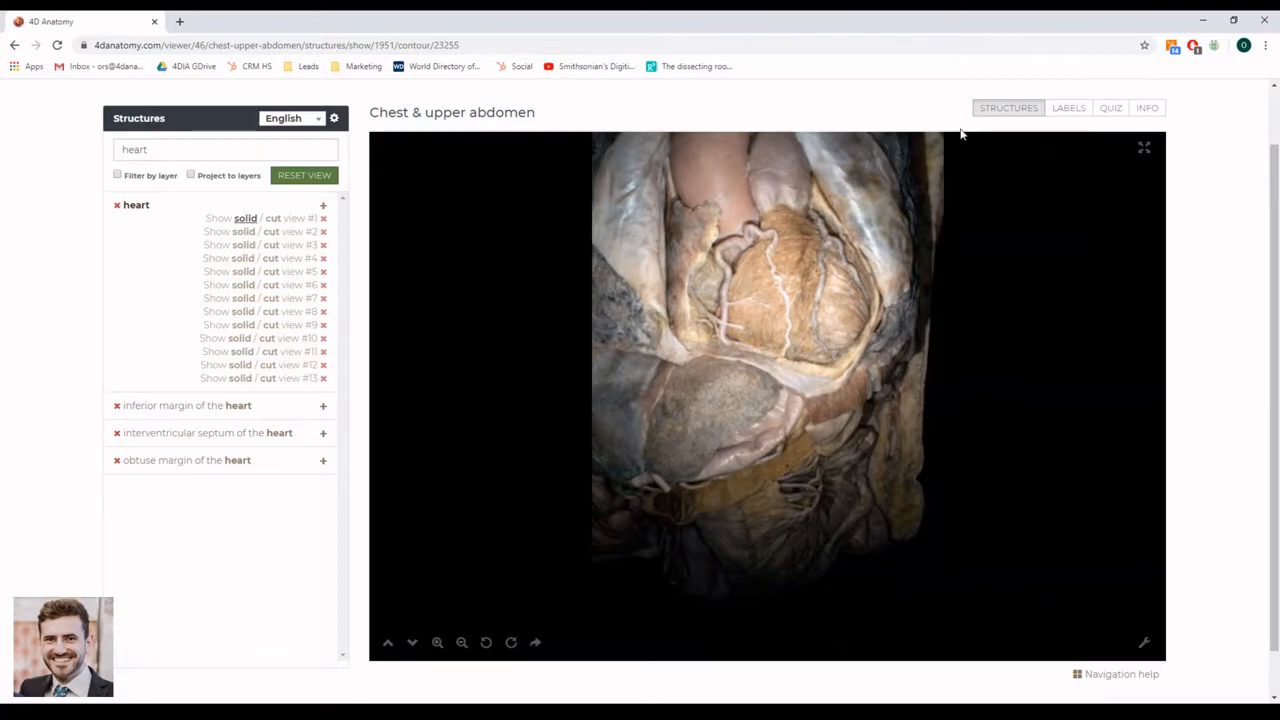
mouse_move(1143, 645)
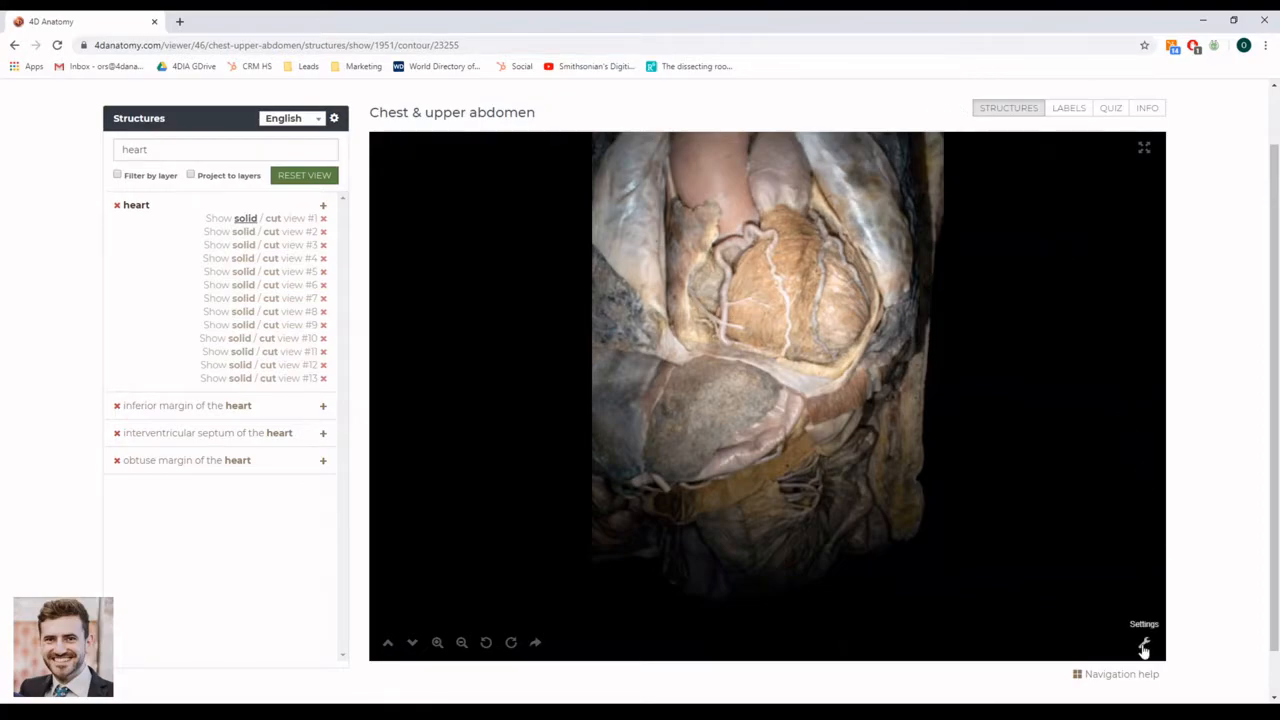
- Blend layer 6 semi-transparently over a shallower layer, fine-tuning its opacity
left_click(1143, 645)
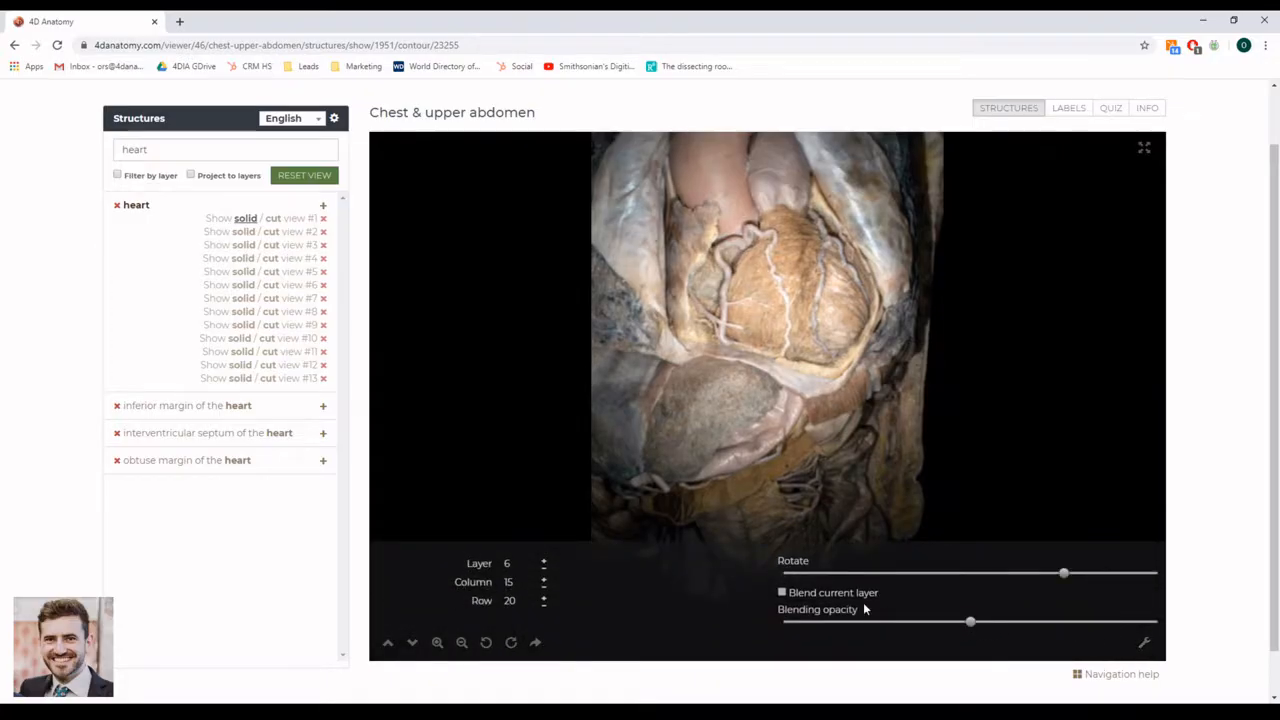
left_click(782, 592)
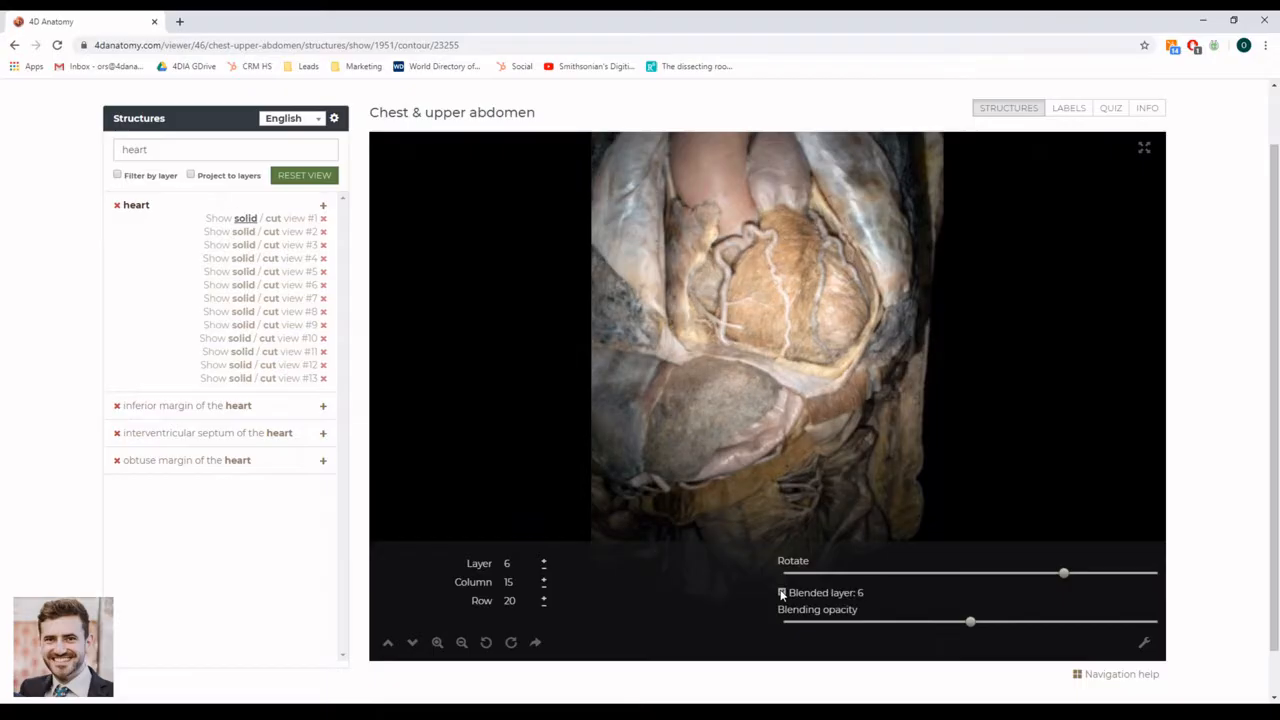
left_click(782, 592)
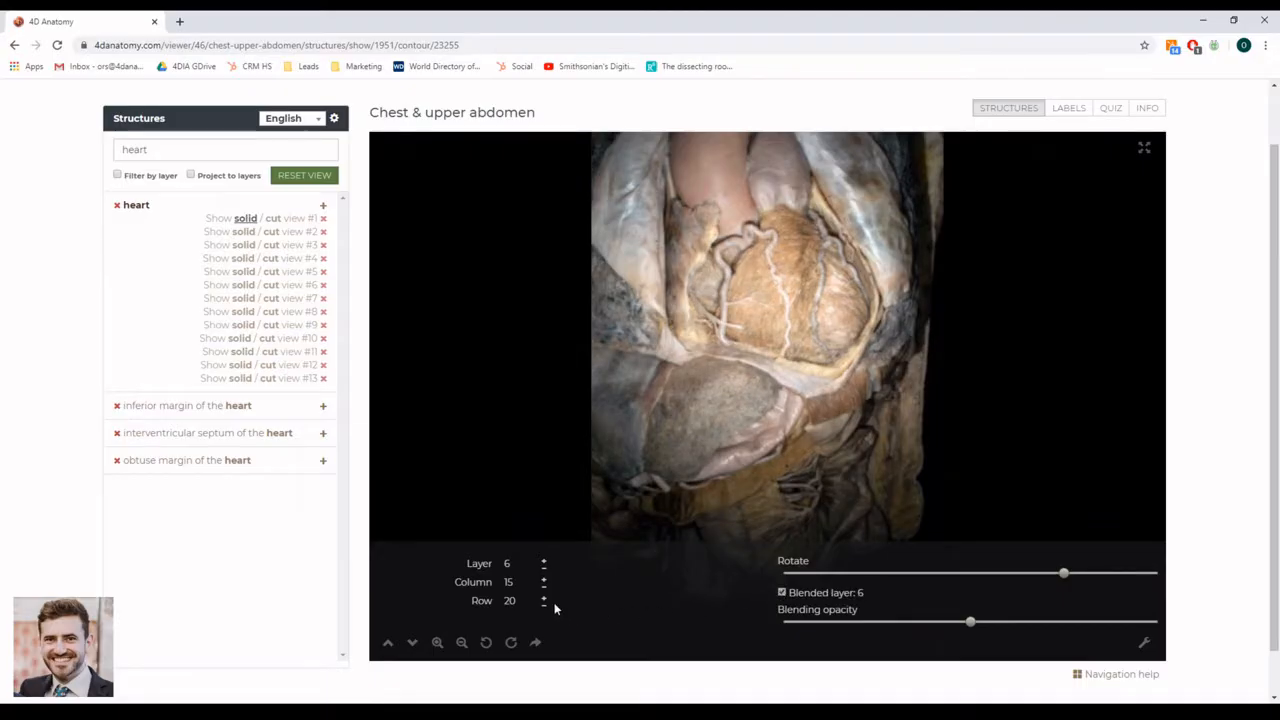
mouse_move(412, 643)
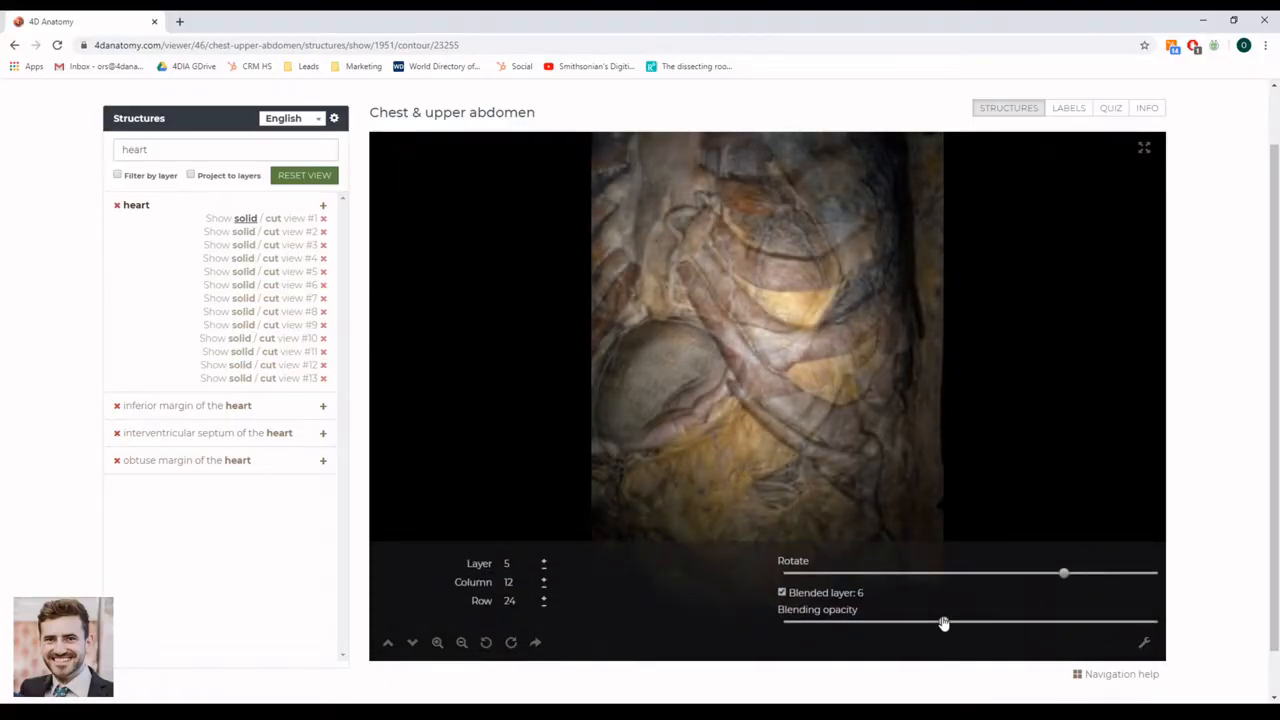
left_click_drag(943, 622, 865, 620)
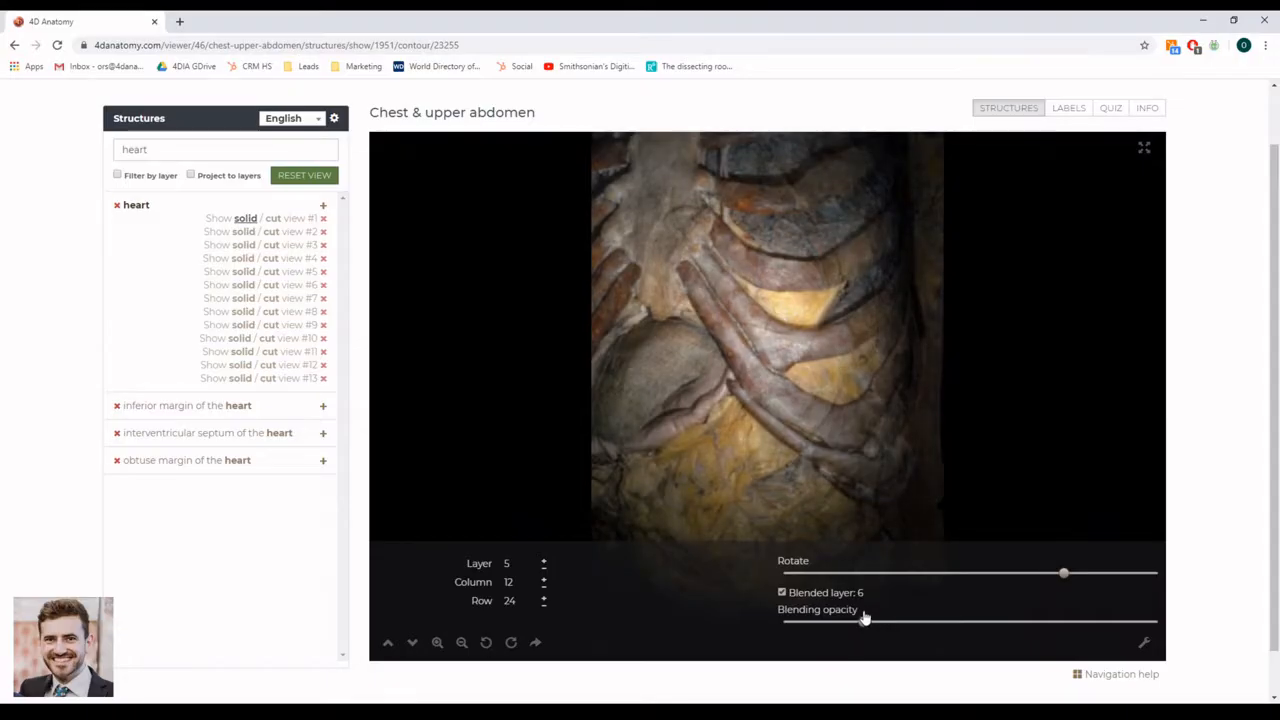
left_click_drag(865, 619, 960, 619)
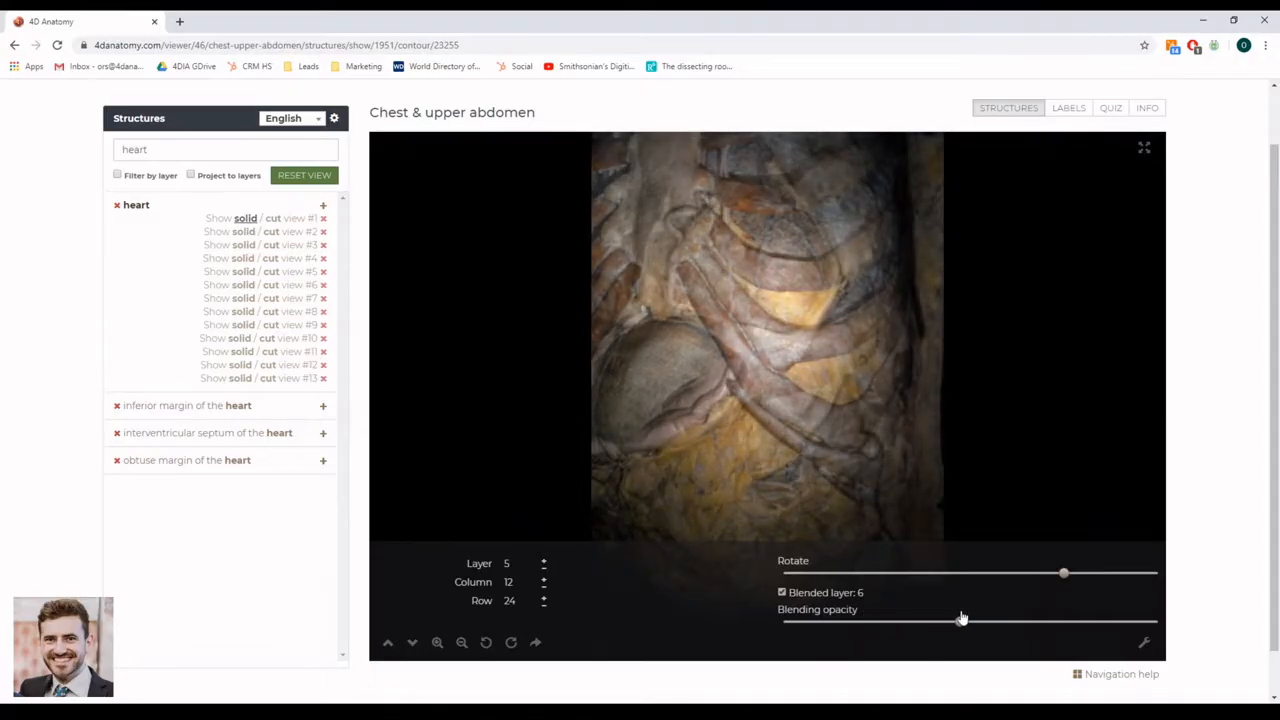
left_click_drag(960, 622, 1037, 622)
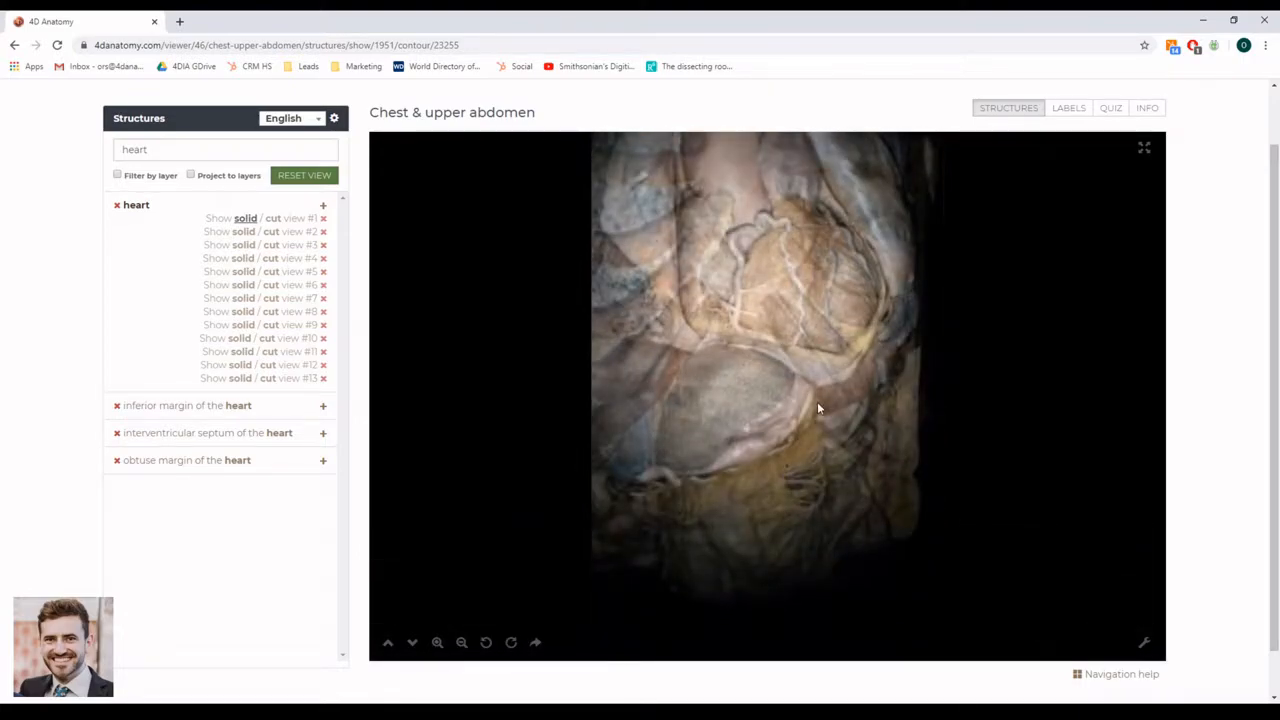
- Find the aortic valve filtered by layer, view its solid views, then clear the search
left_click(1007, 110)
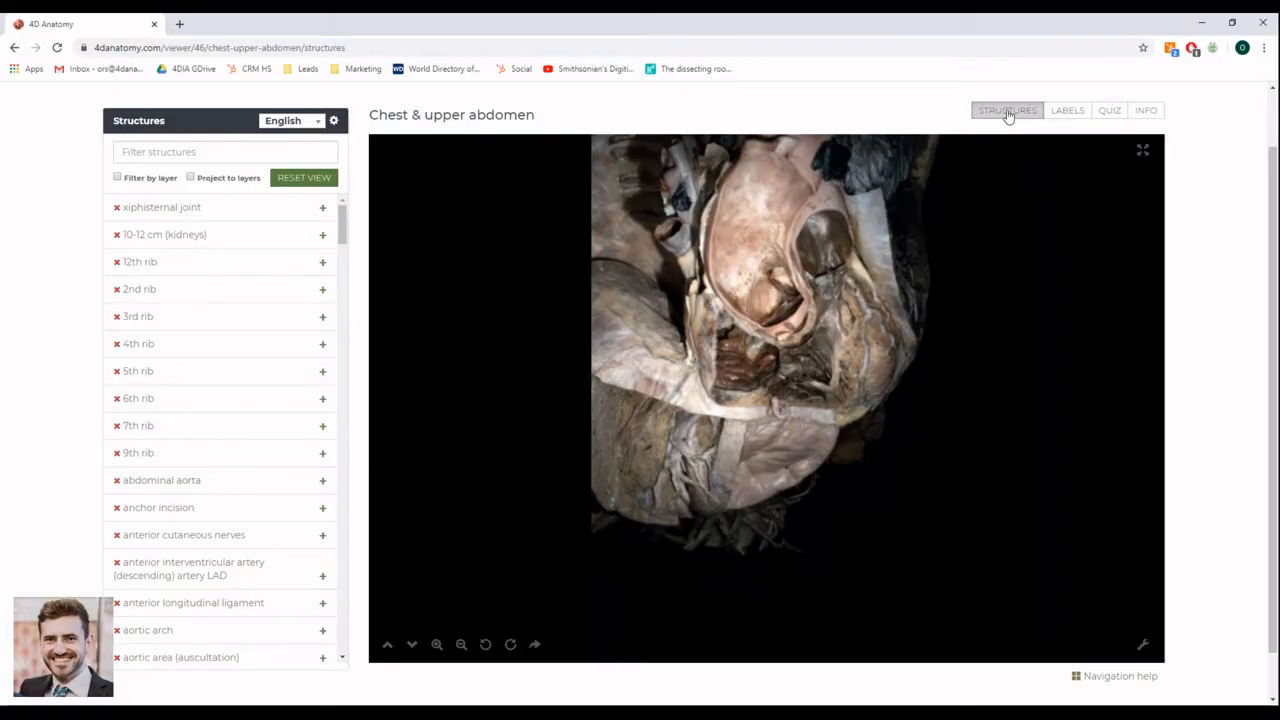
type("aortic")
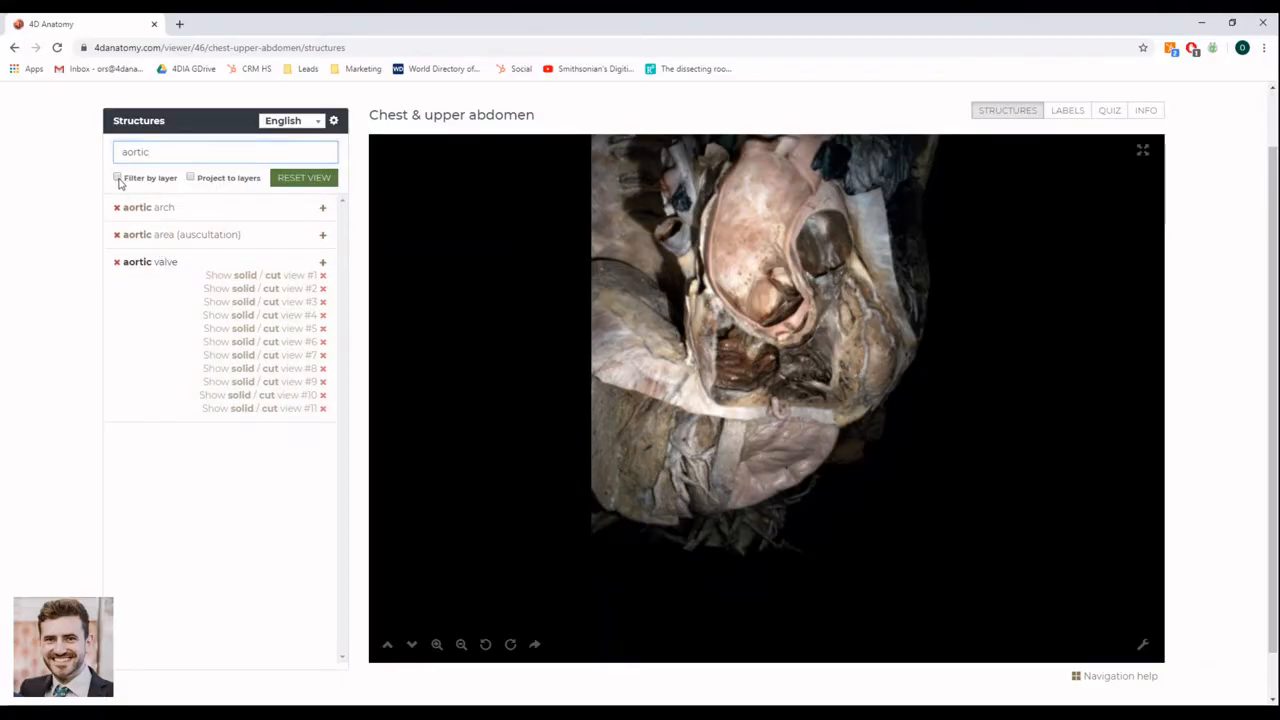
left_click(117, 178)
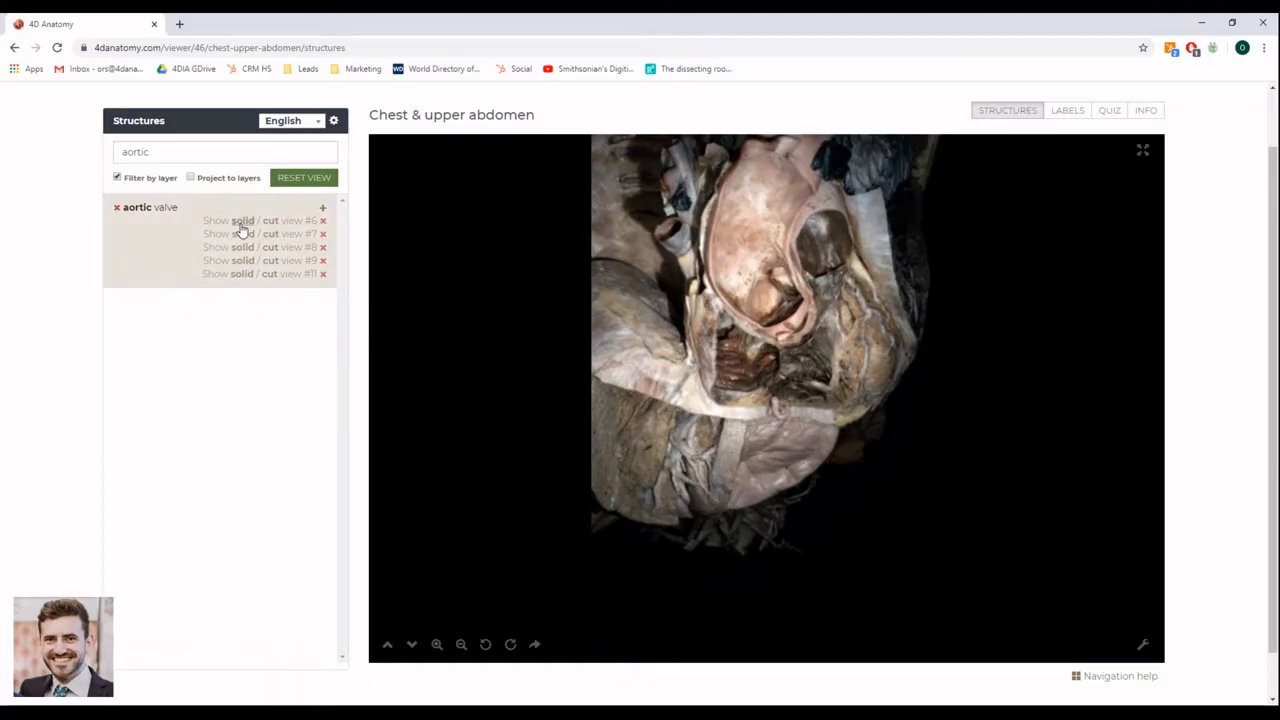
left_click(243, 234)
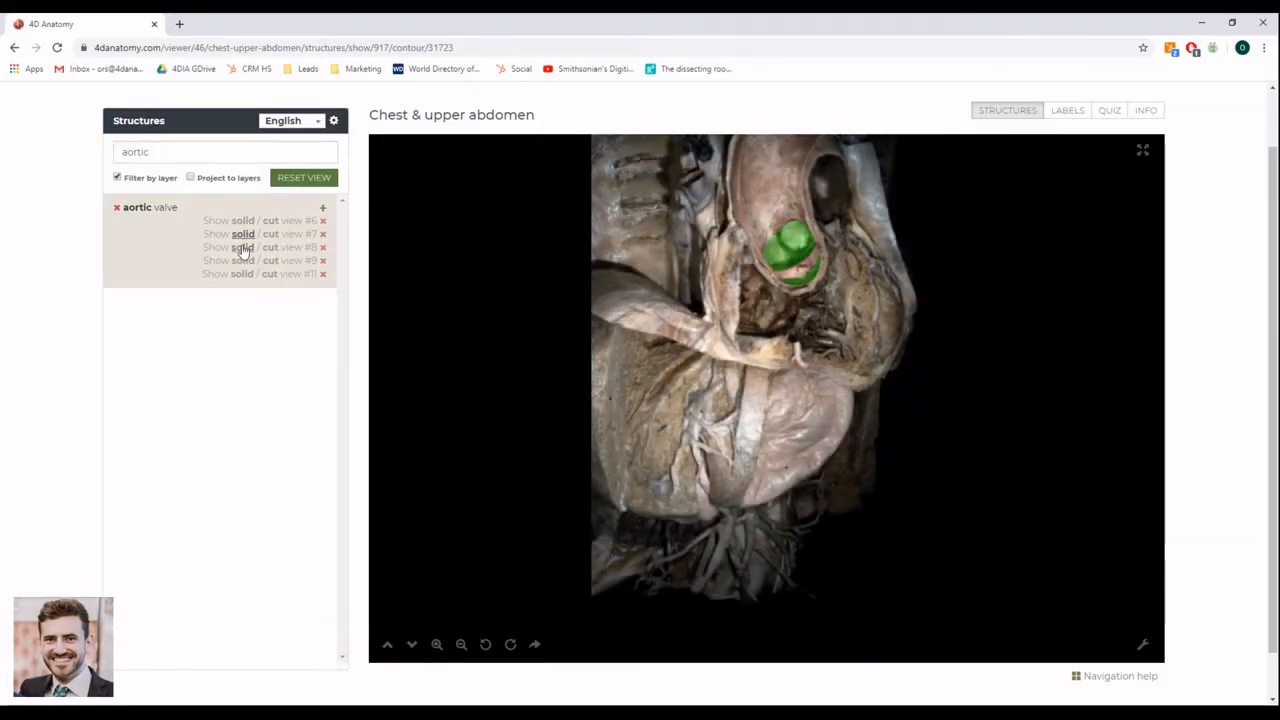
left_click(242, 247)
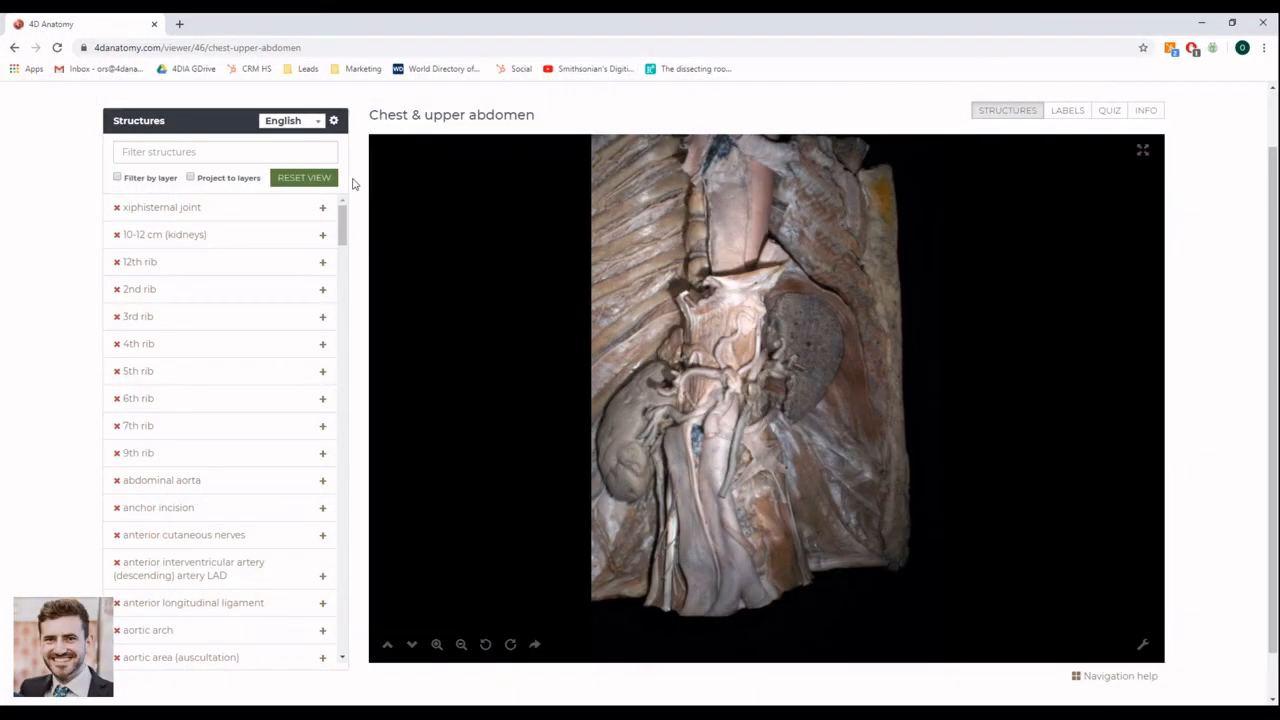
left_click(1007, 110)
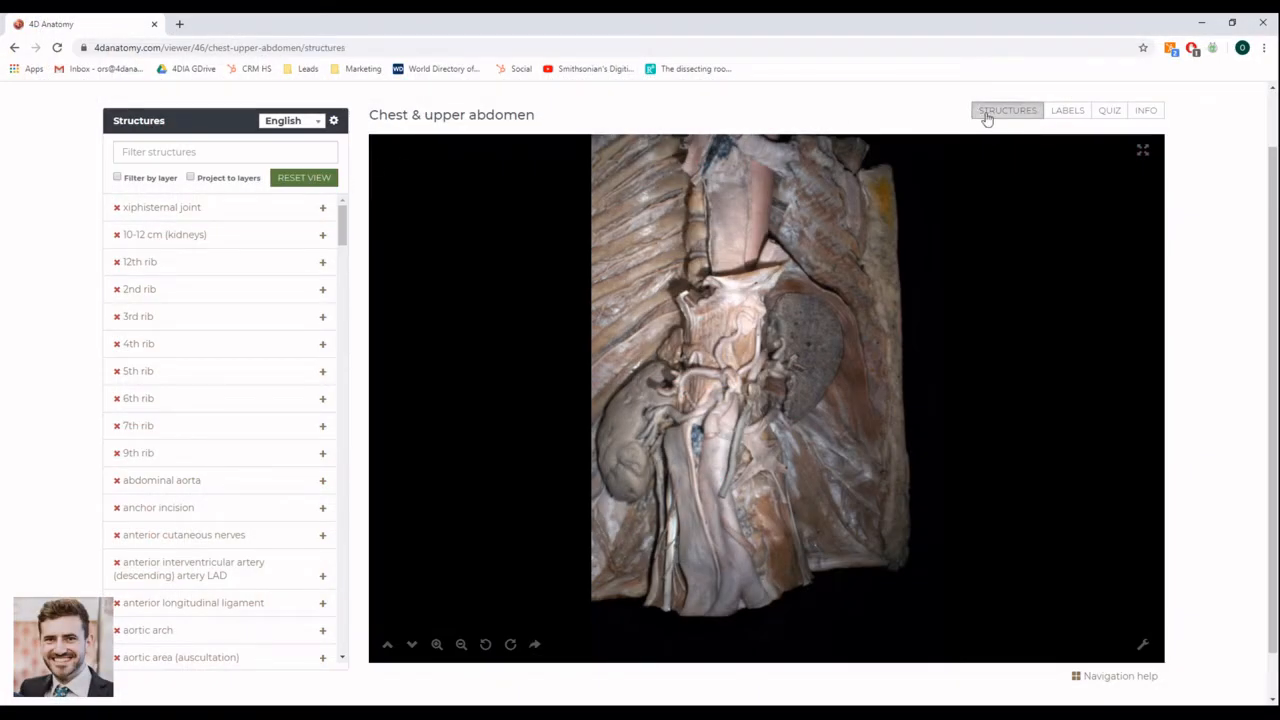
left_click(225, 151)
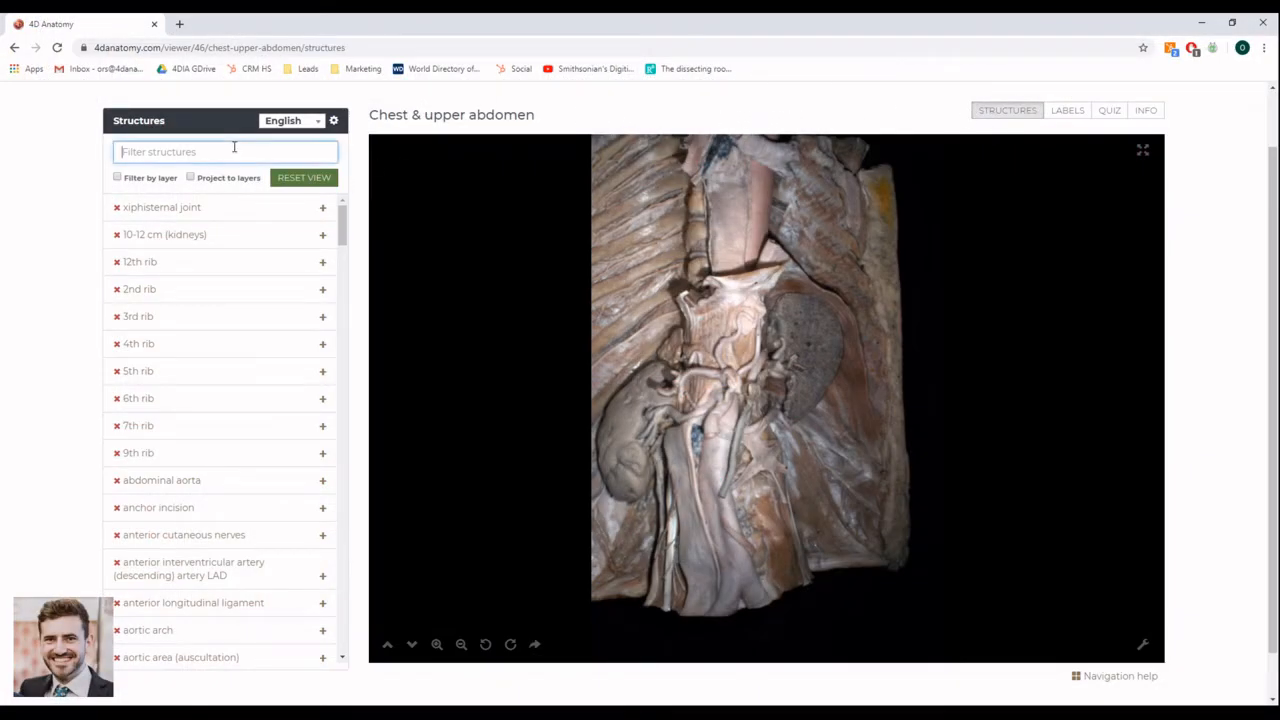
- Show the aortic valve in solid view #7 and select its page URL
type("aortic val")
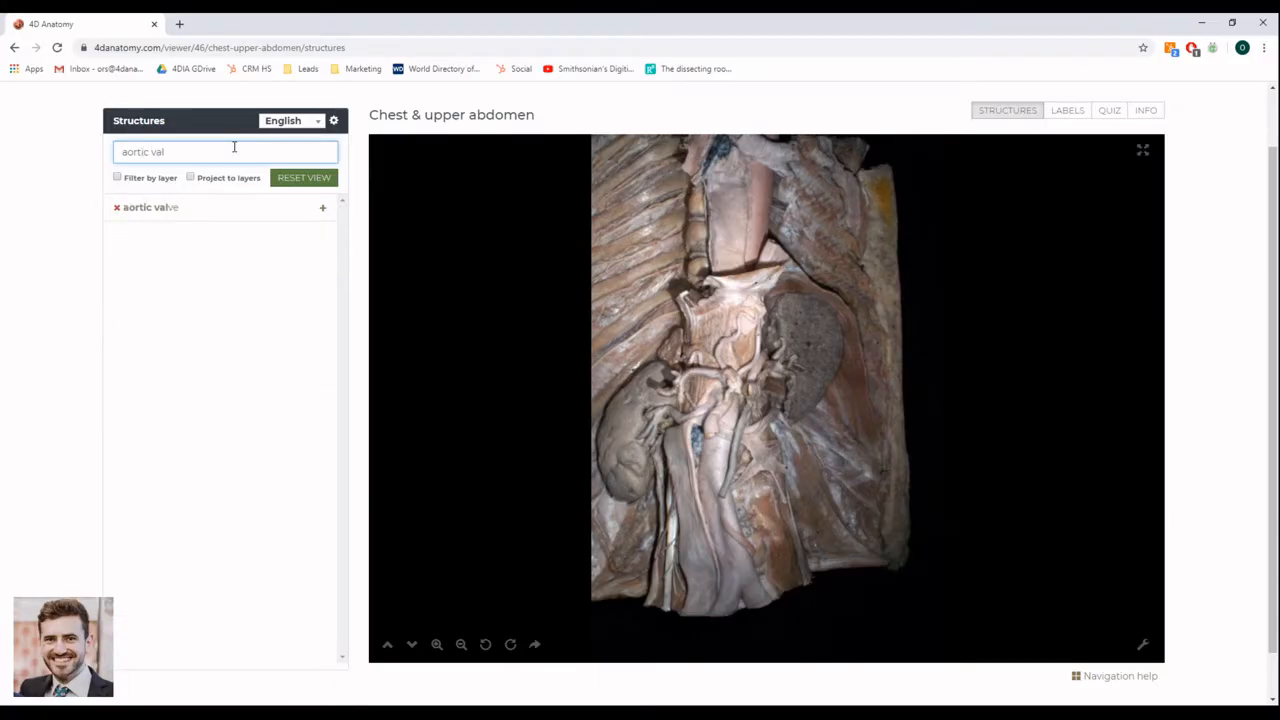
left_click(150, 207)
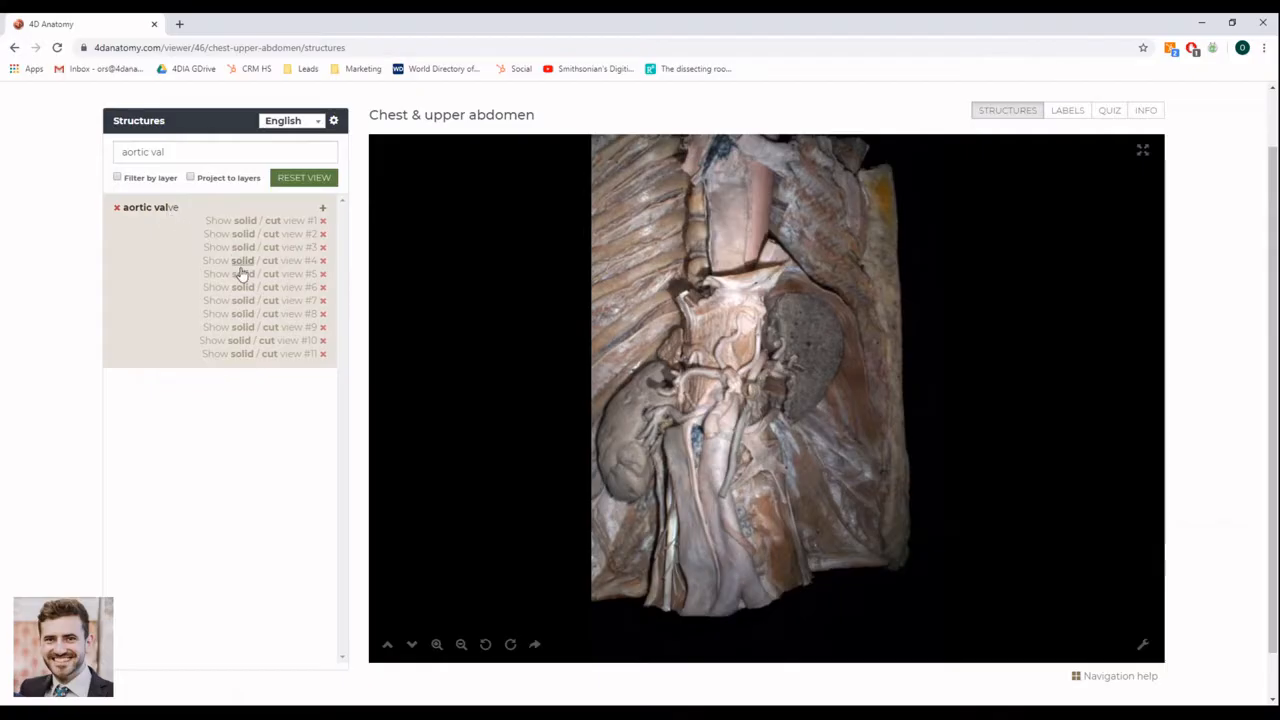
left_click(232, 273)
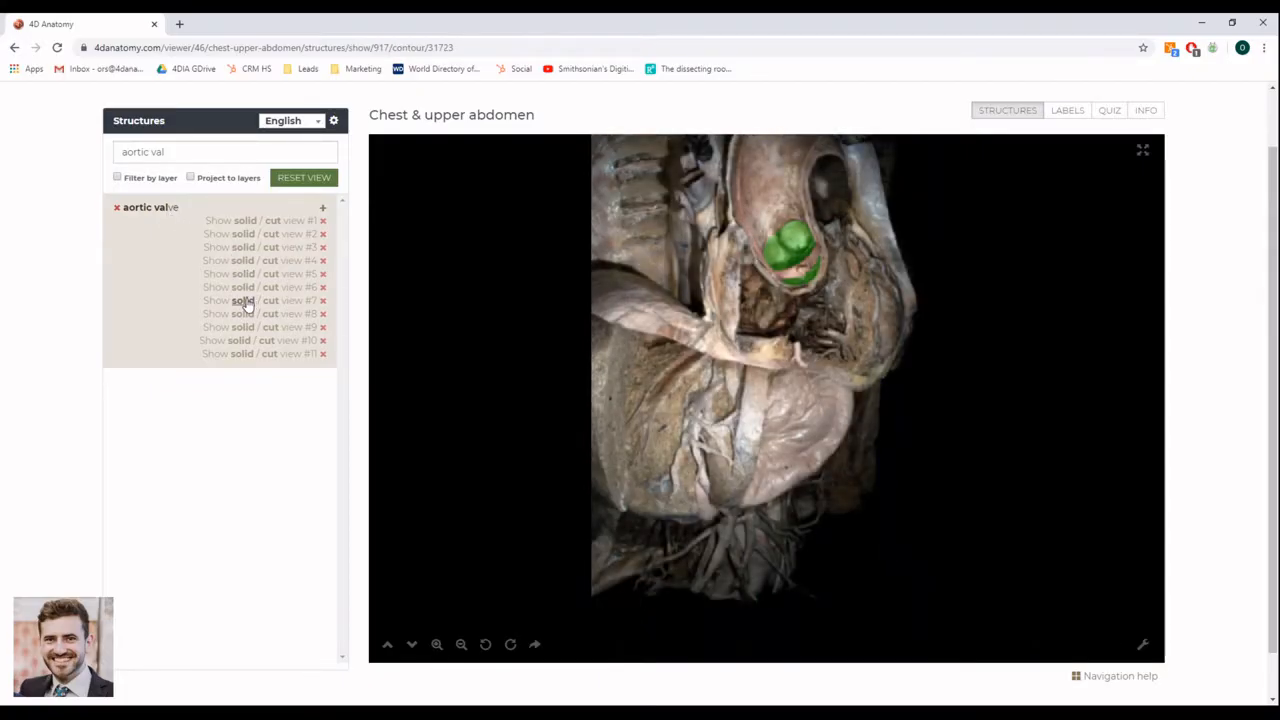
left_click(270, 47)
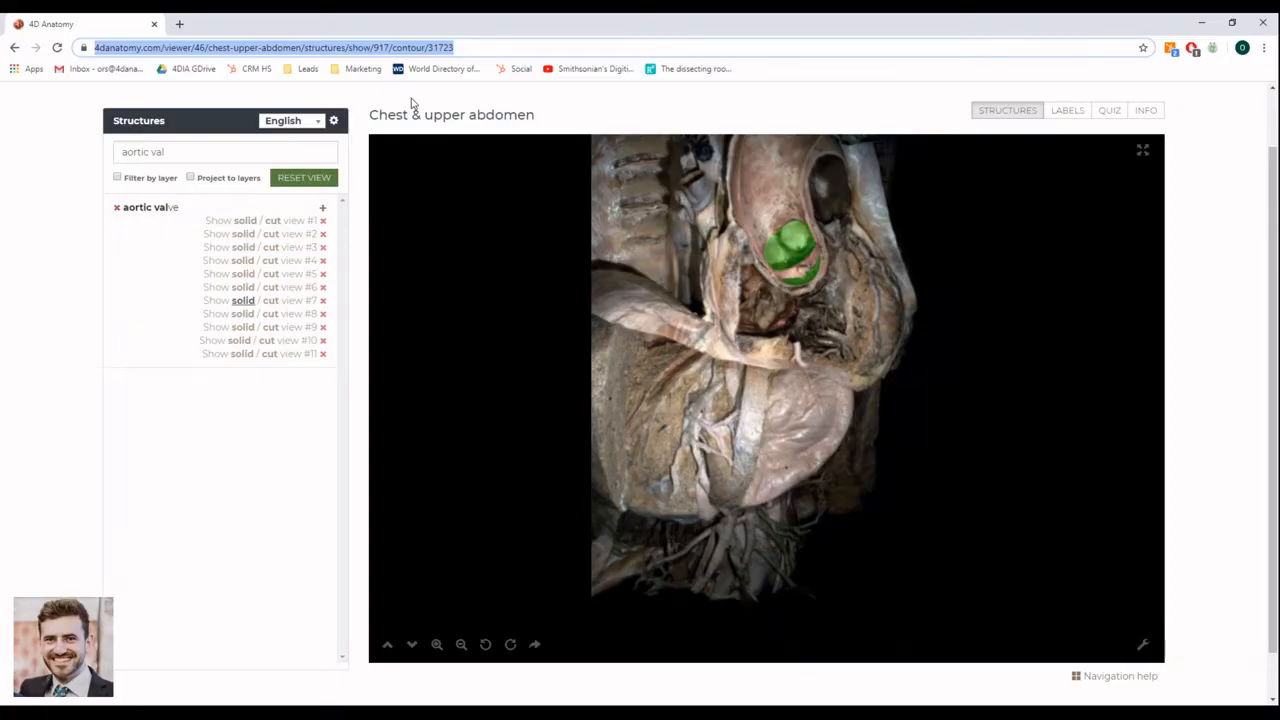
left_click(338, 23)
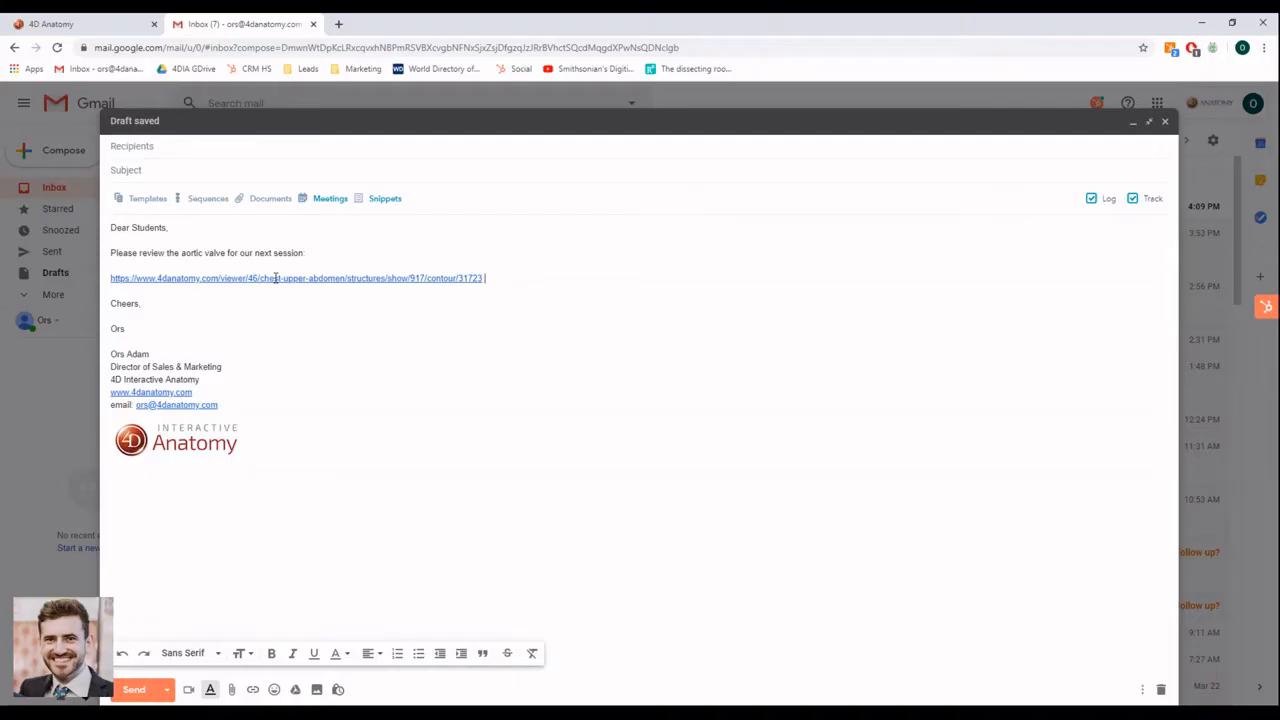
- Check the pasted aortic valve link in the Gmail draft via its link options
left_click(275, 278)
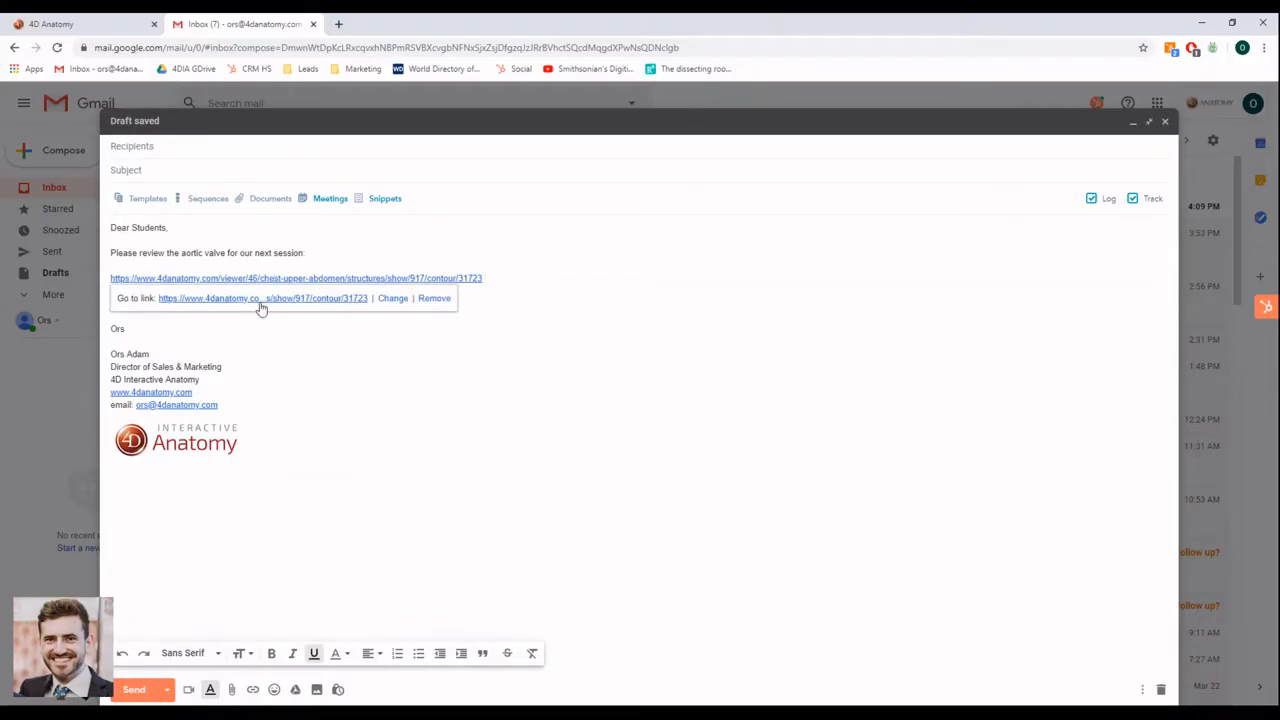
left_click(295, 278)
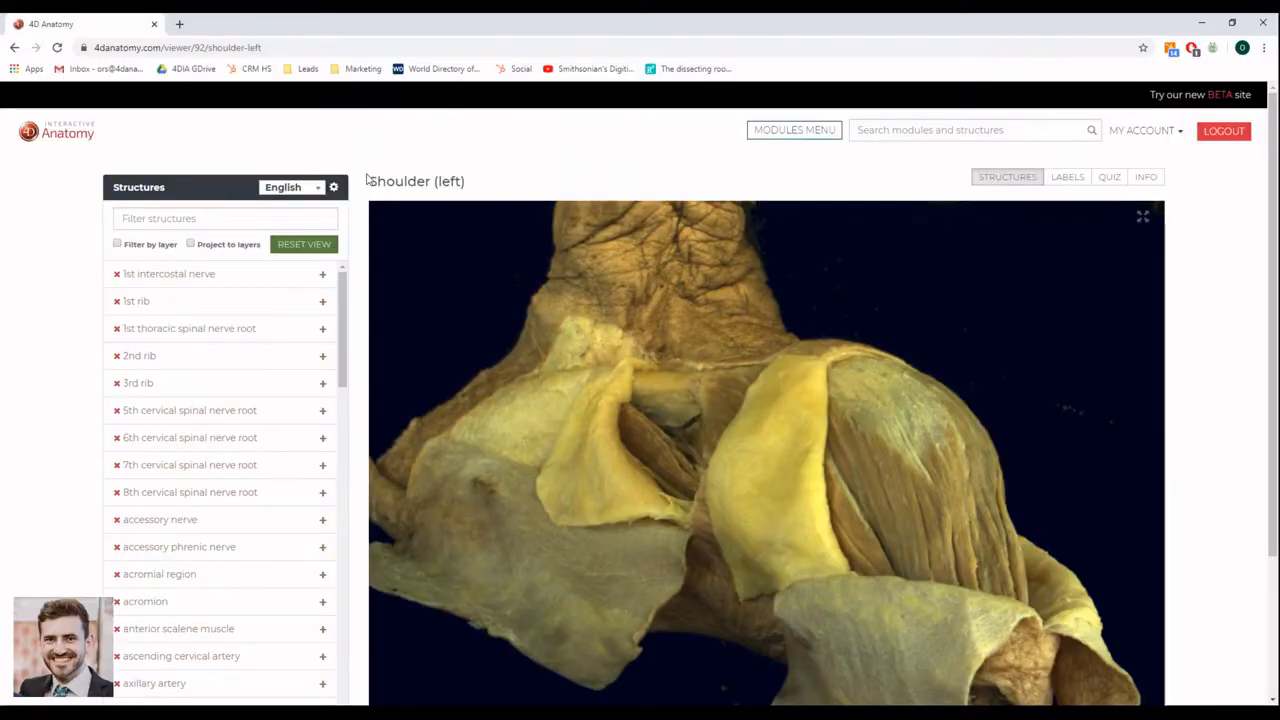
- Scroll down and rotate the Shoulder (left) specimen to view it from other sides
scroll("down", 3)
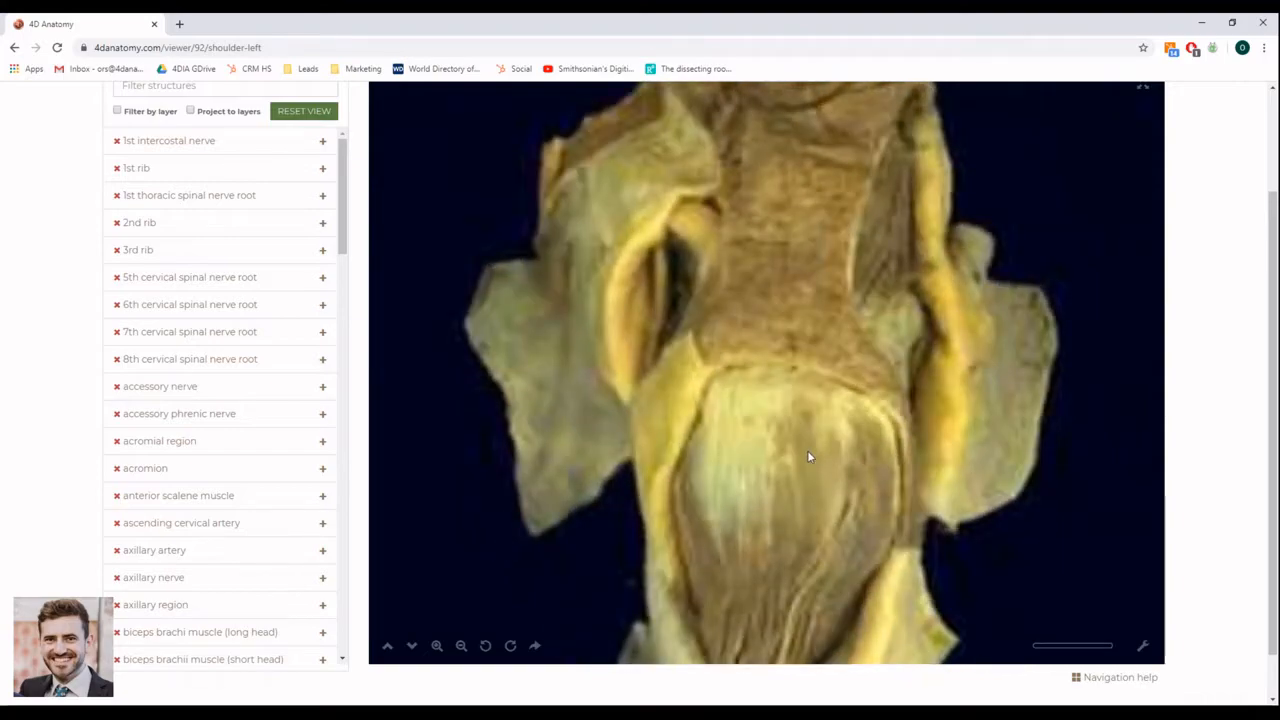
left_click_drag(810, 457, 798, 402)
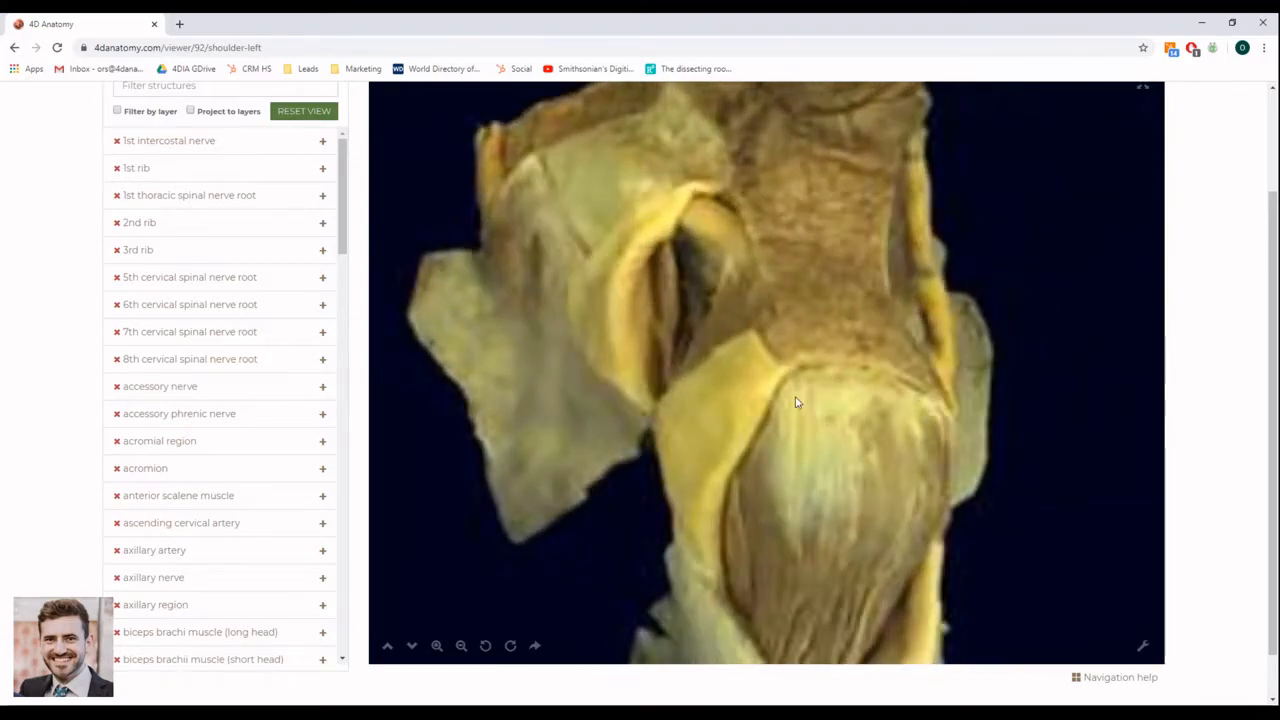
left_click_drag(798, 402, 842, 414)
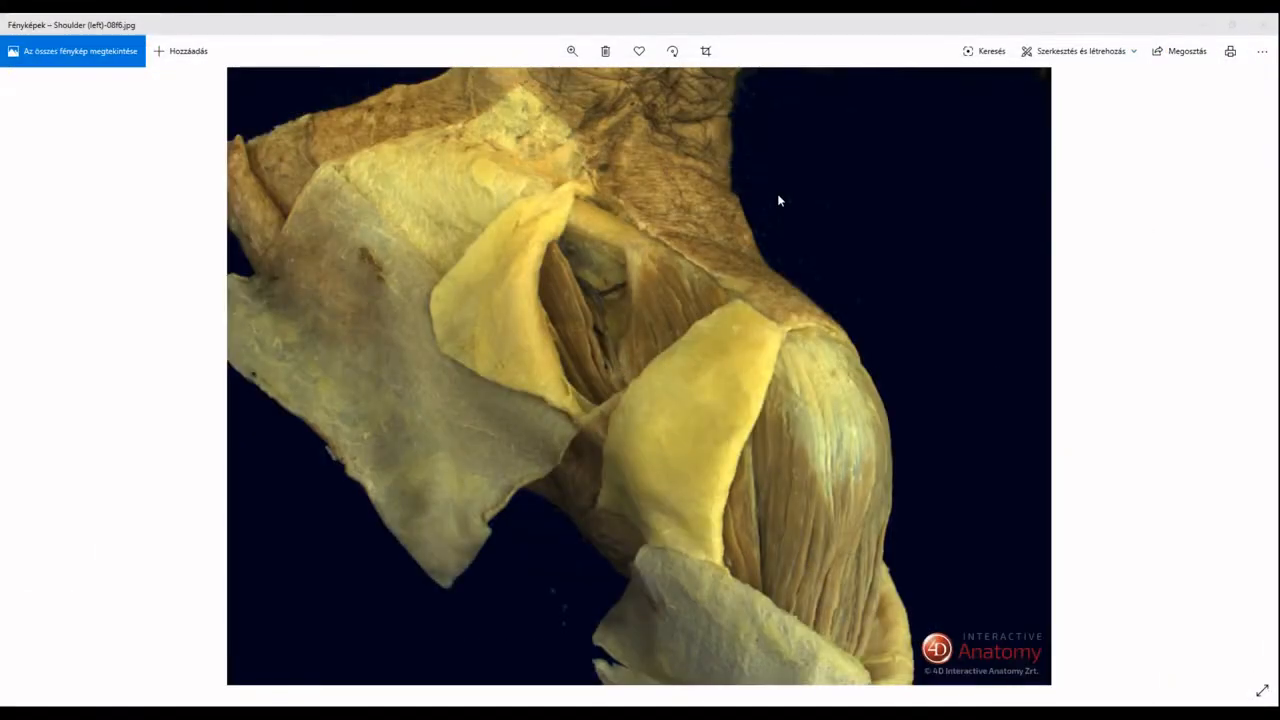
mouse_move(674, 184)
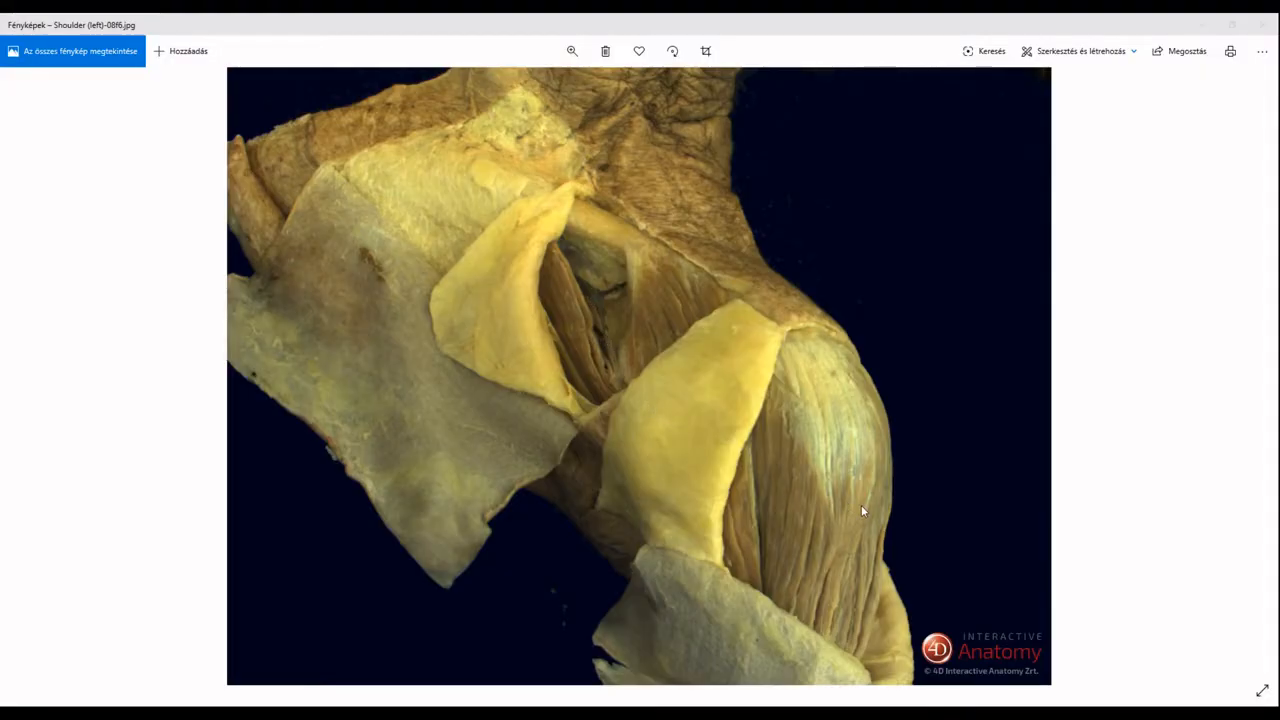
mouse_move(1025, 660)
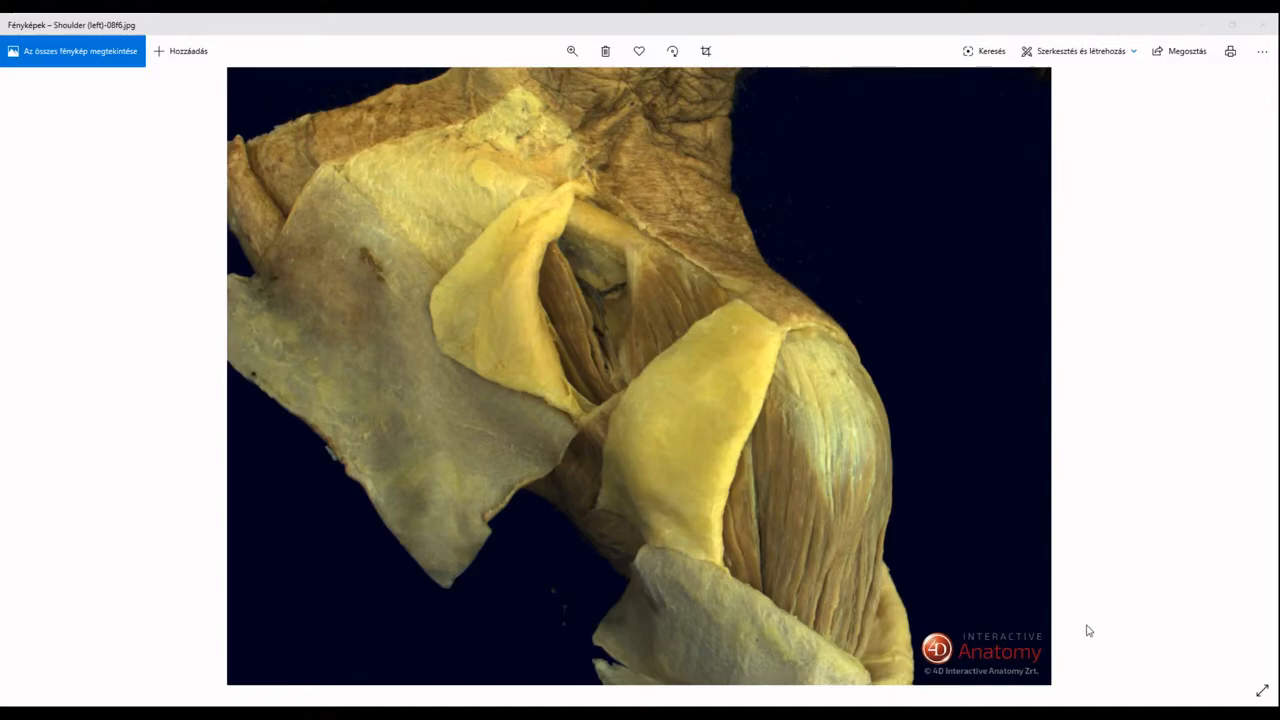
mouse_move(1156, 602)
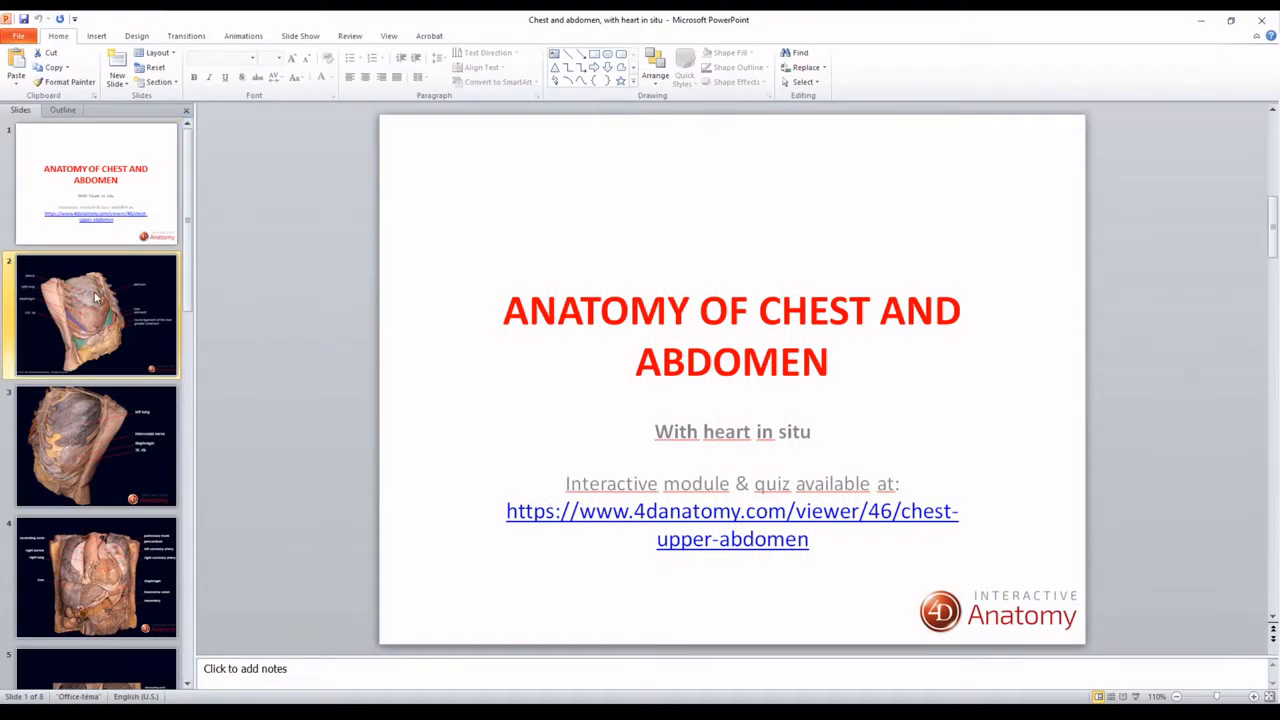
- Page through slides labelling the left lung, ascending aorta, liver and aortic arch
left_click(95, 445)
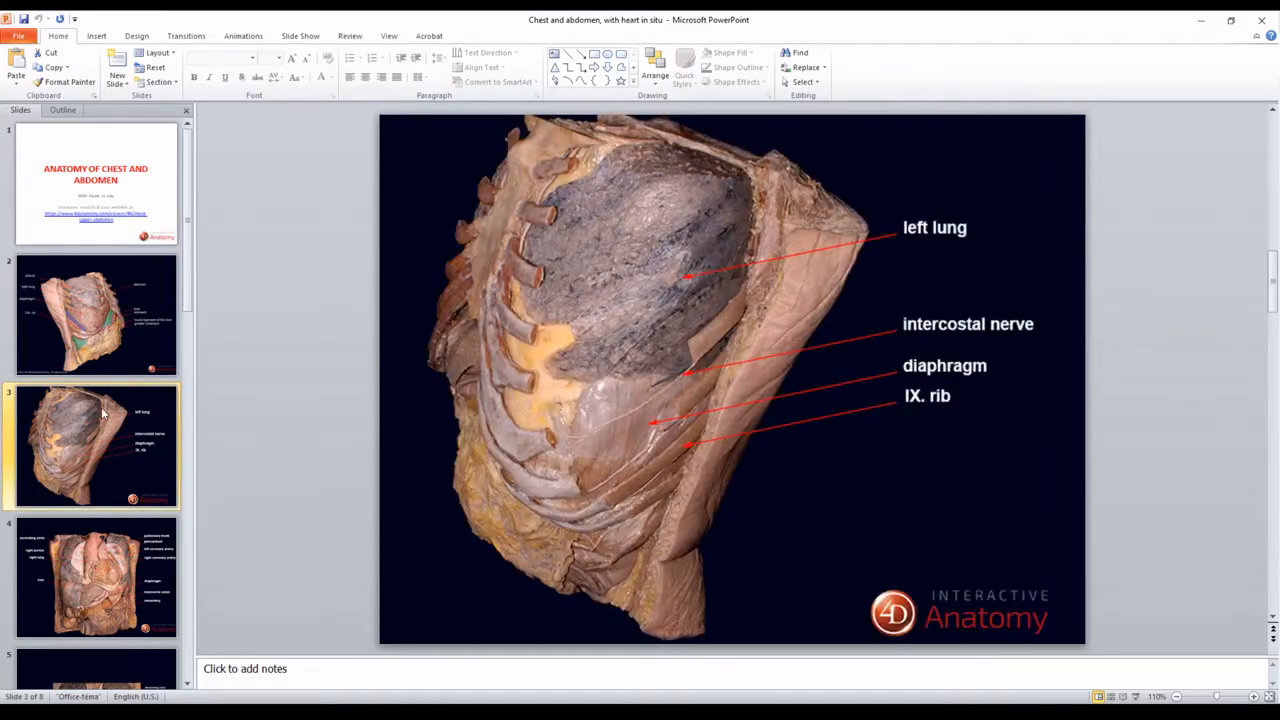
left_click(96, 578)
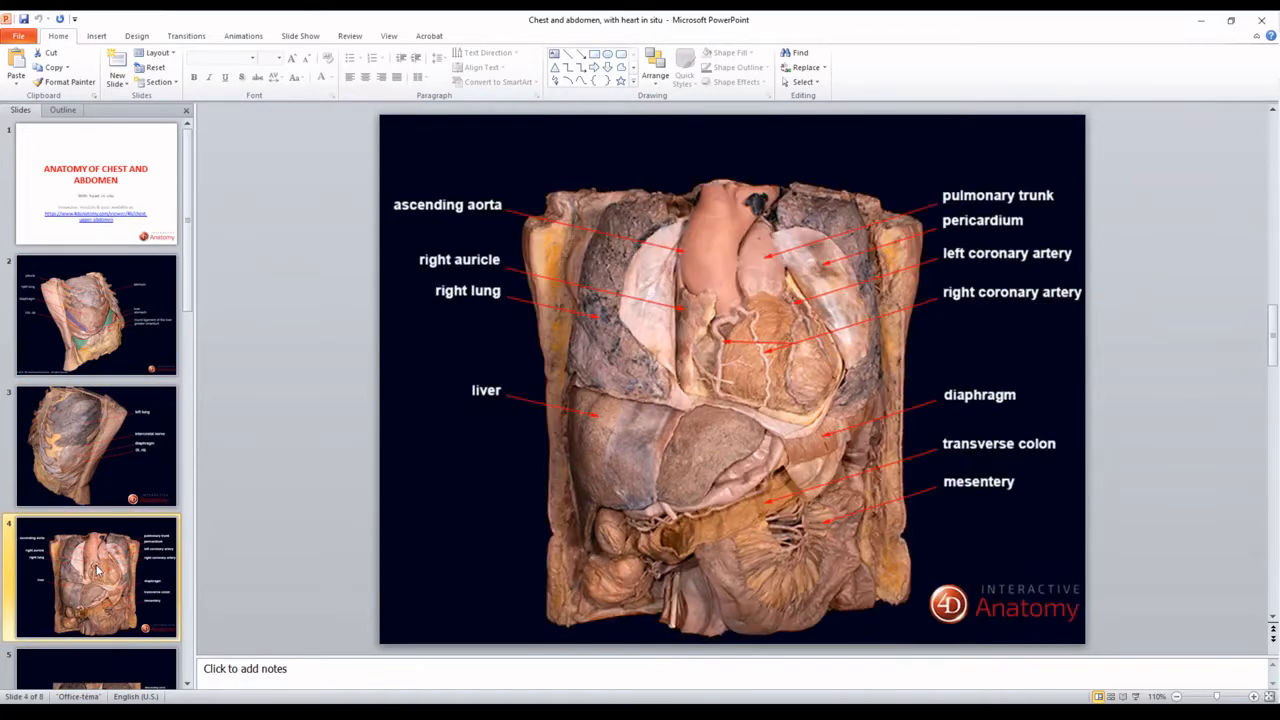
left_click(95, 575)
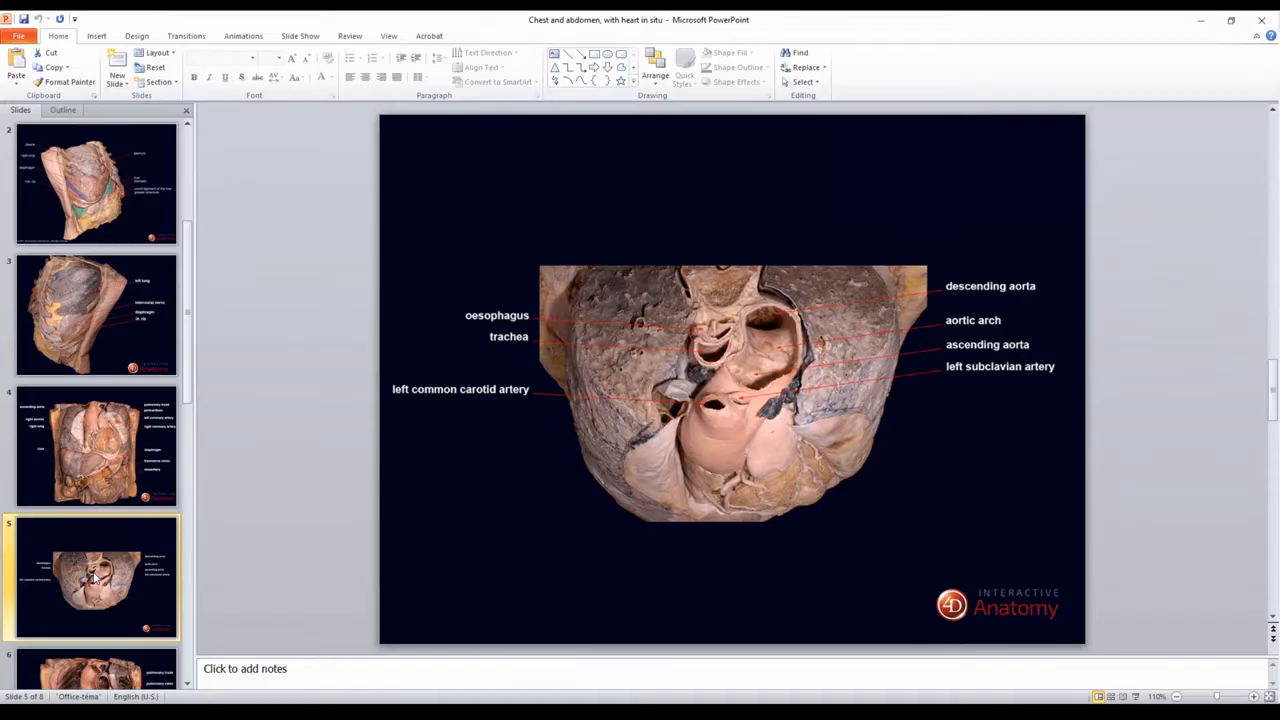
left_click(95, 575)
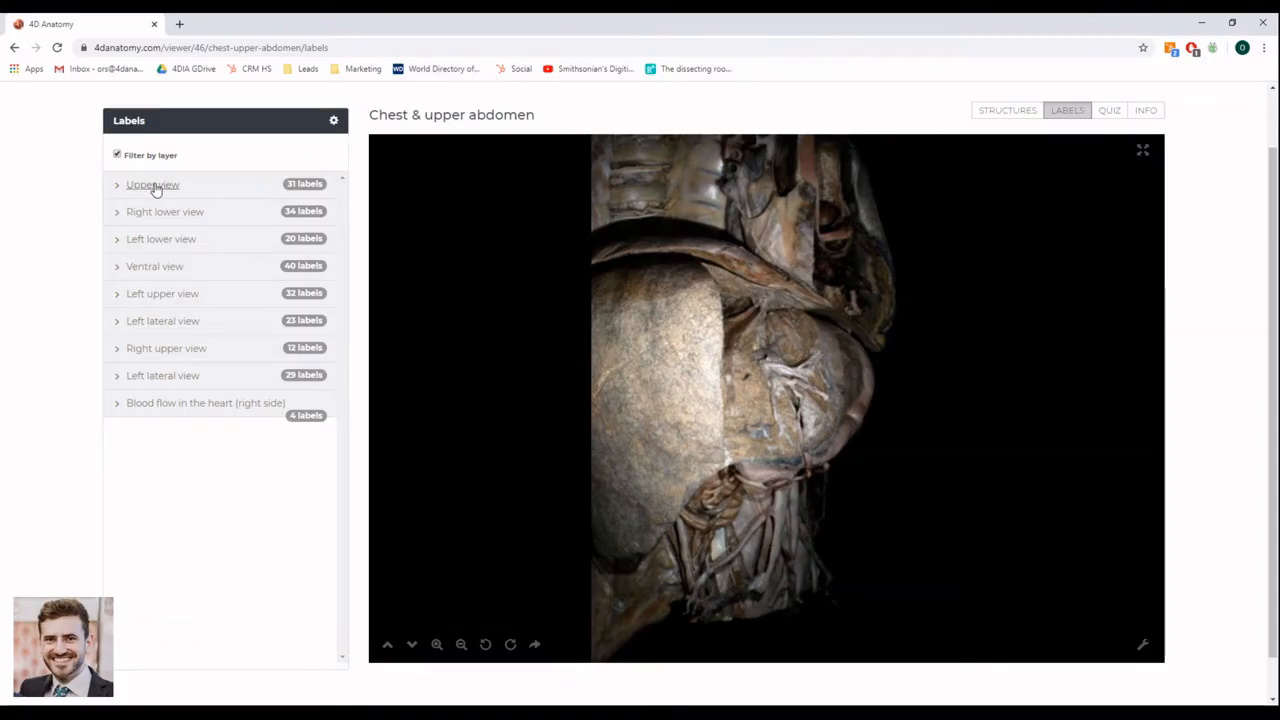
- Expand the Upper view labels and highlight the structures down to the diaphragm
left_click(152, 184)
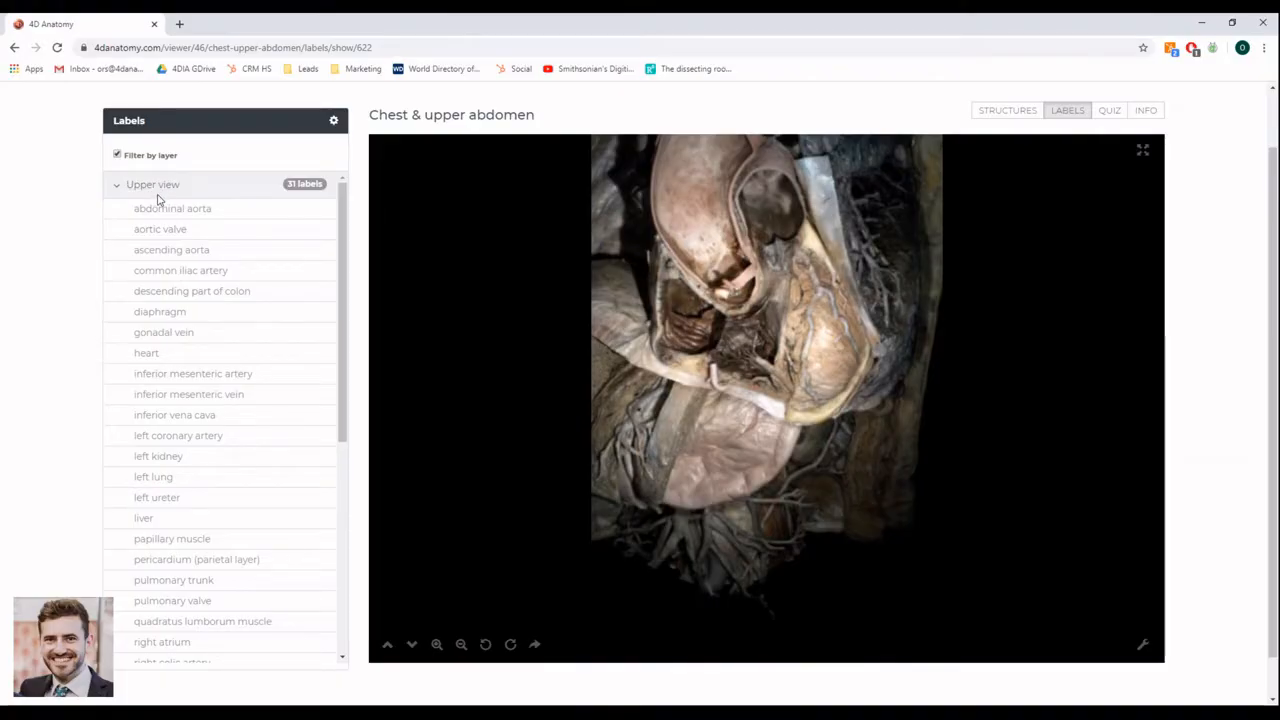
mouse_move(172, 208)
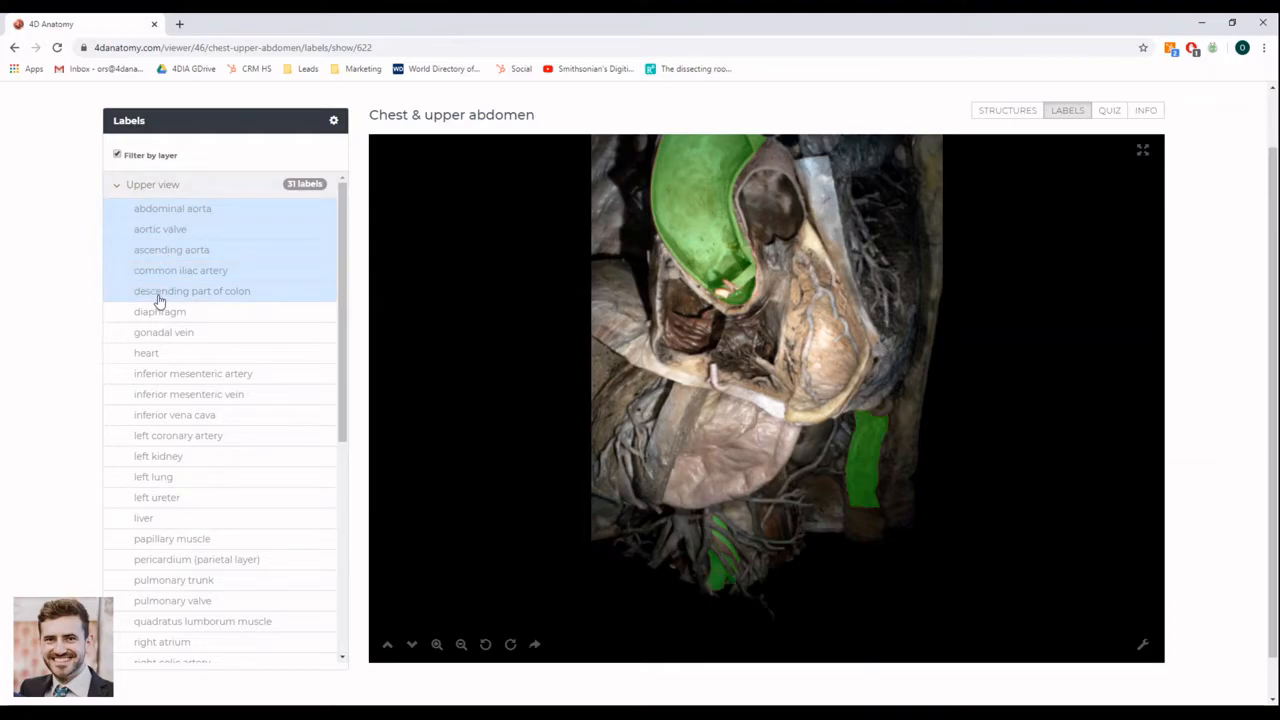
left_click(159, 311)
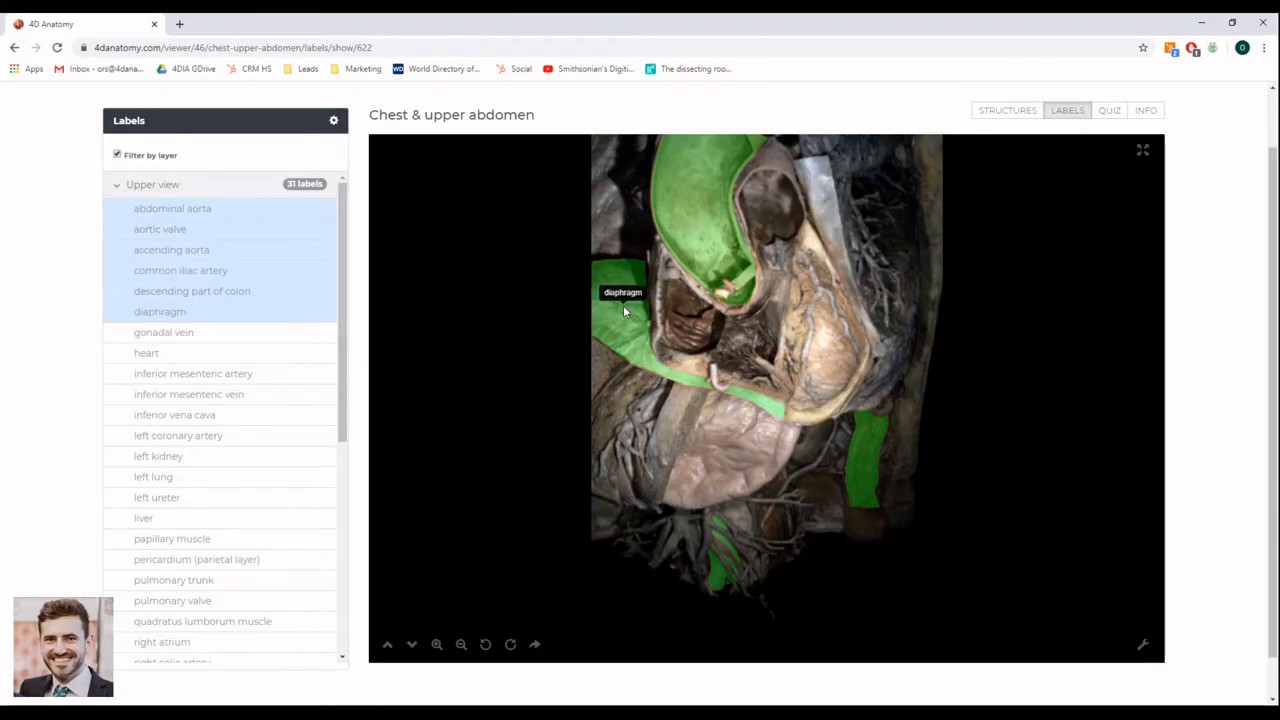
mouse_move(725, 245)
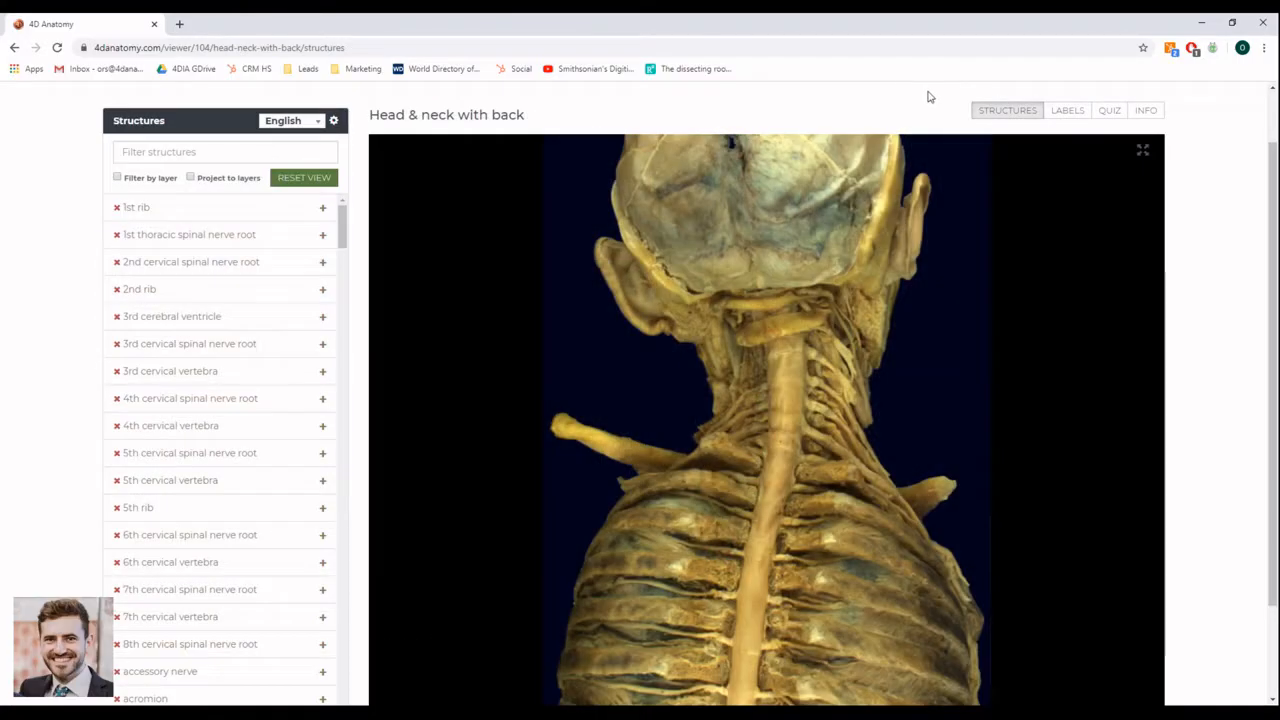
- List the head and neck views and move to a deeper dissection layer
left_click(1066, 110)
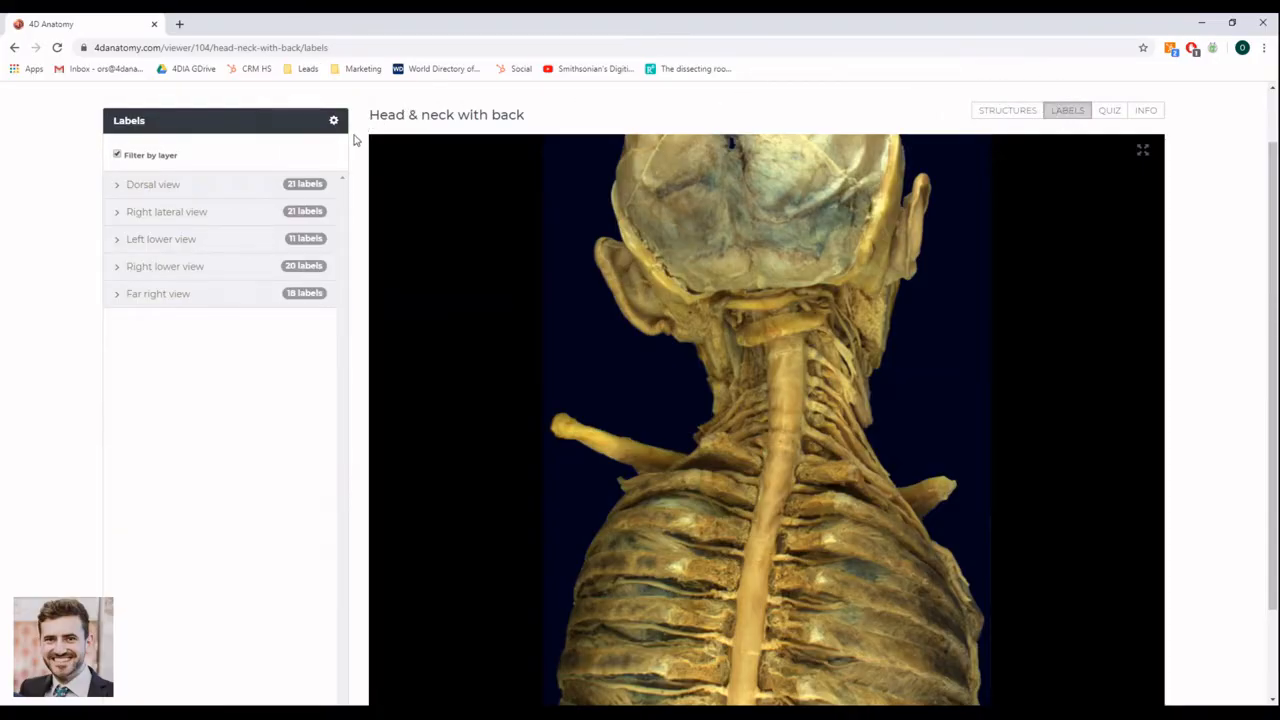
scroll("down", 3)
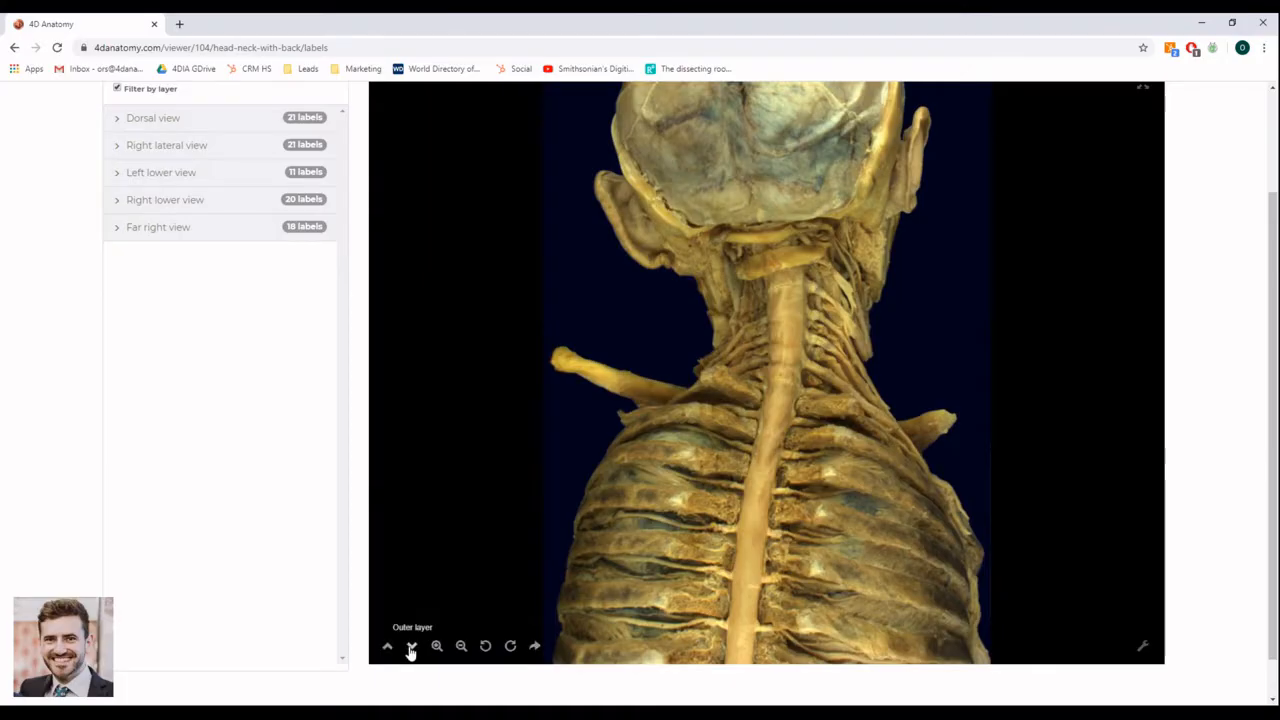
left_click(410, 646)
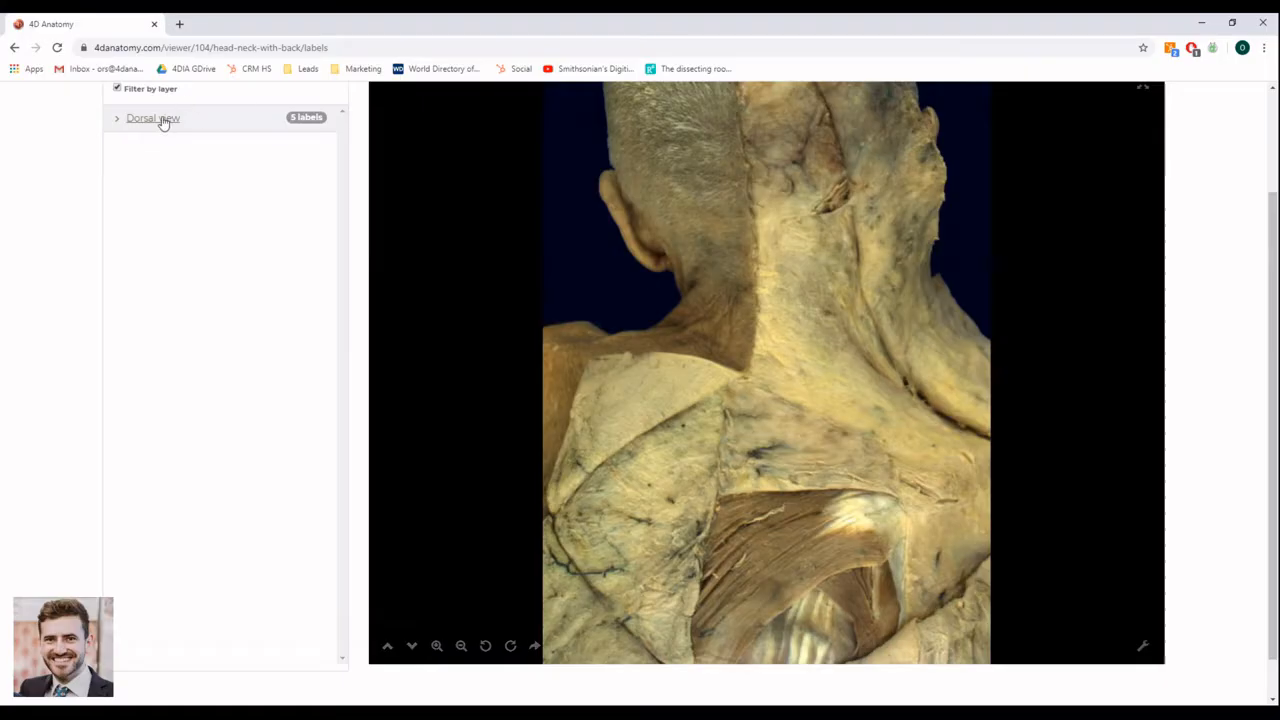
- Highlight iliocostalis thoracis, longissimus thoracis, greater occipital nerve and infraspinatus in green
left_click(117, 118)
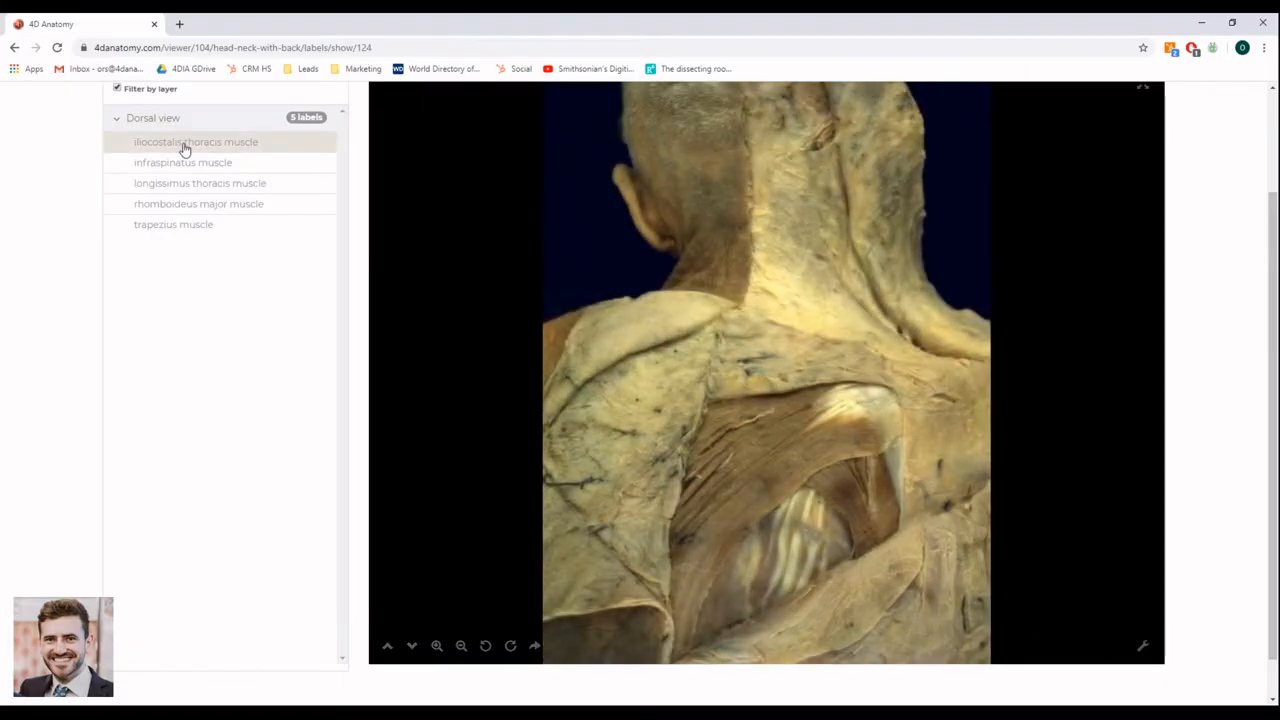
left_click(199, 183)
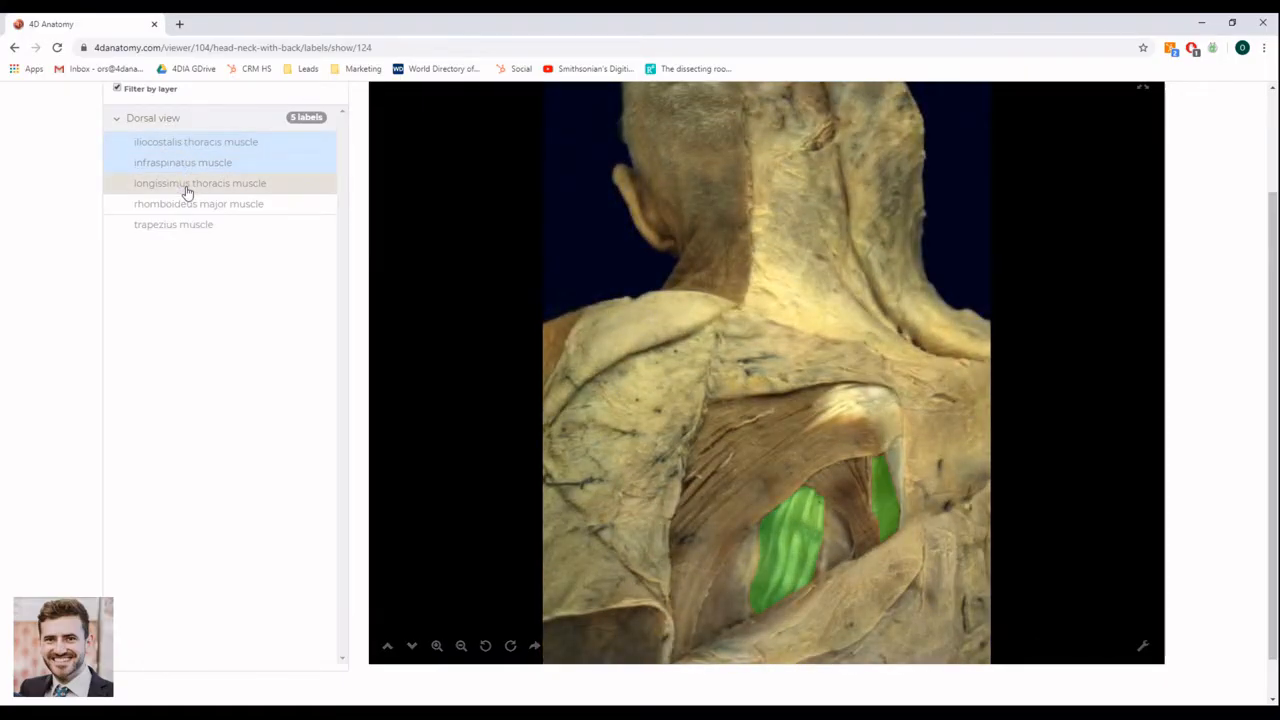
left_click(173, 224)
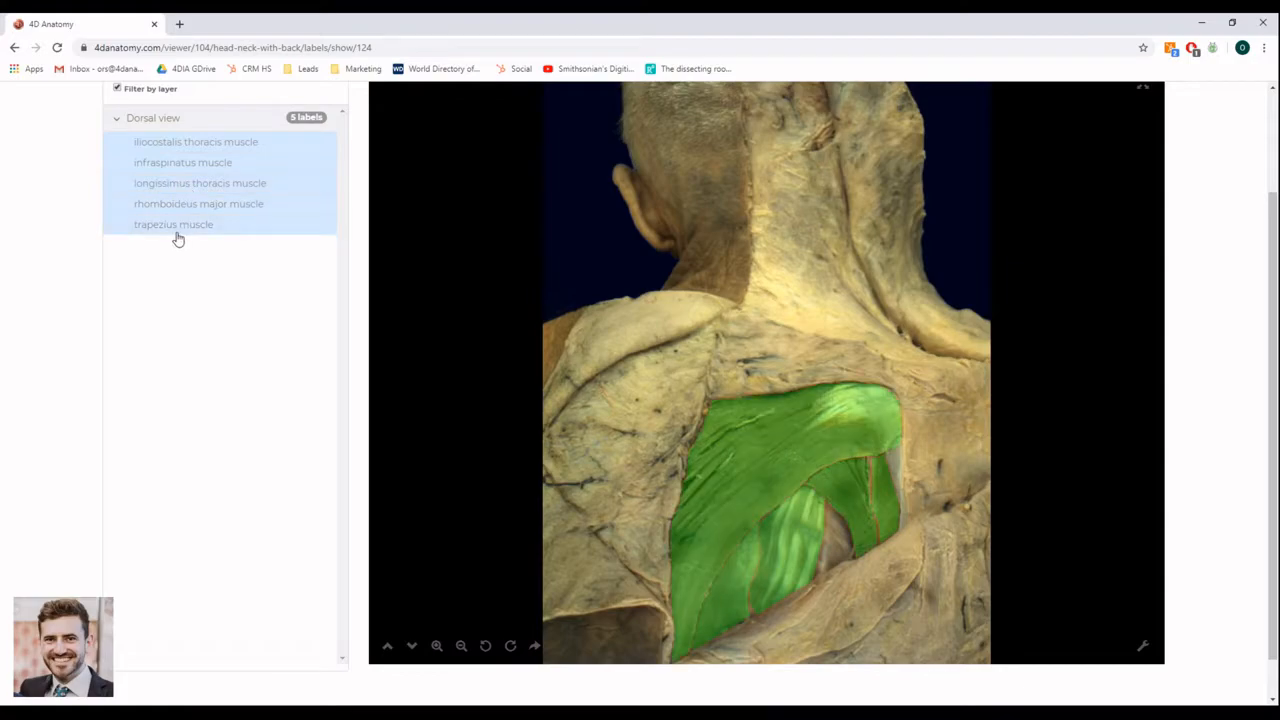
mouse_move(485, 500)
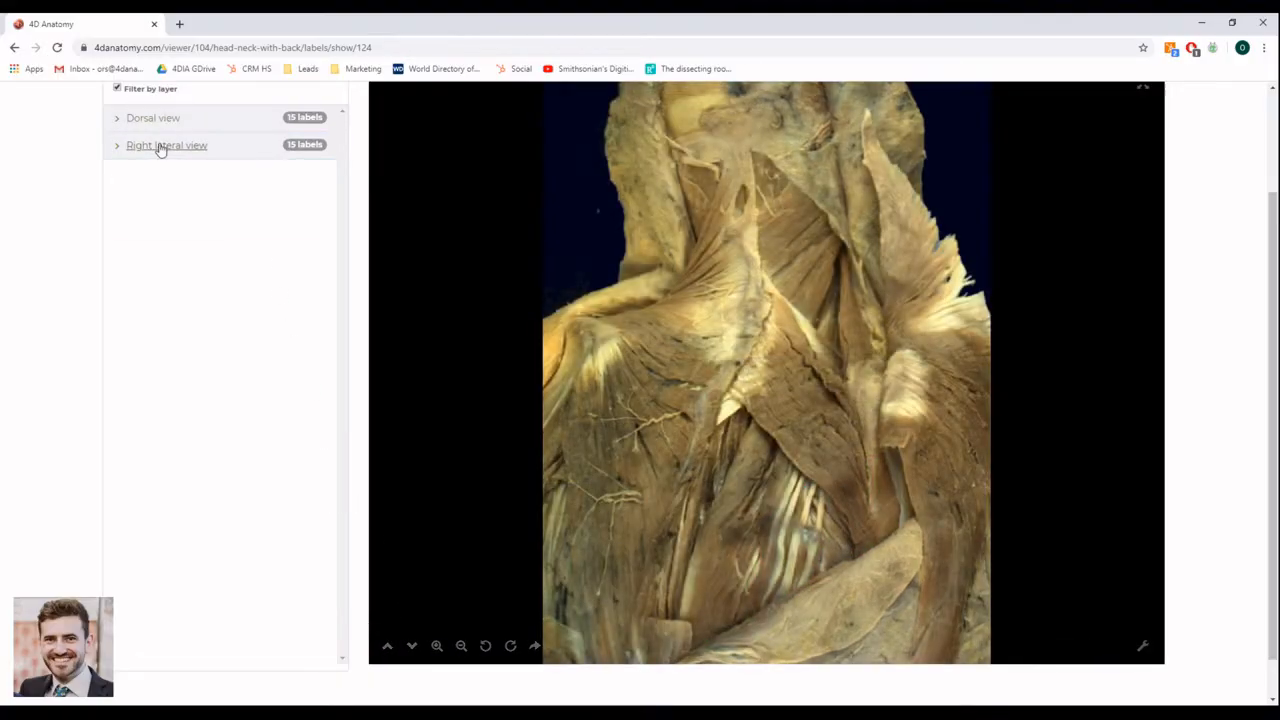
left_click(153, 117)
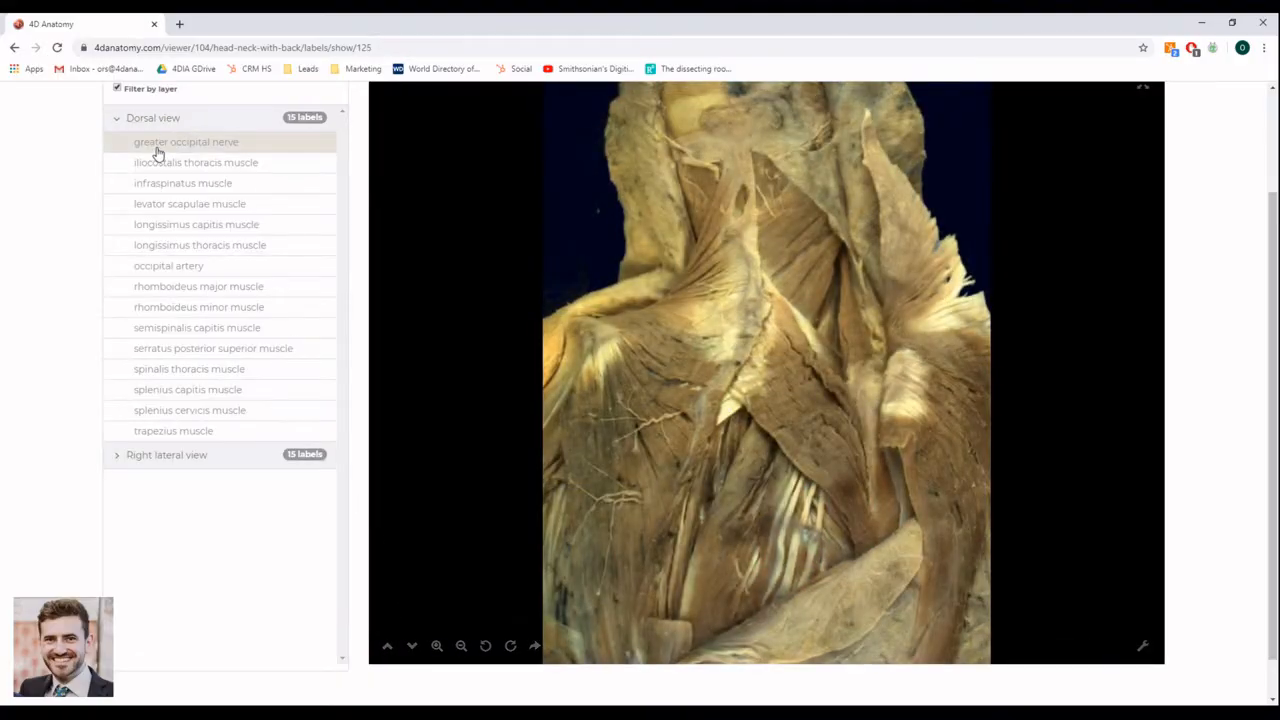
left_click(196, 162)
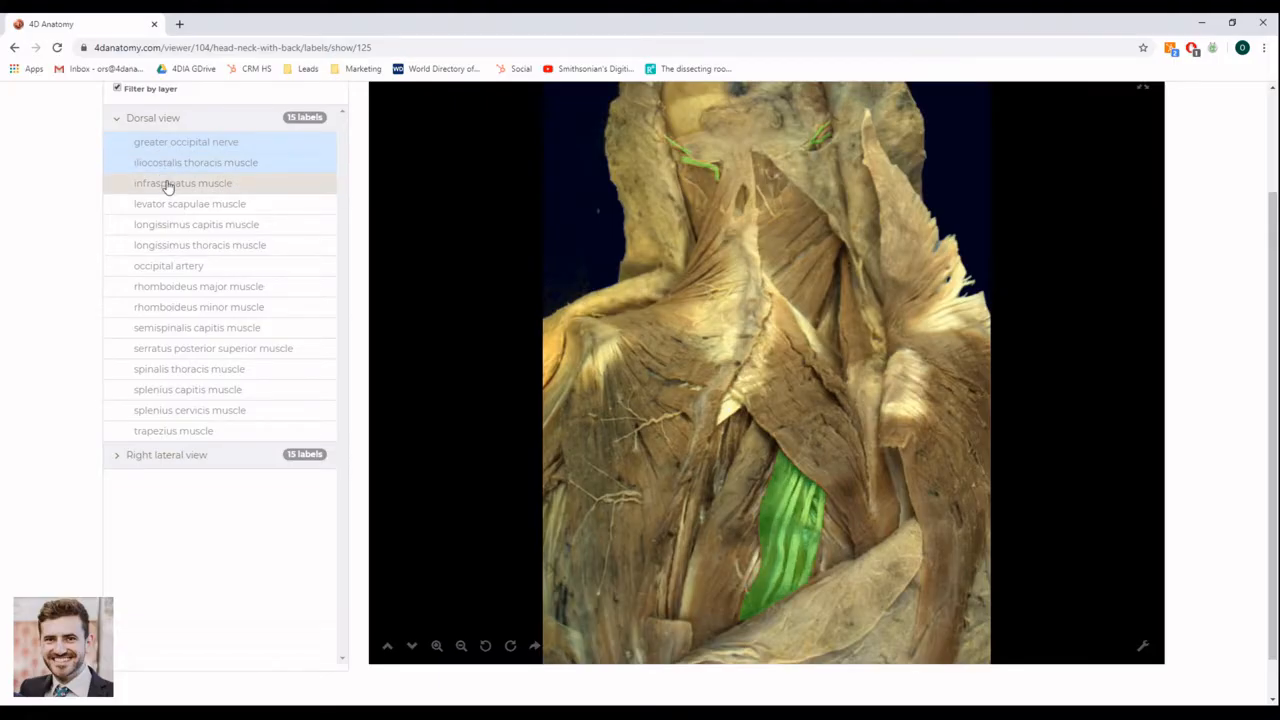
left_click(168, 265)
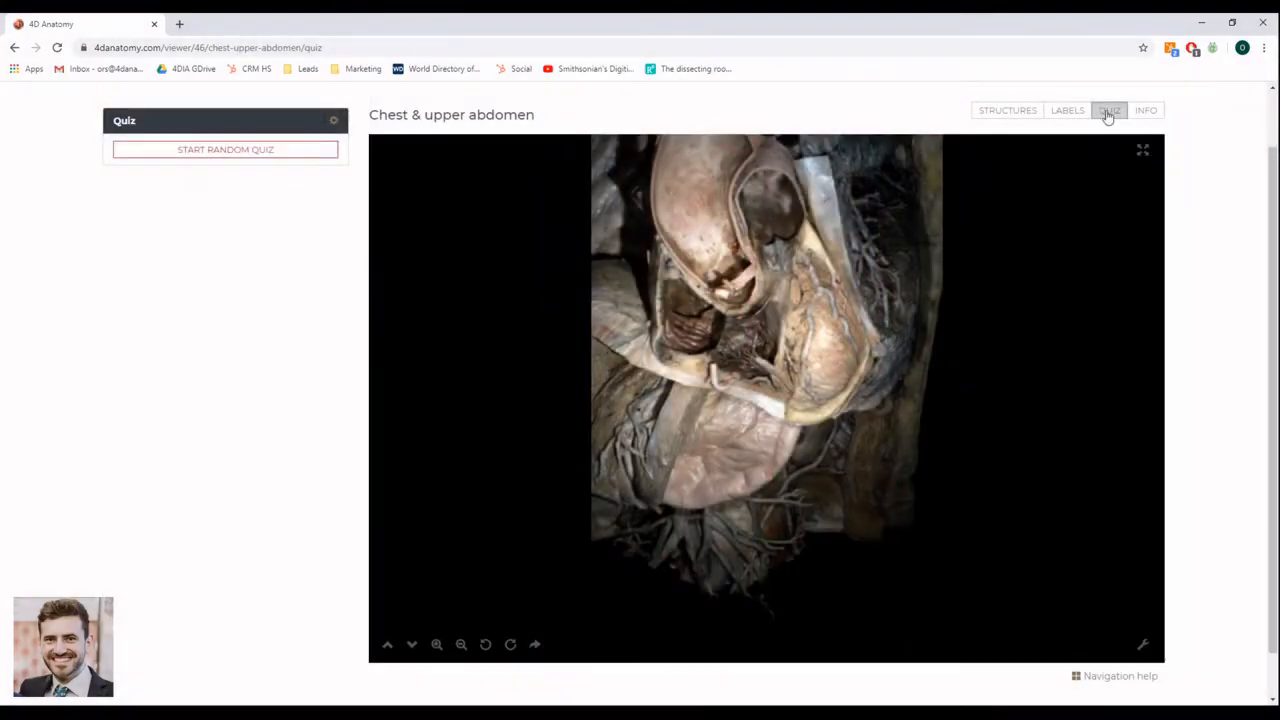
- Run a random Chest & upper abdomen quiz and dismiss its 20% results summary
left_click(225, 149)
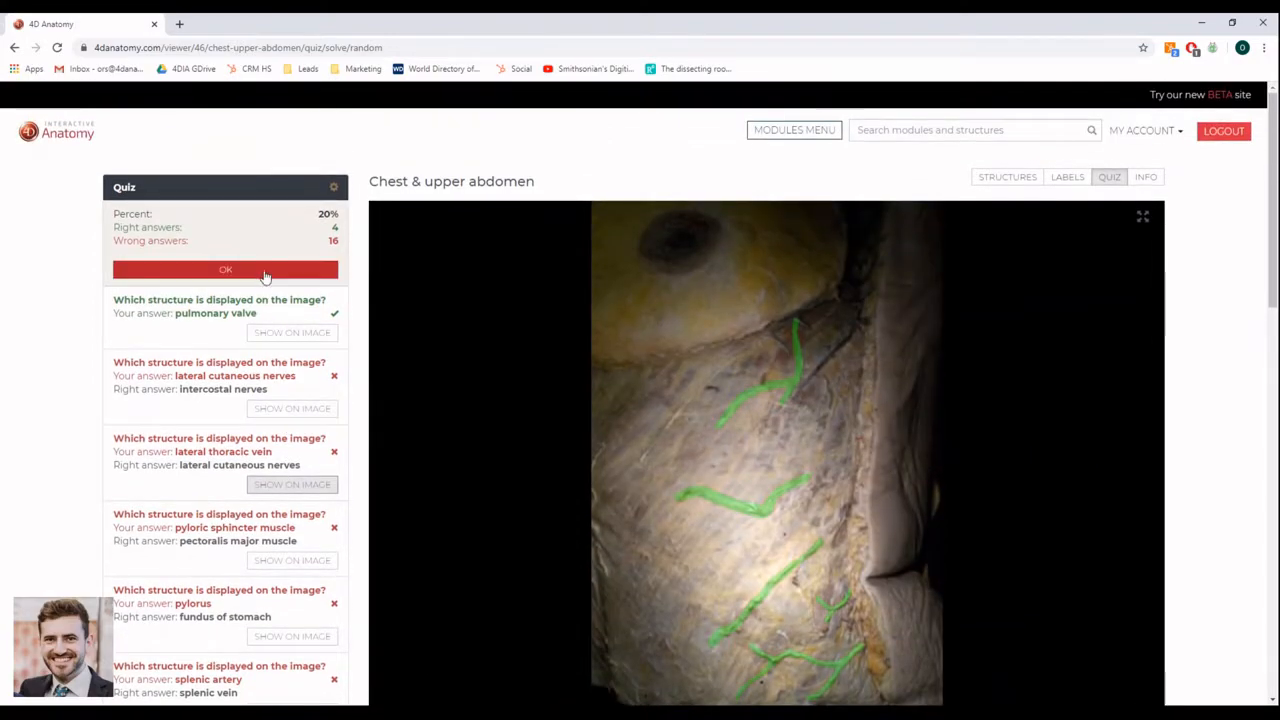
left_click(225, 269)
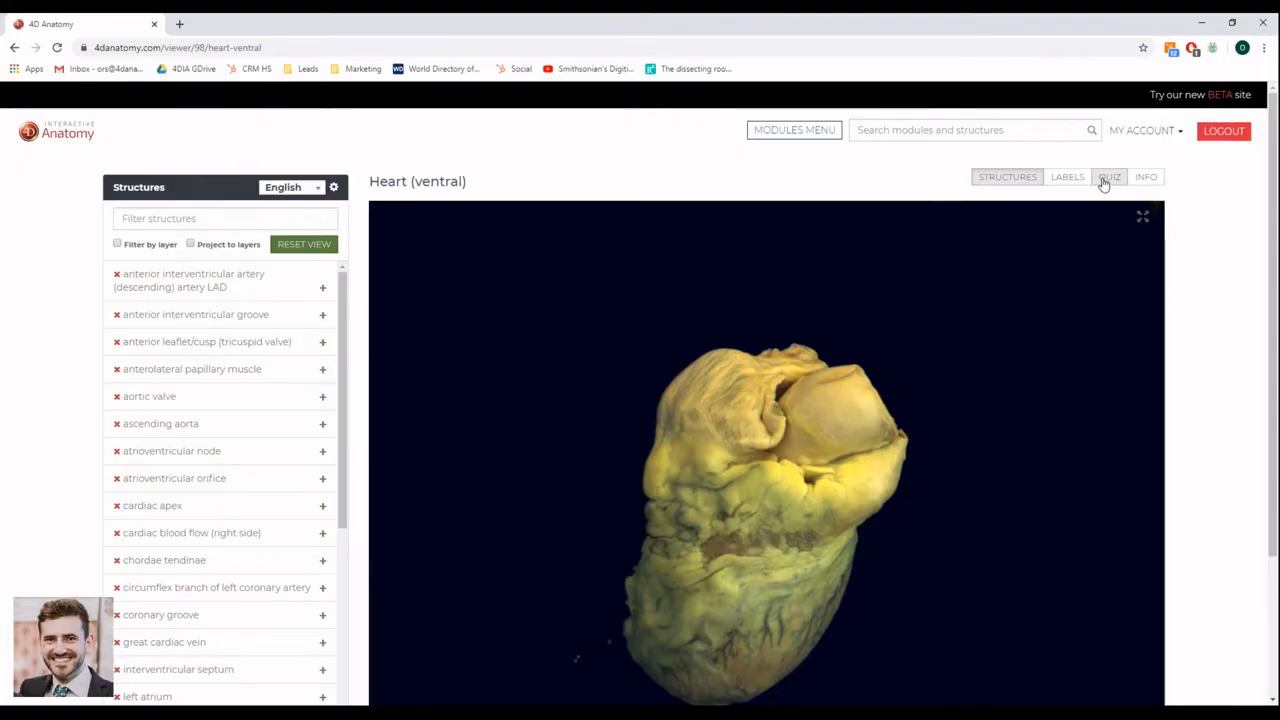
- Create an empty quiz named 'New quiz' in the Heart (ventral) module
left_click(1109, 177)
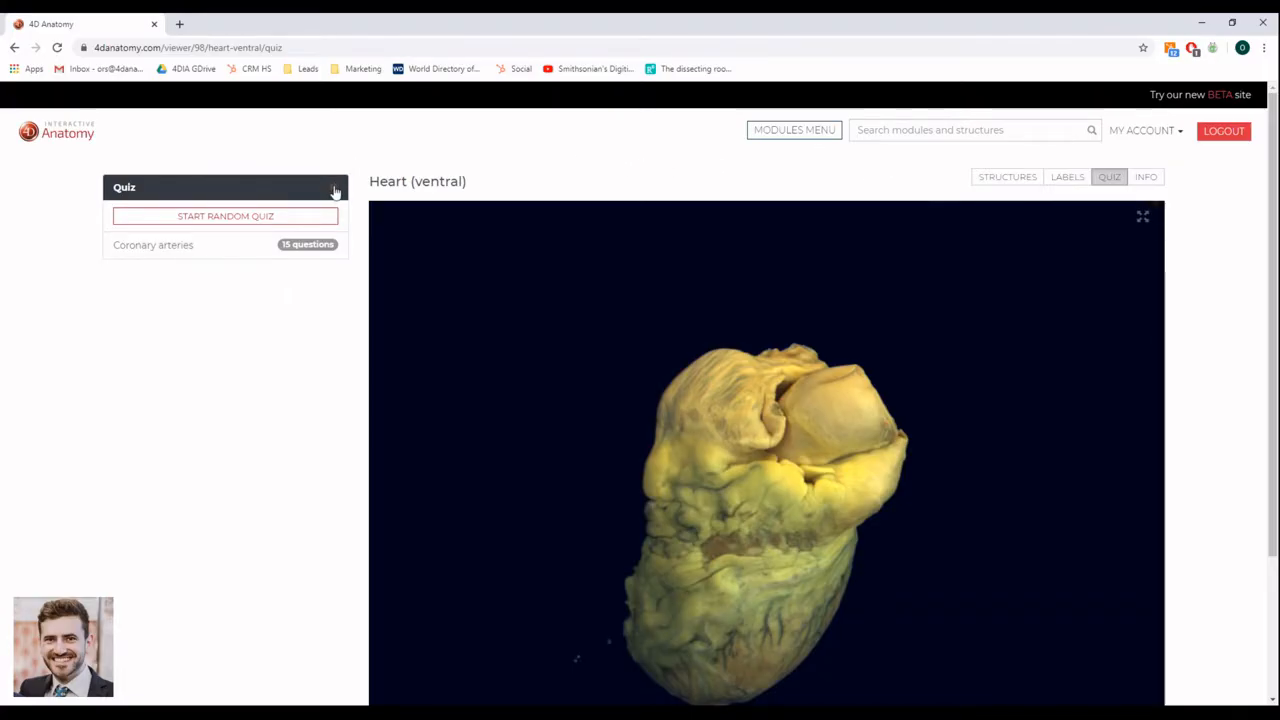
left_click(336, 189)
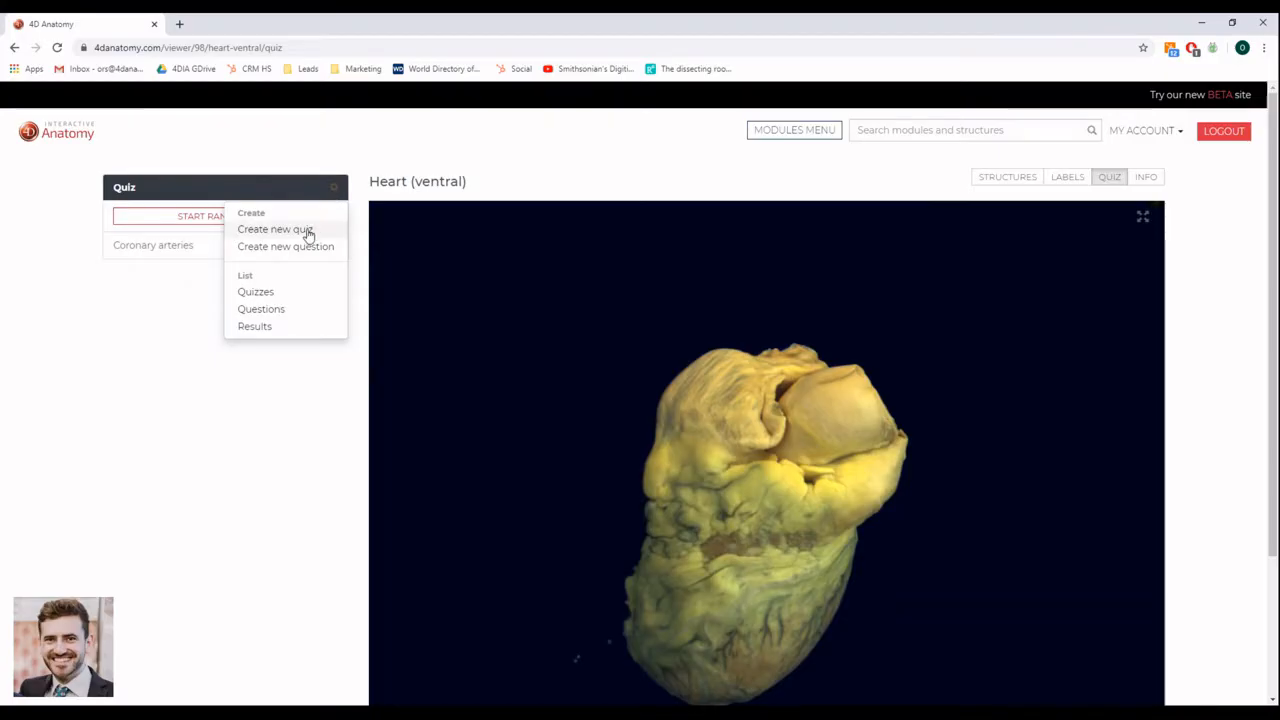
left_click(255, 291)
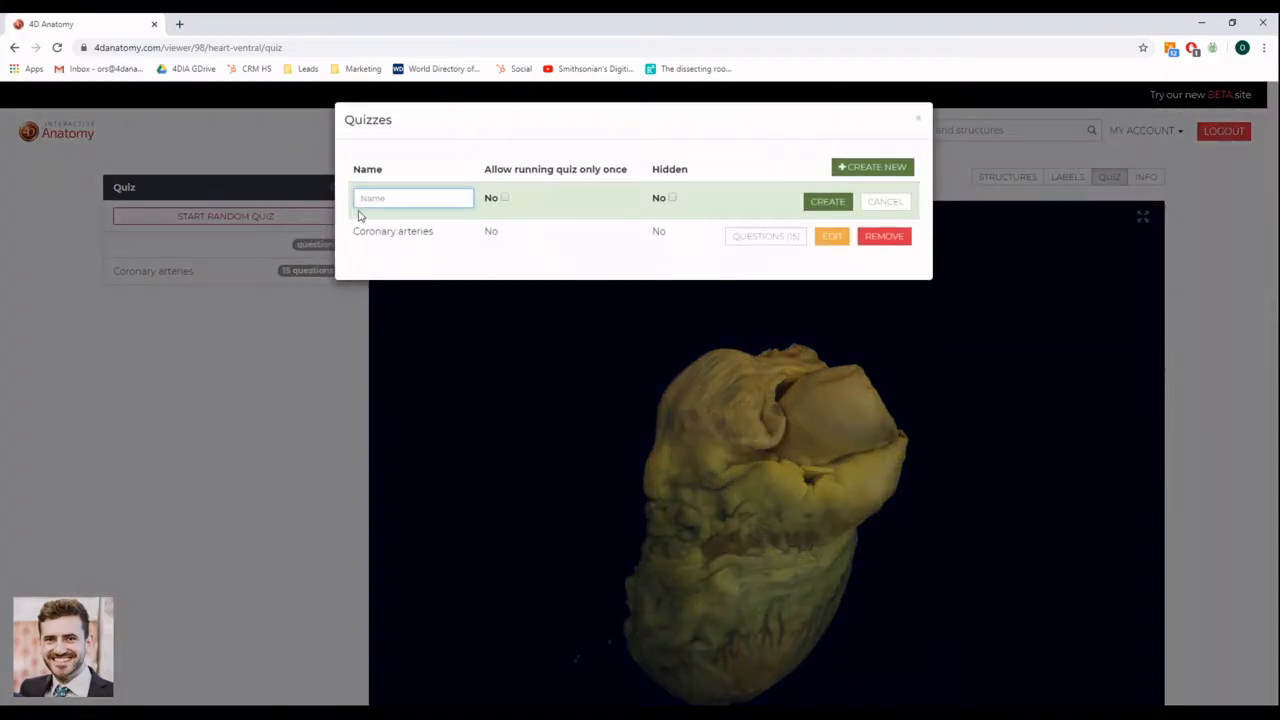
type("New")
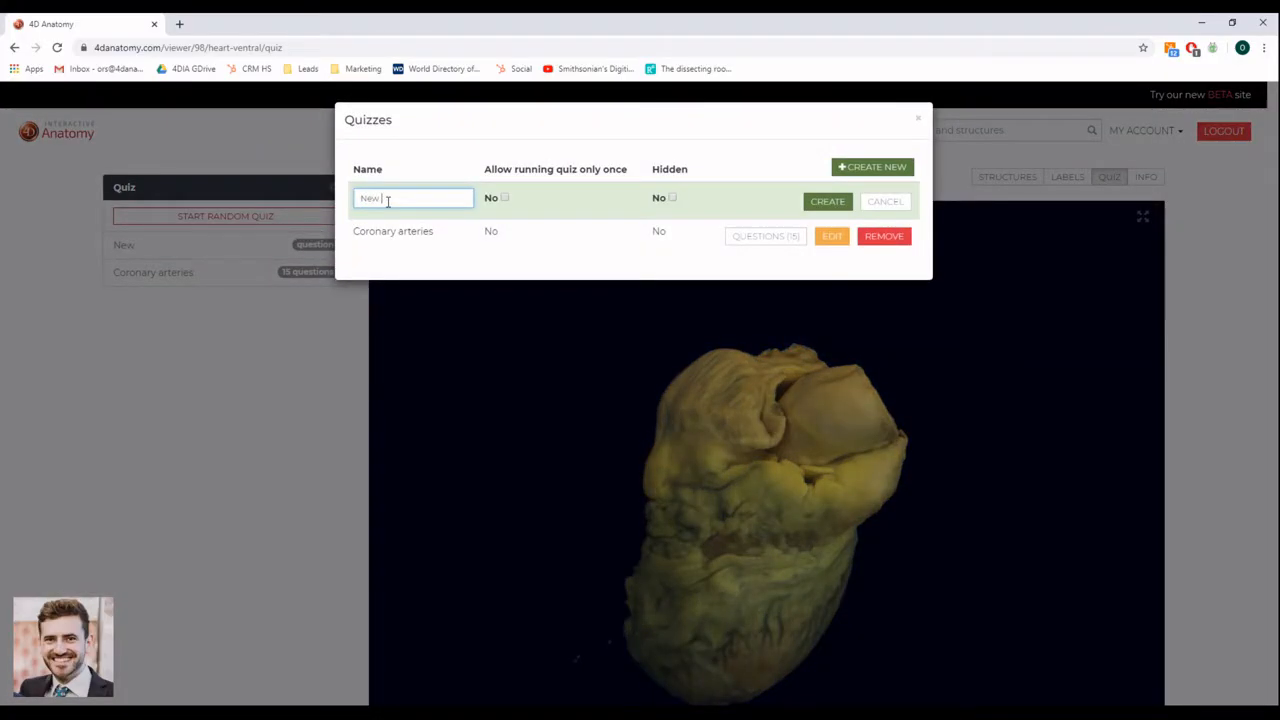
type("quiz")
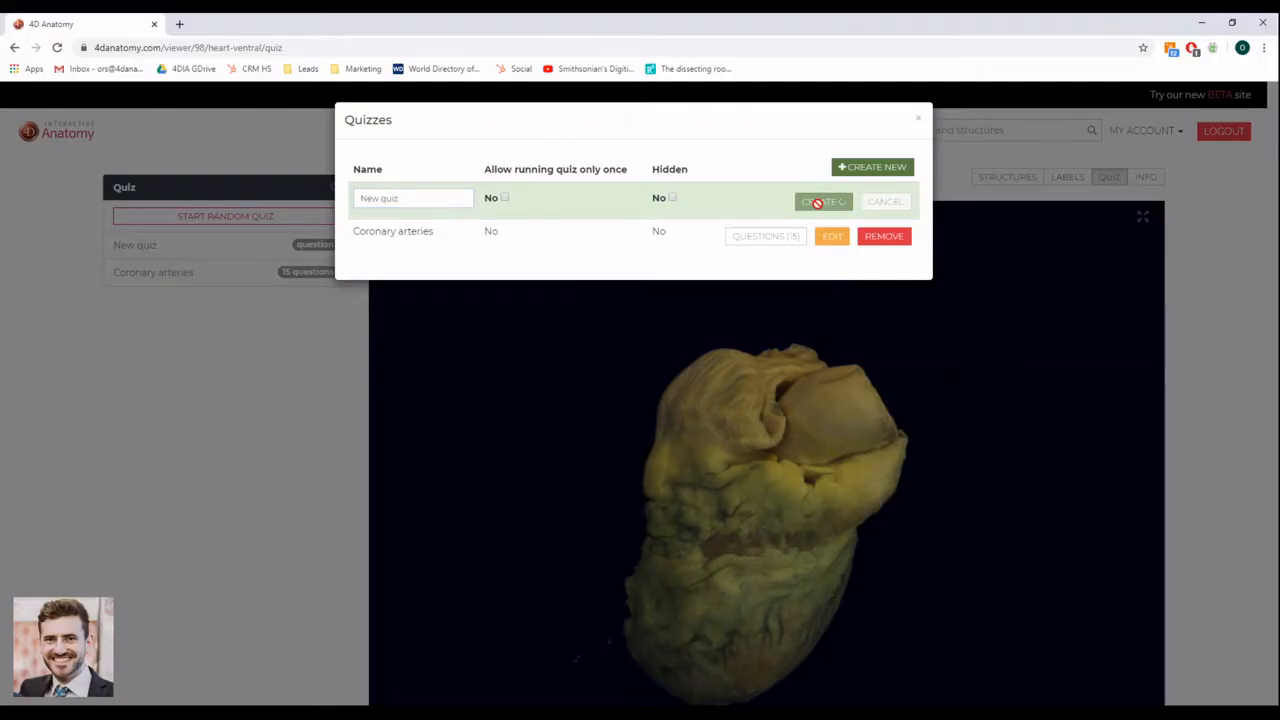
left_click(822, 201)
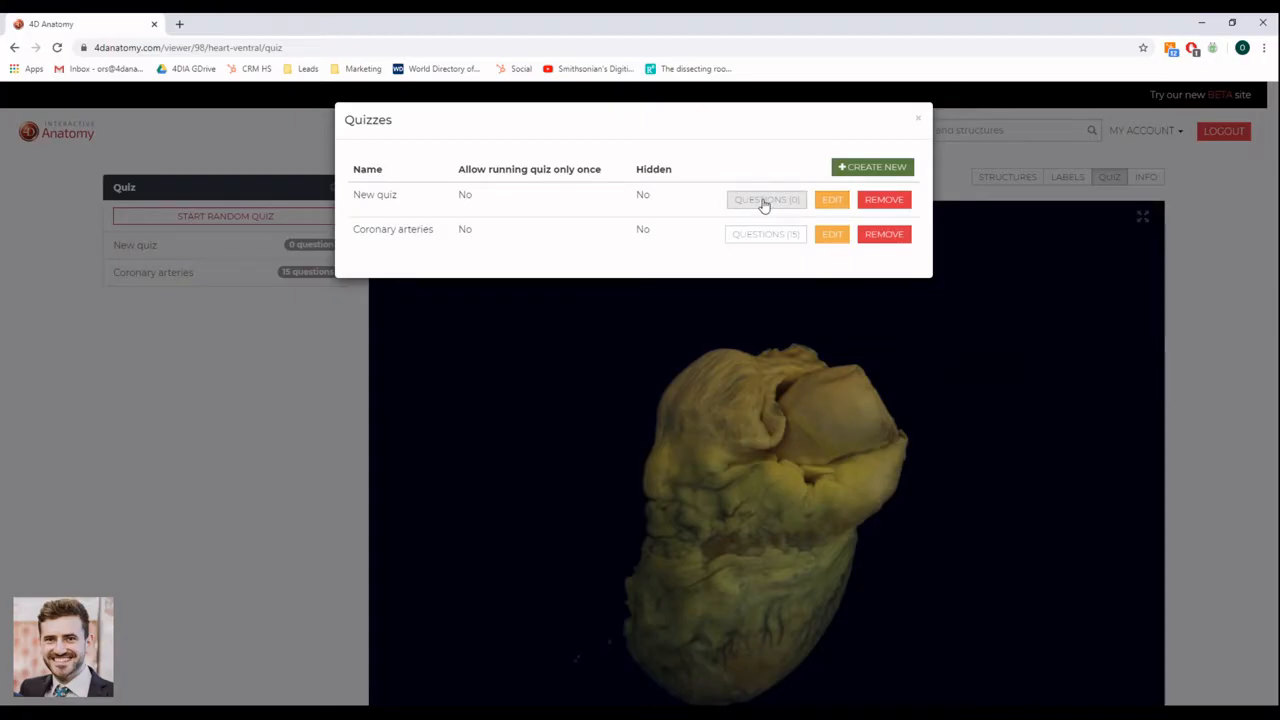
- Filter the question bank by 'muscle' and save pectinate and papillary muscle questions
left_click(765, 199)
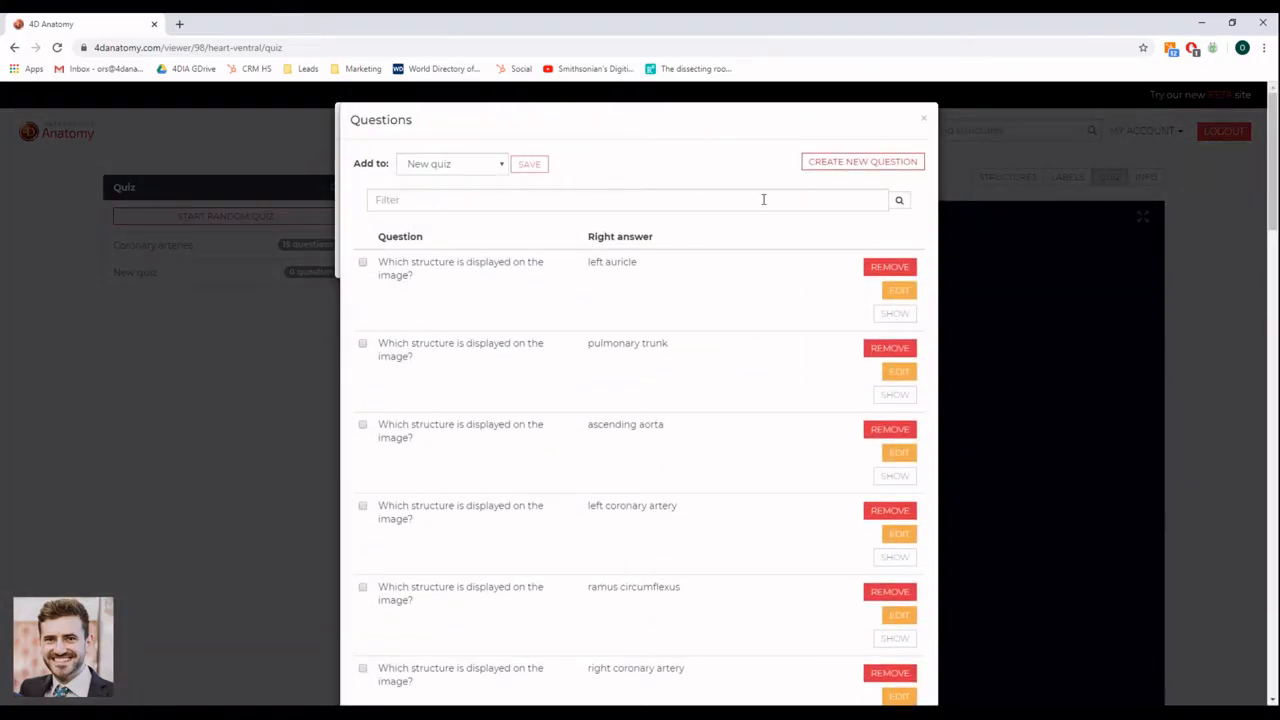
left_click(628, 200)
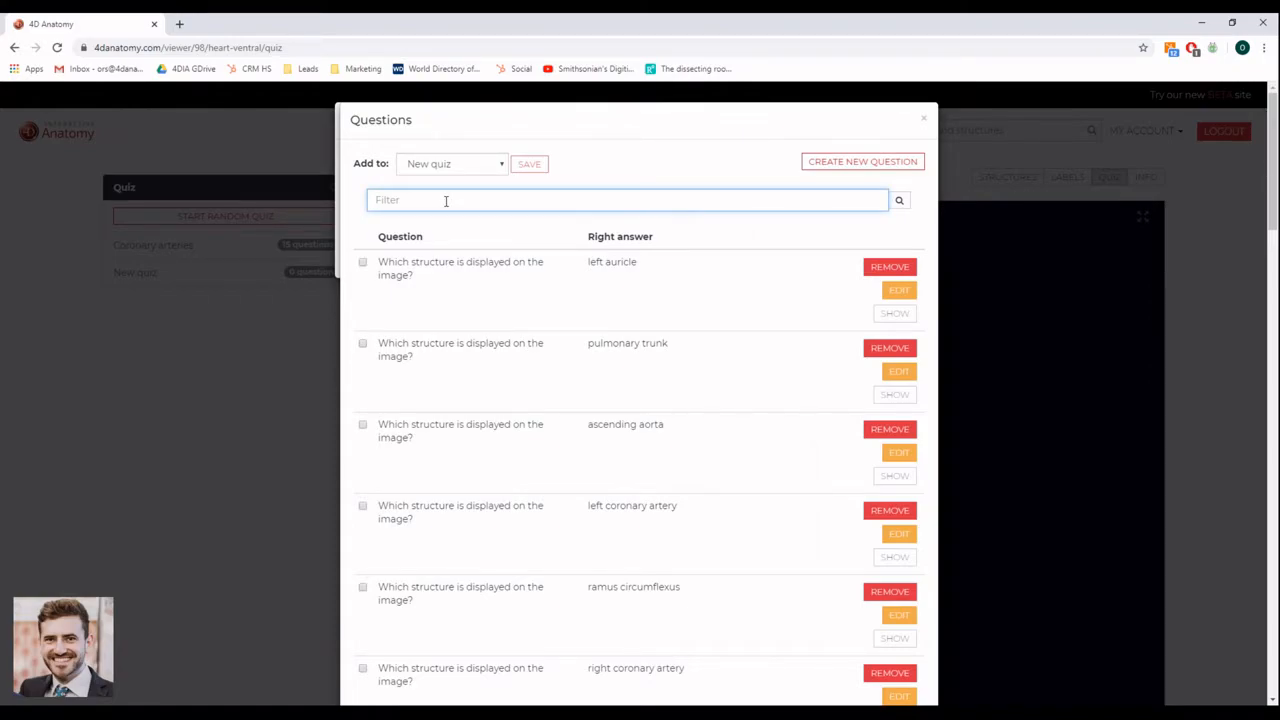
type("muscle")
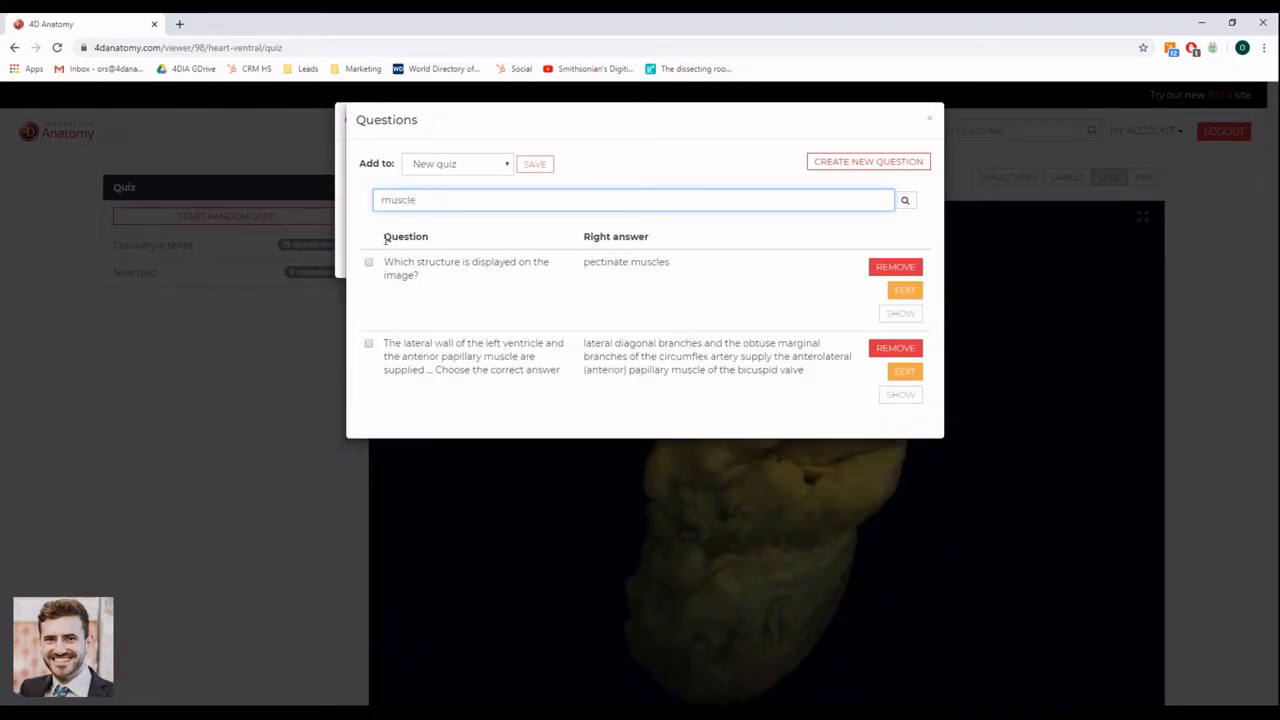
left_click(369, 261)
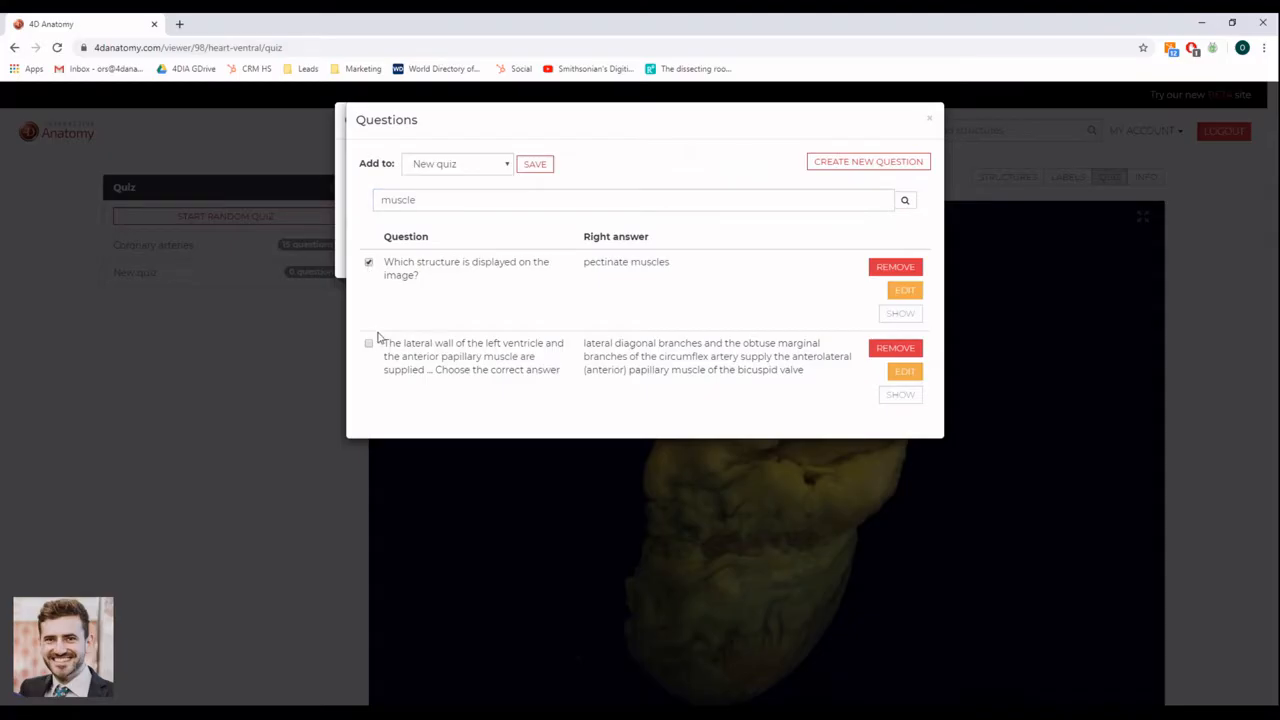
left_click(369, 342)
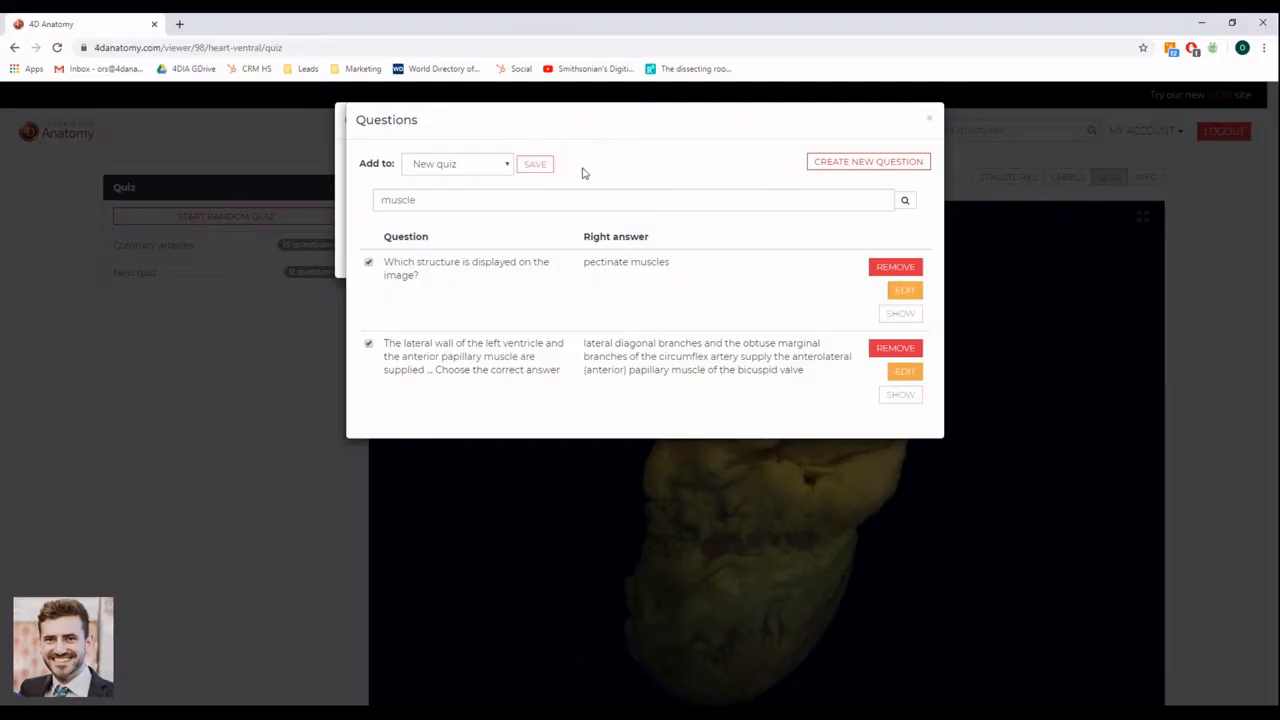
left_click(928, 118)
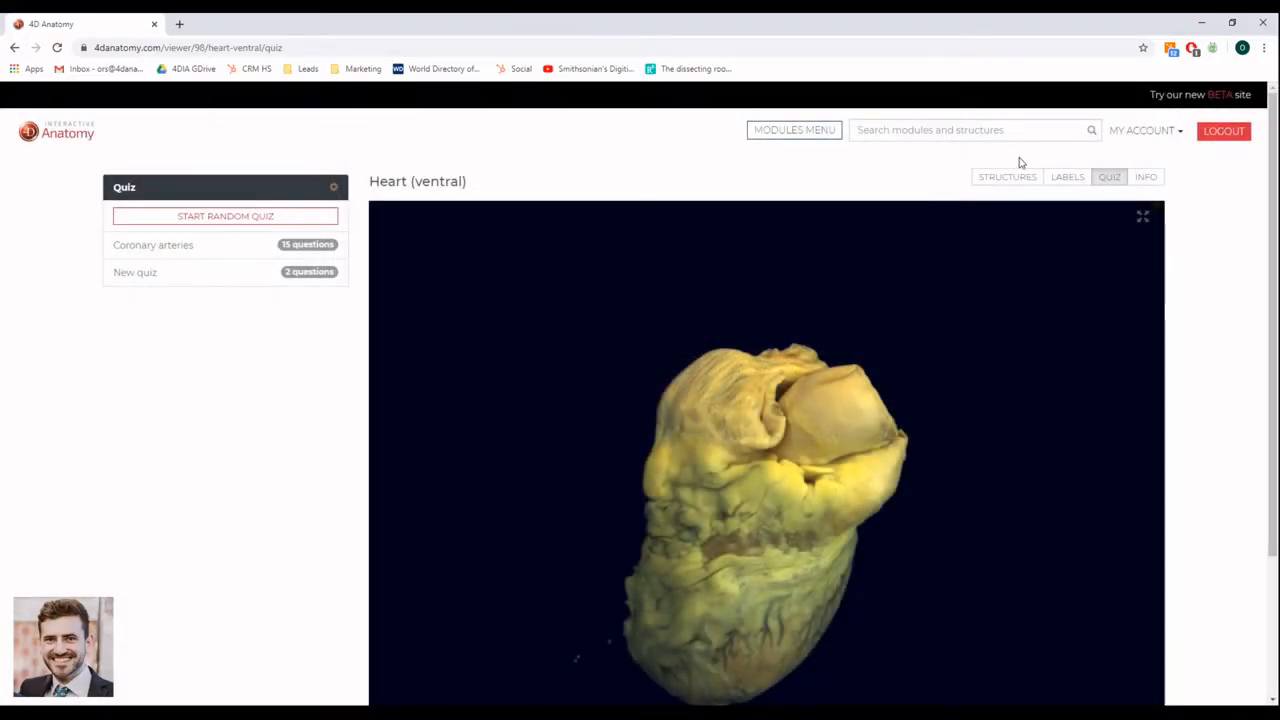
- Filter heart structures by 'valve' and show the aortic valve in view #3
left_click(1006, 177)
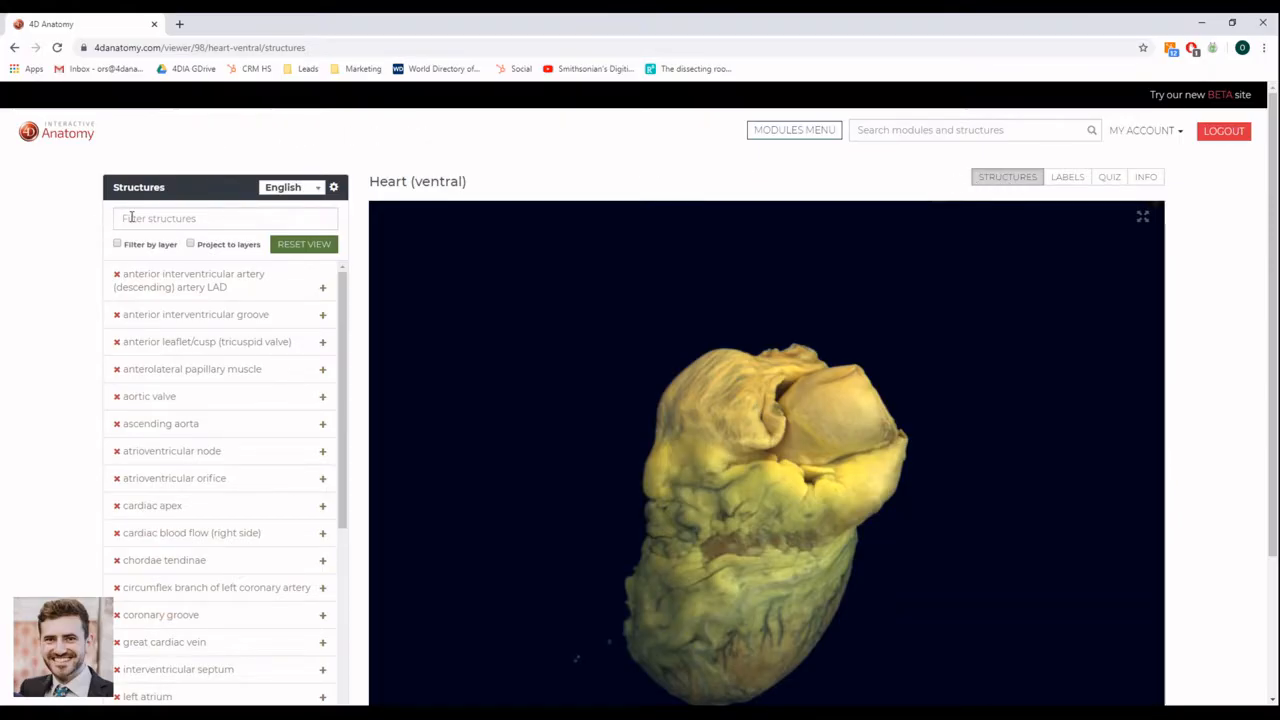
left_click(225, 218)
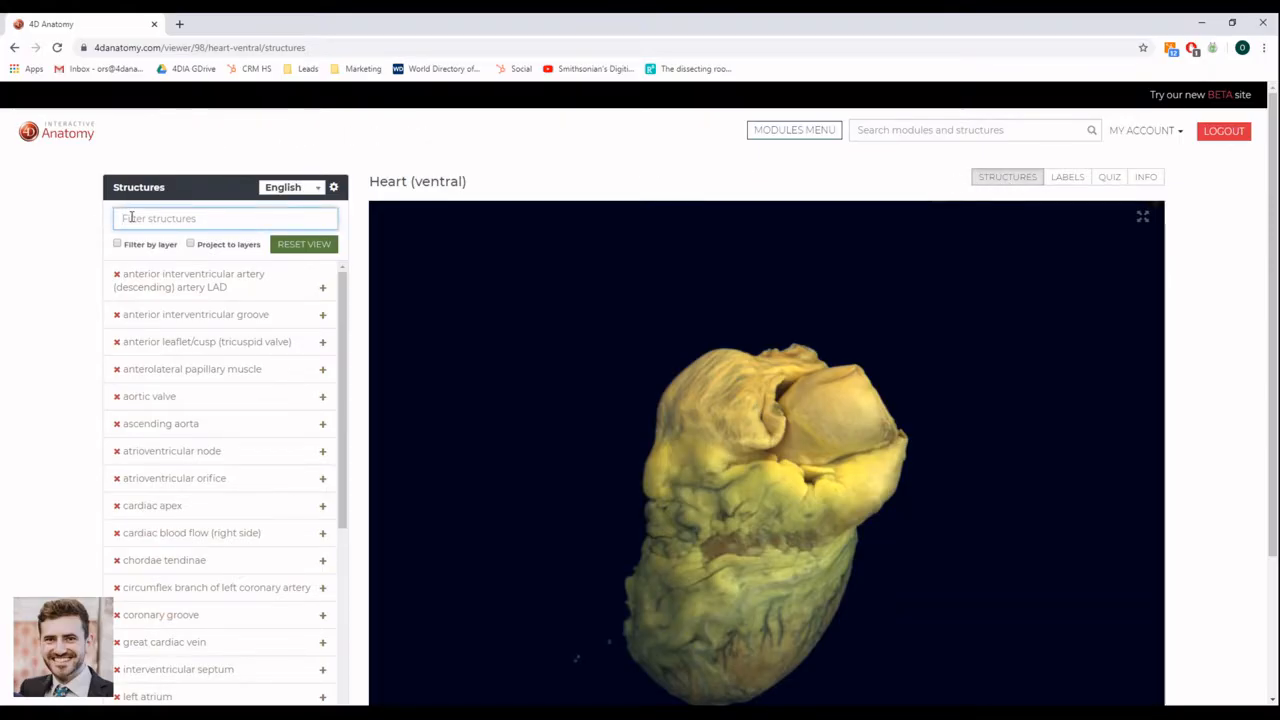
type("valve")
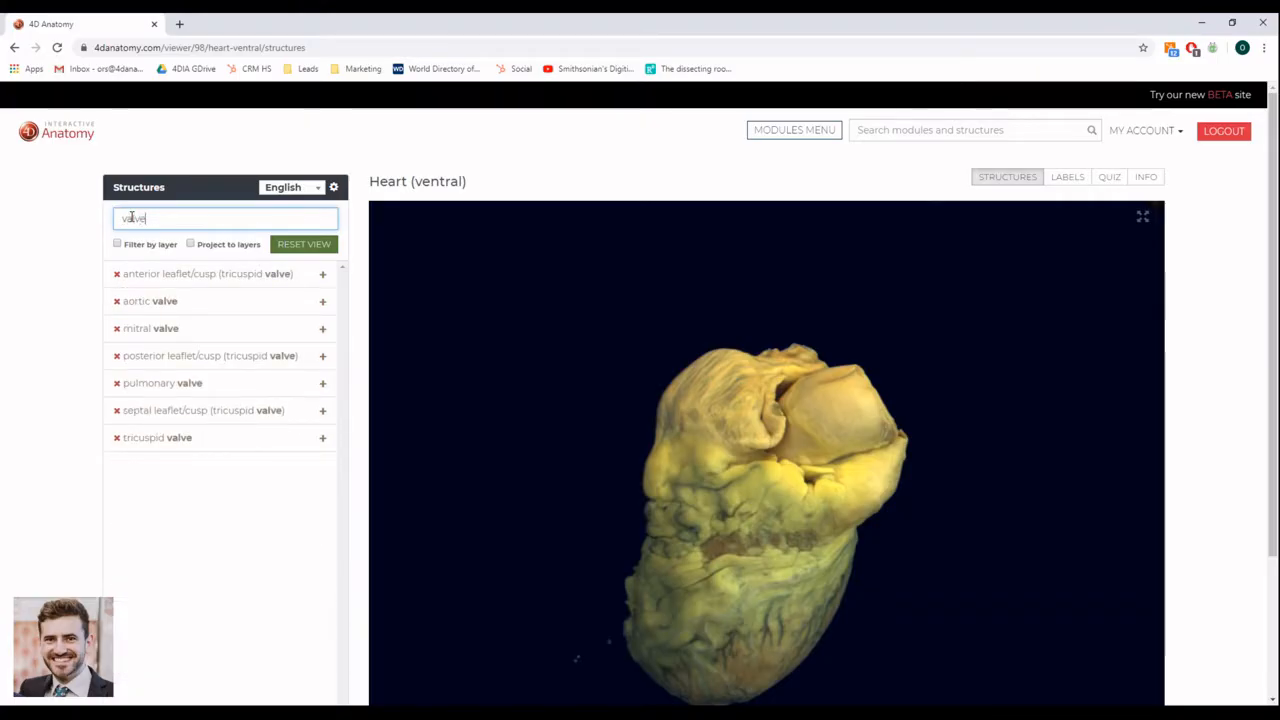
mouse_move(150, 301)
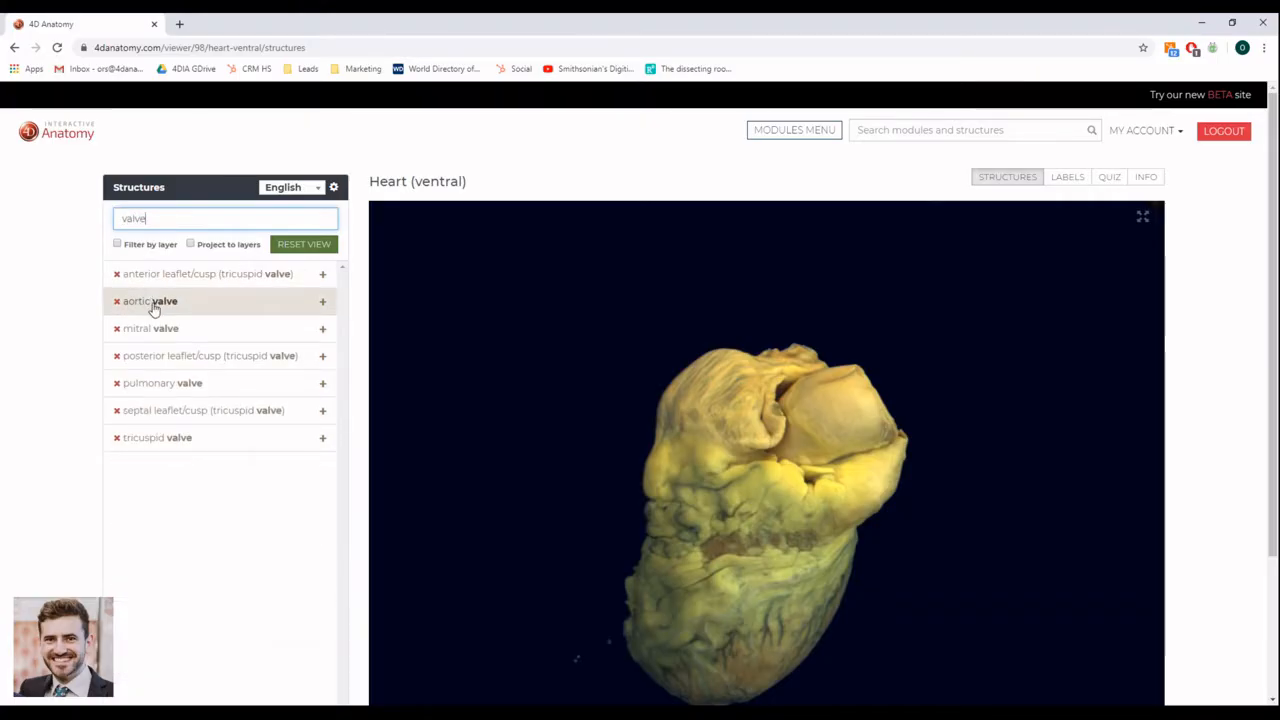
left_click(150, 301)
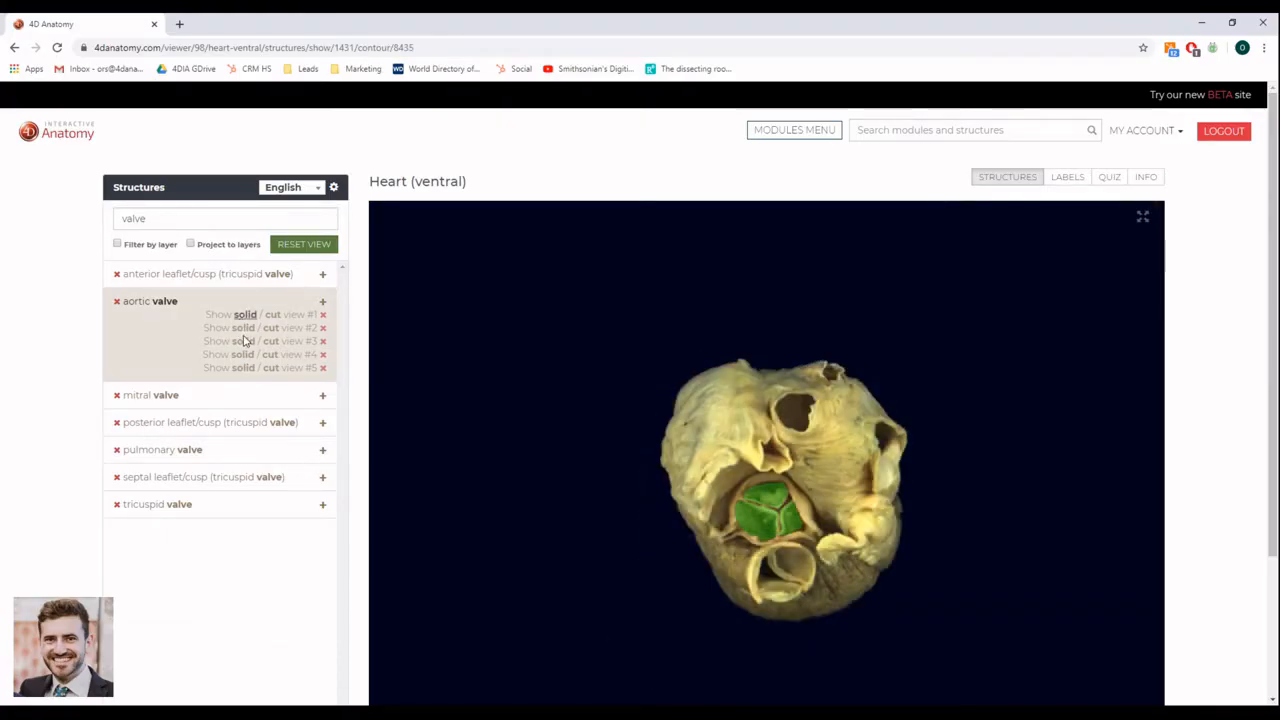
left_click(244, 341)
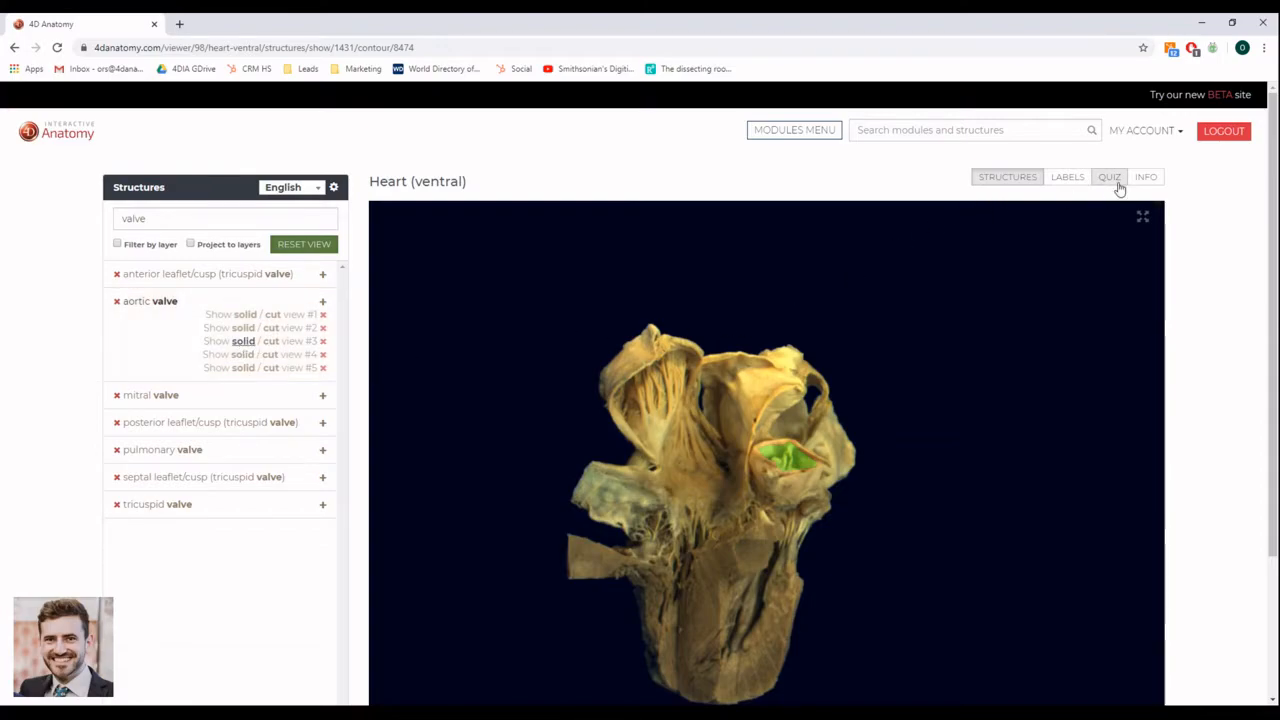
- Save an Identify structure question answered aortic valve, with three wrong answers
left_click(1109, 177)
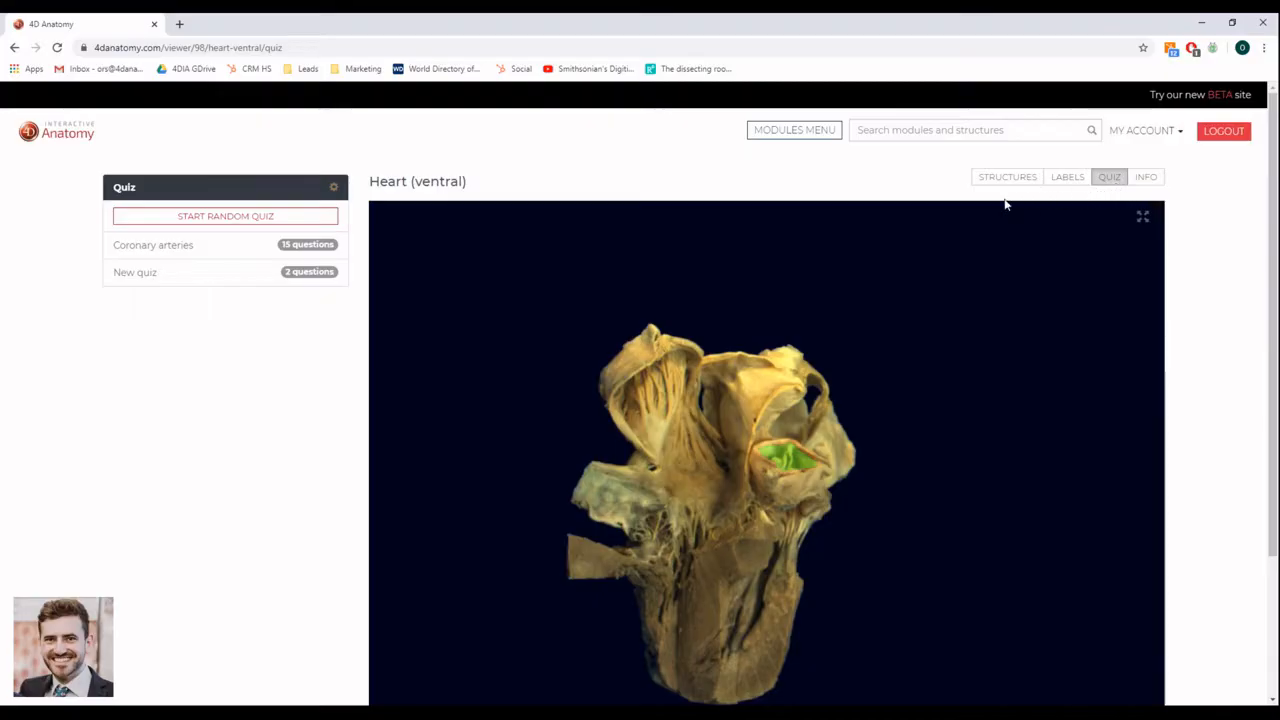
left_click(333, 187)
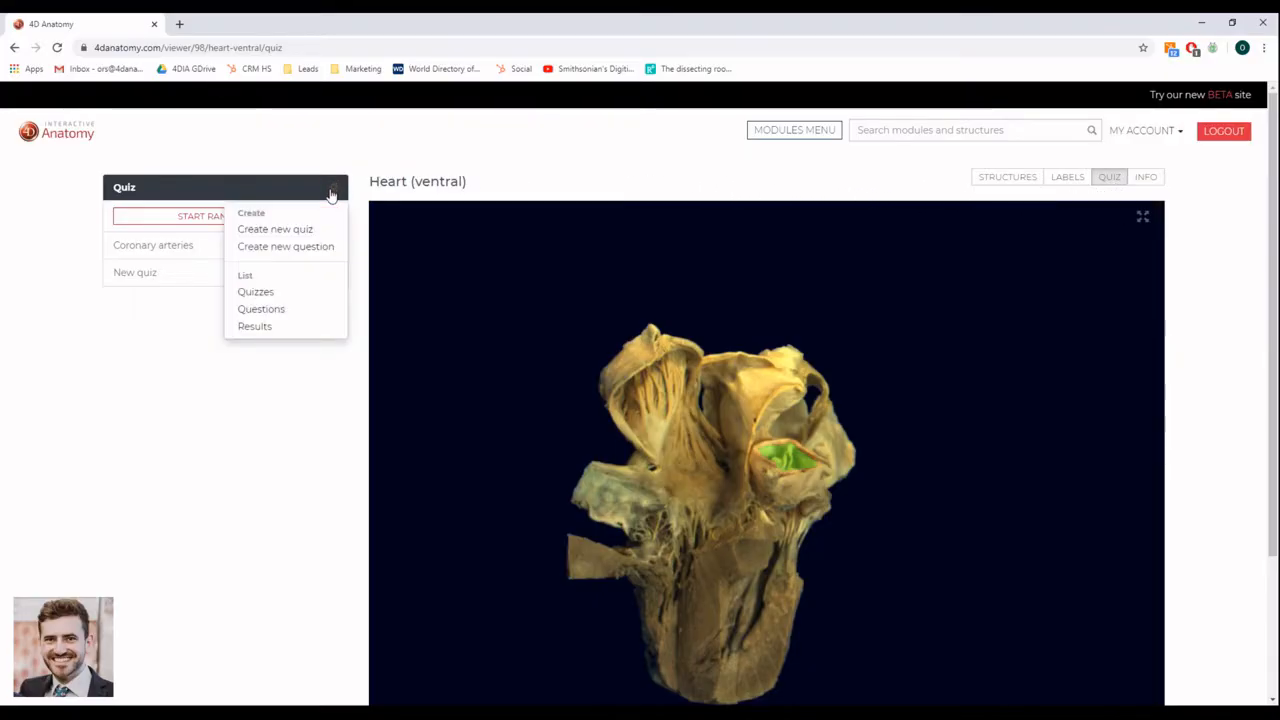
mouse_move(330, 197)
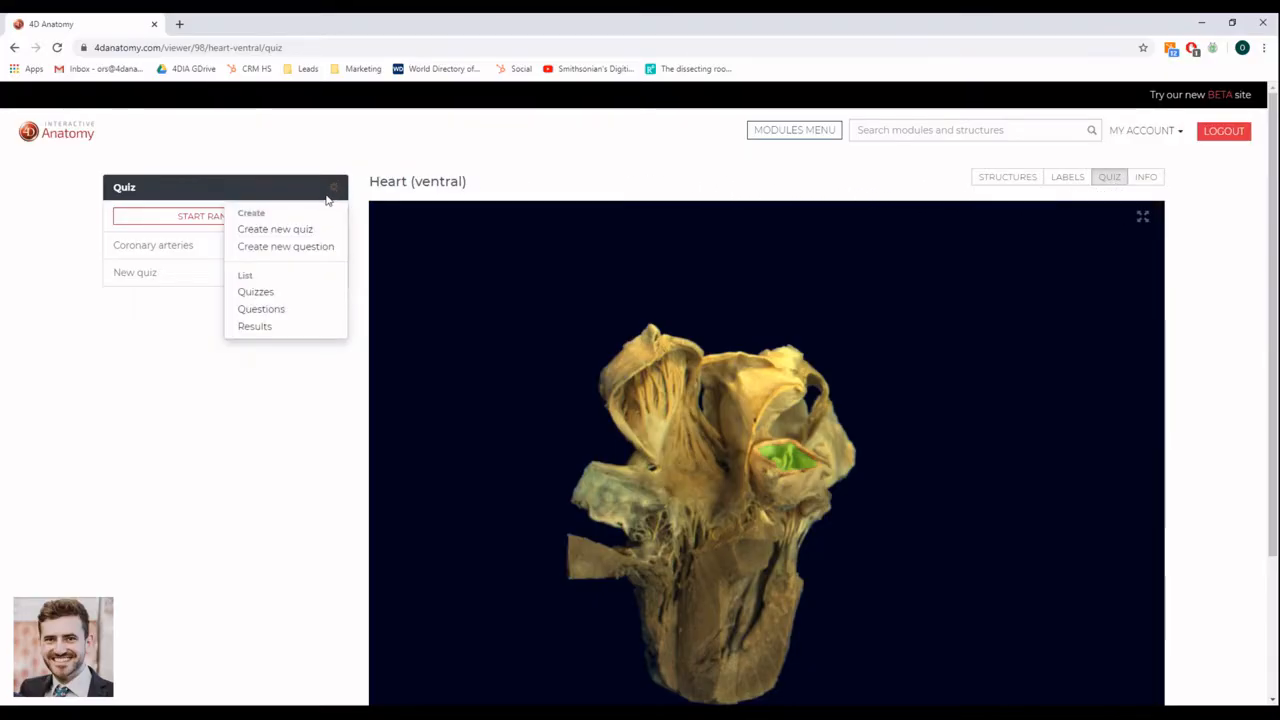
left_click(285, 246)
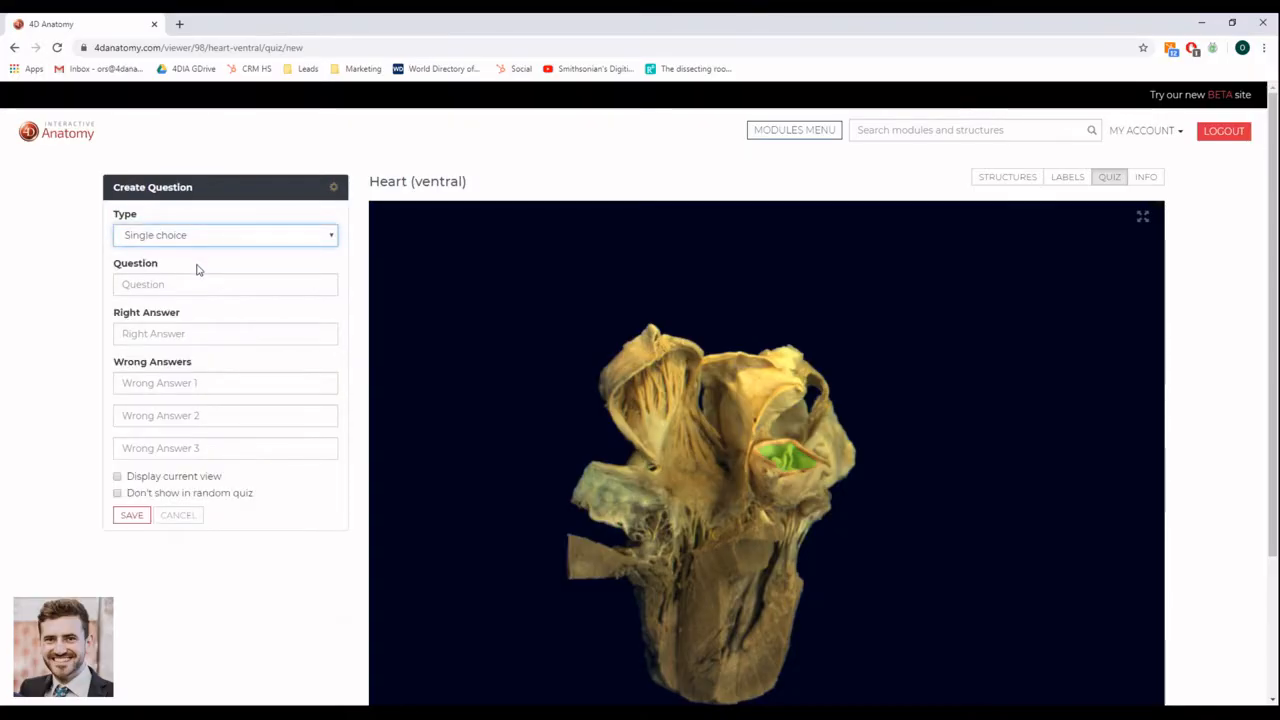
left_click(225, 234)
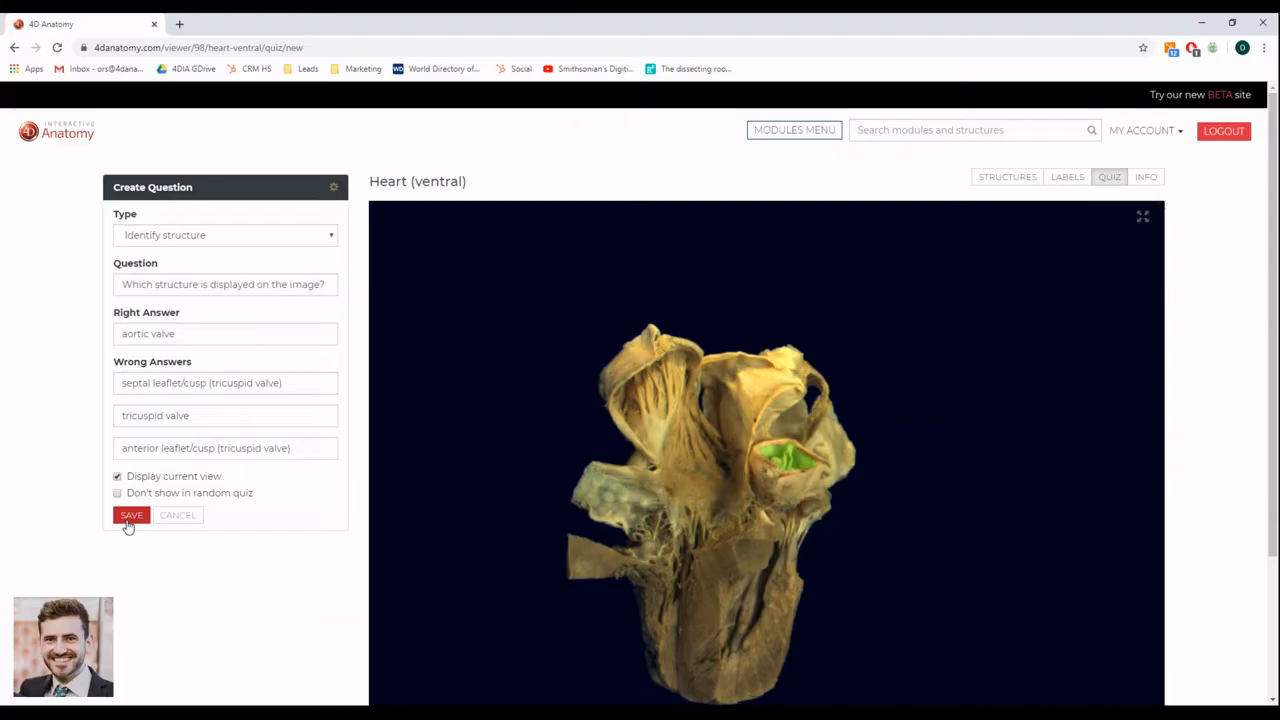
left_click(131, 515)
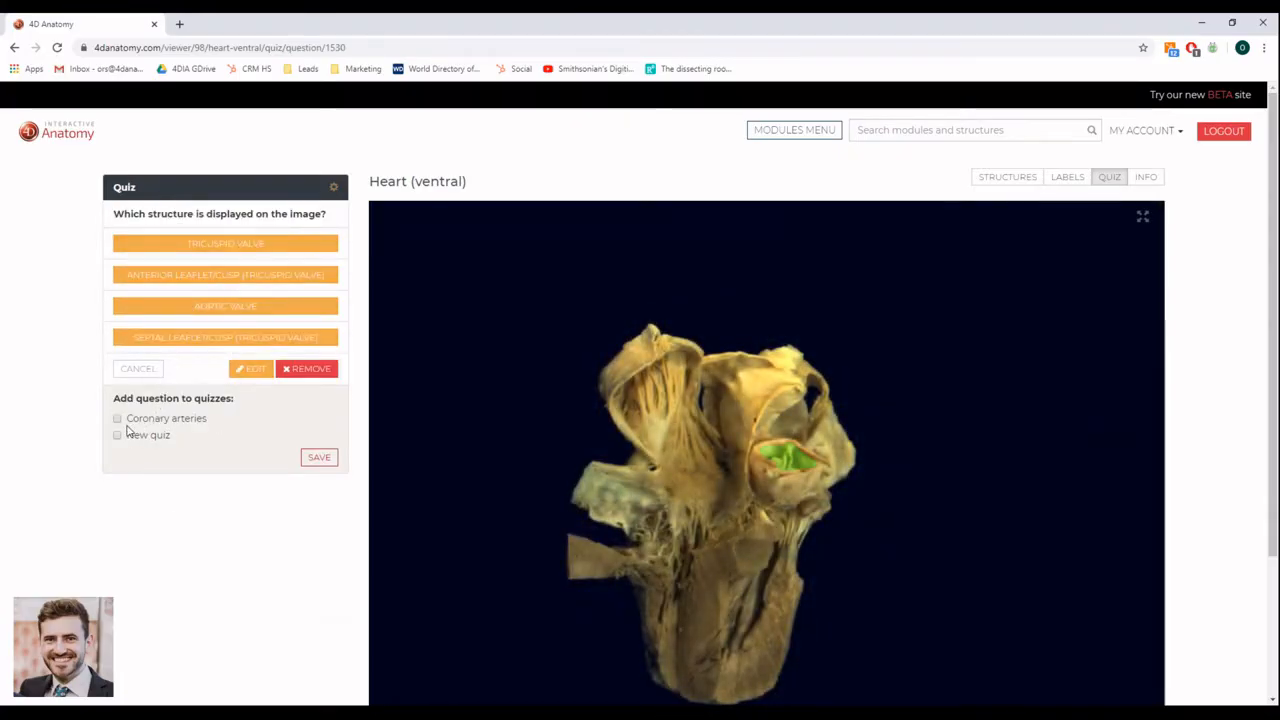
- Tick New quiz for the aortic valve question and save
left_click(117, 434)
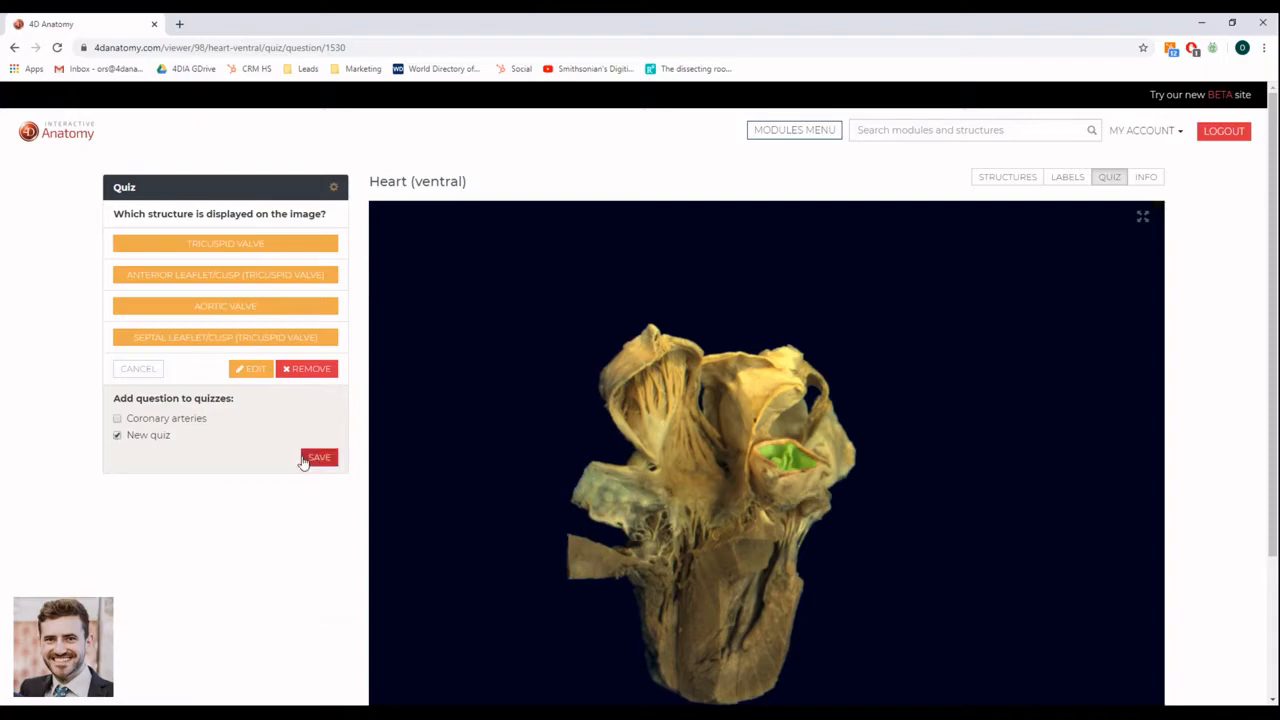
left_click(319, 457)
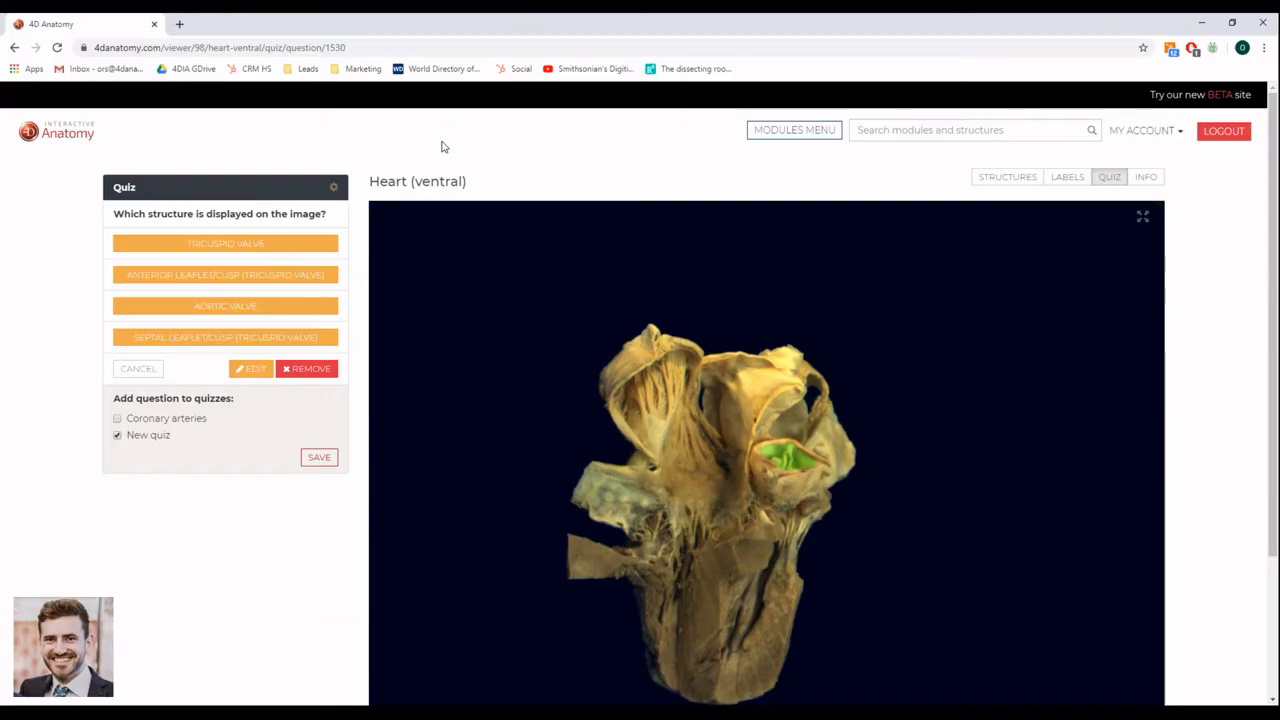
mouse_move(1067, 177)
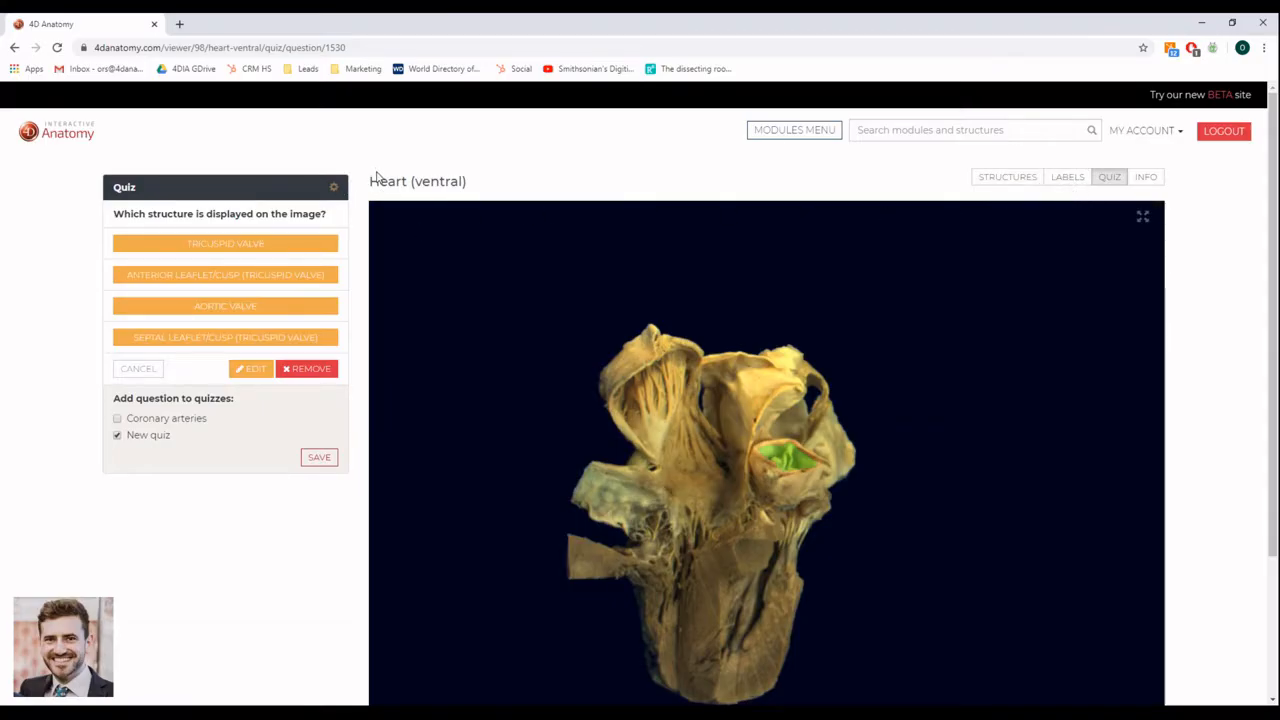
- Edit New quiz to allow running only once and hide it, then save
left_click(333, 189)
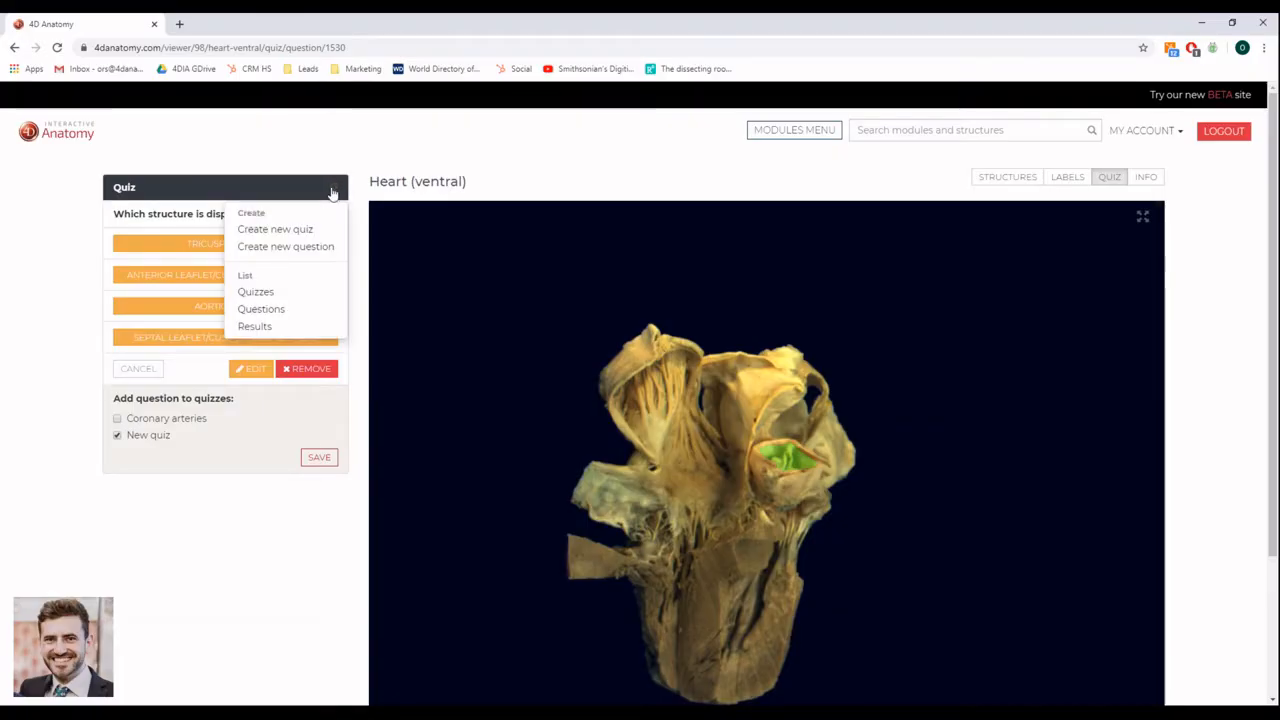
left_click(256, 291)
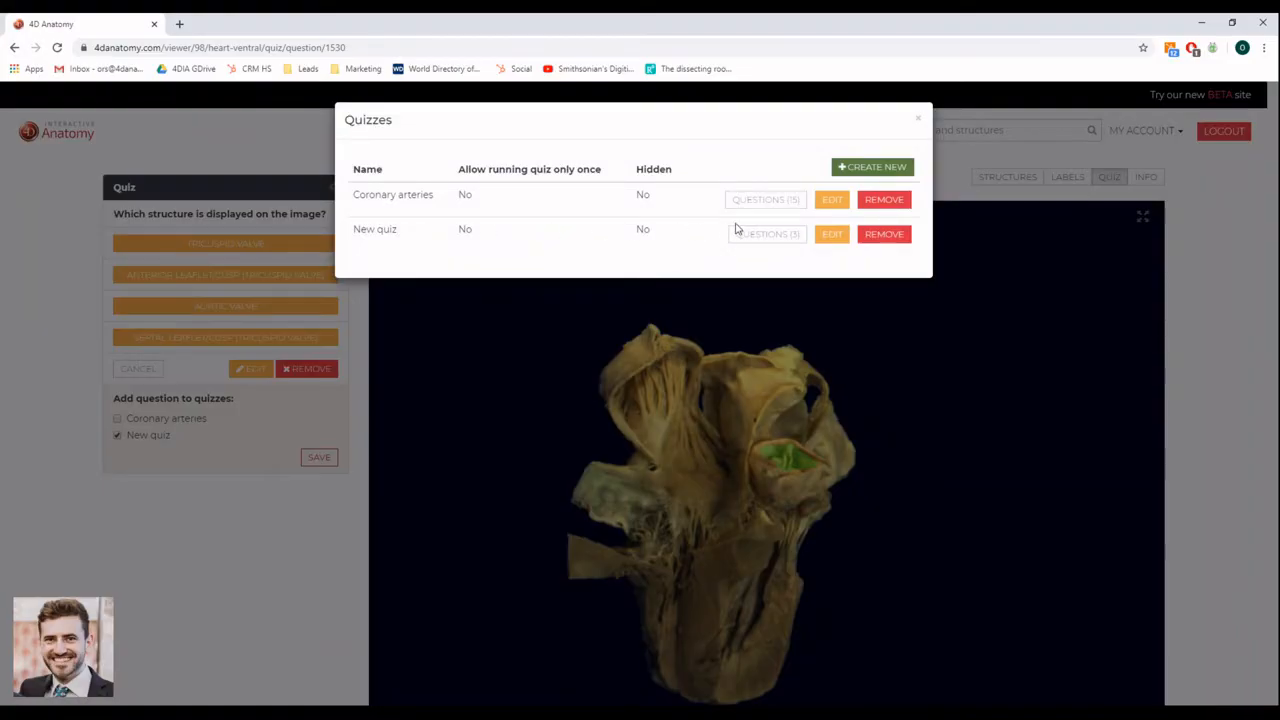
left_click(832, 234)
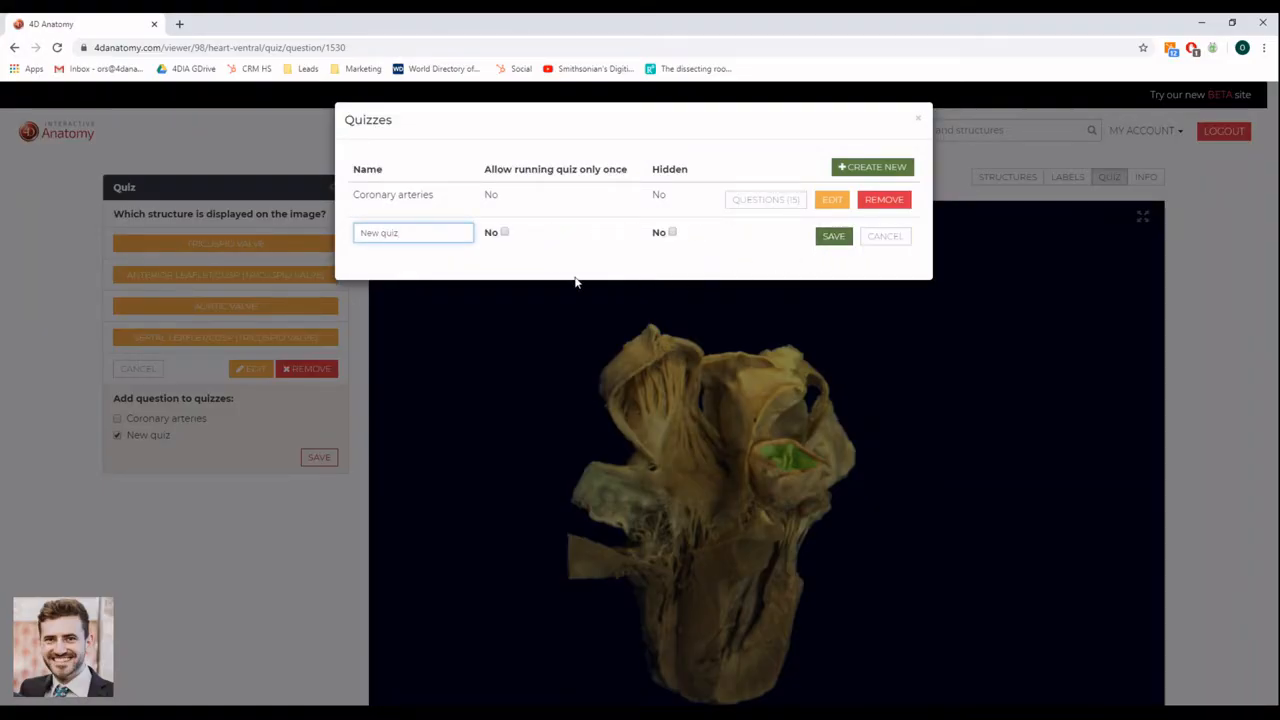
left_click(504, 232)
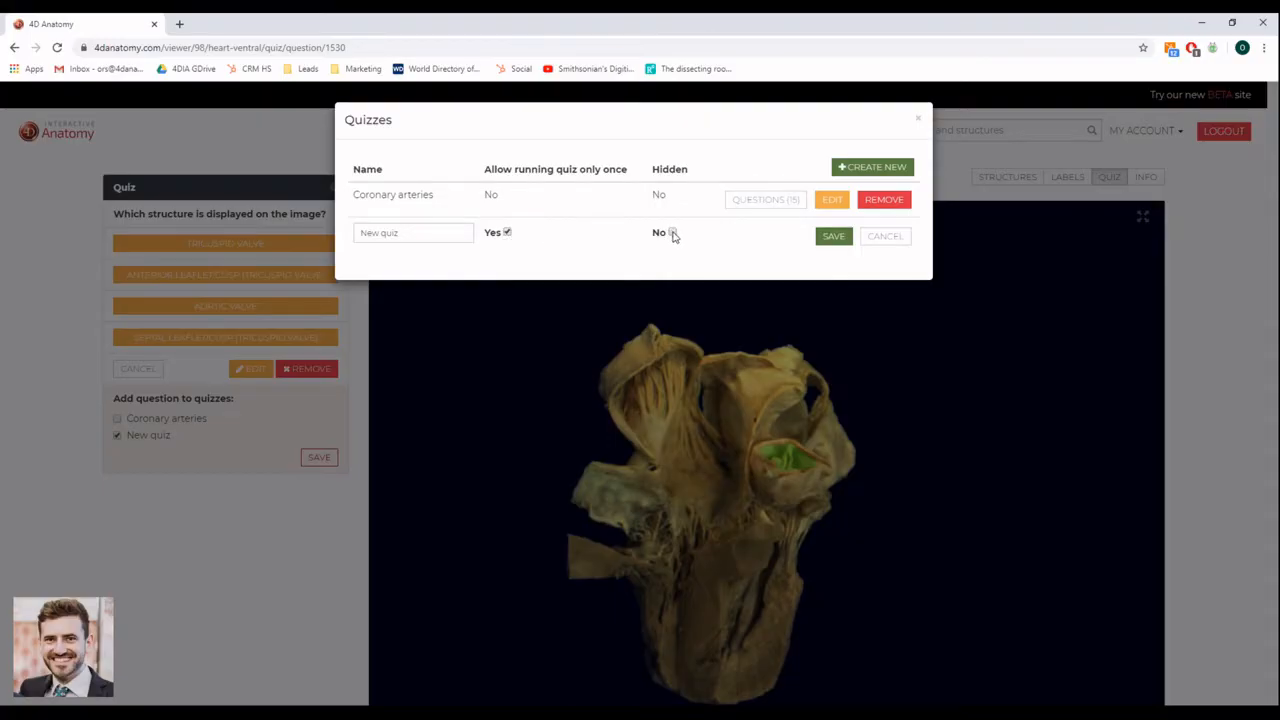
left_click(674, 232)
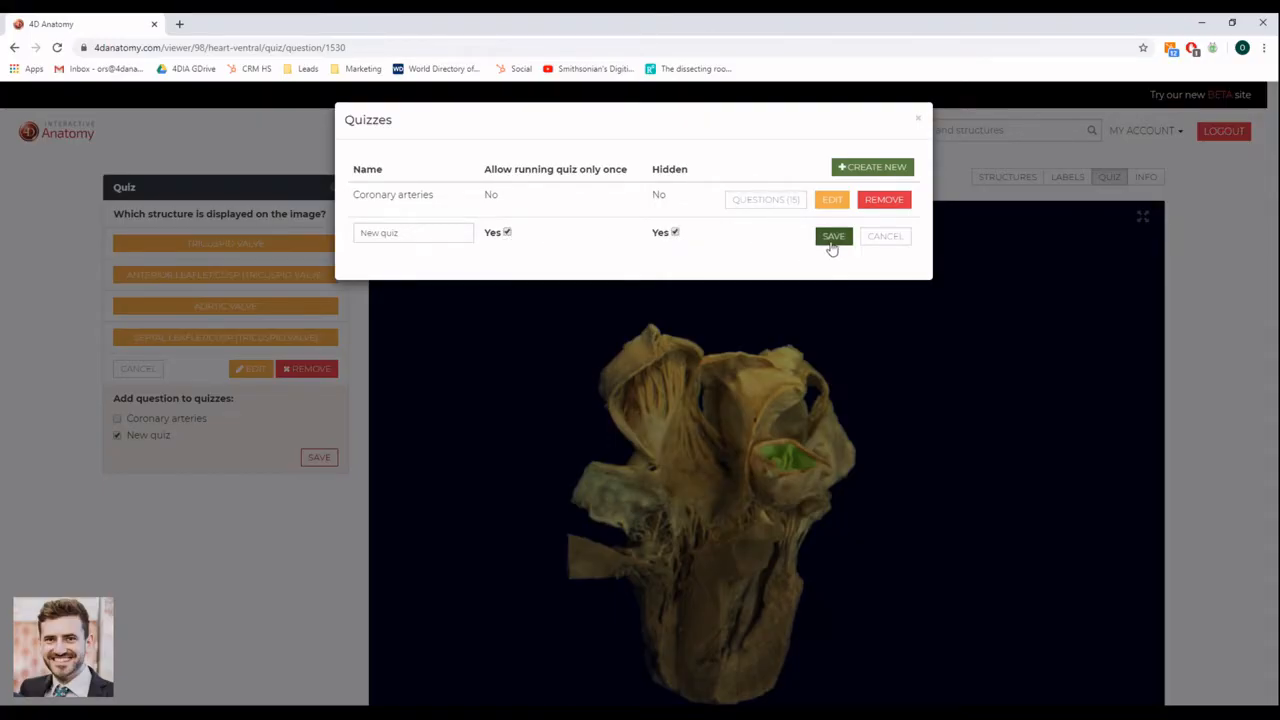
left_click(833, 236)
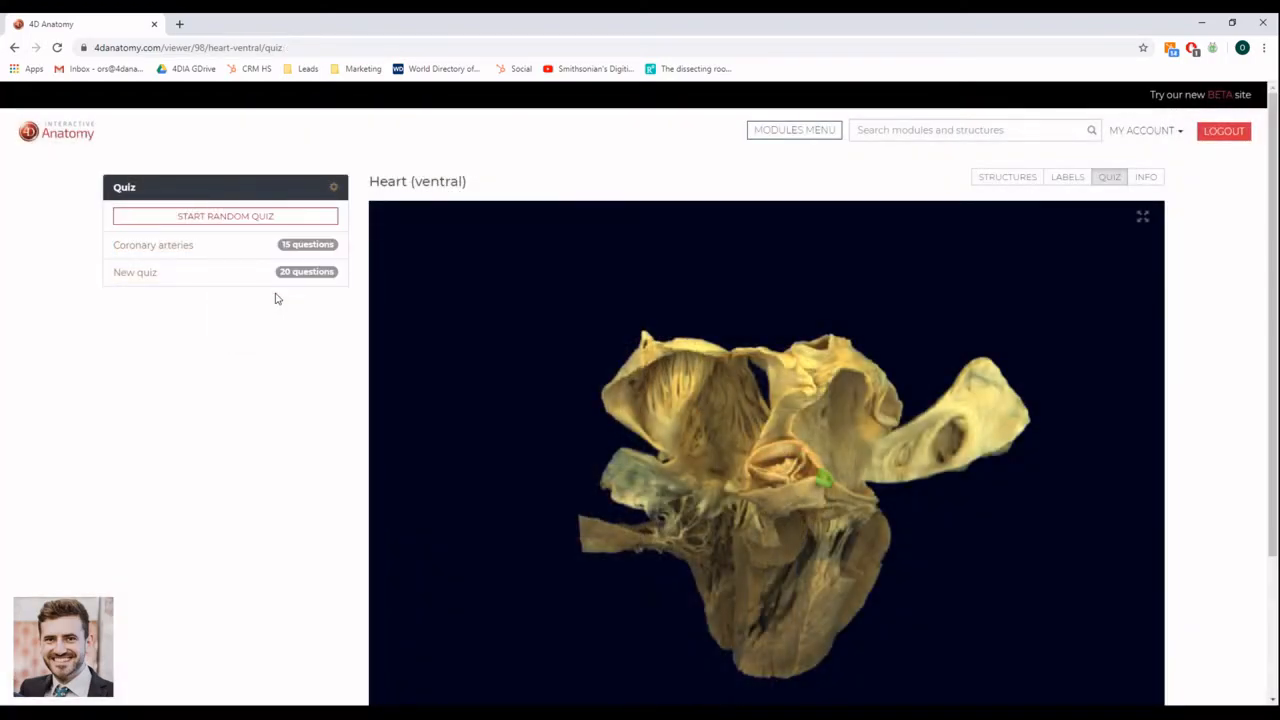
left_click(333, 187)
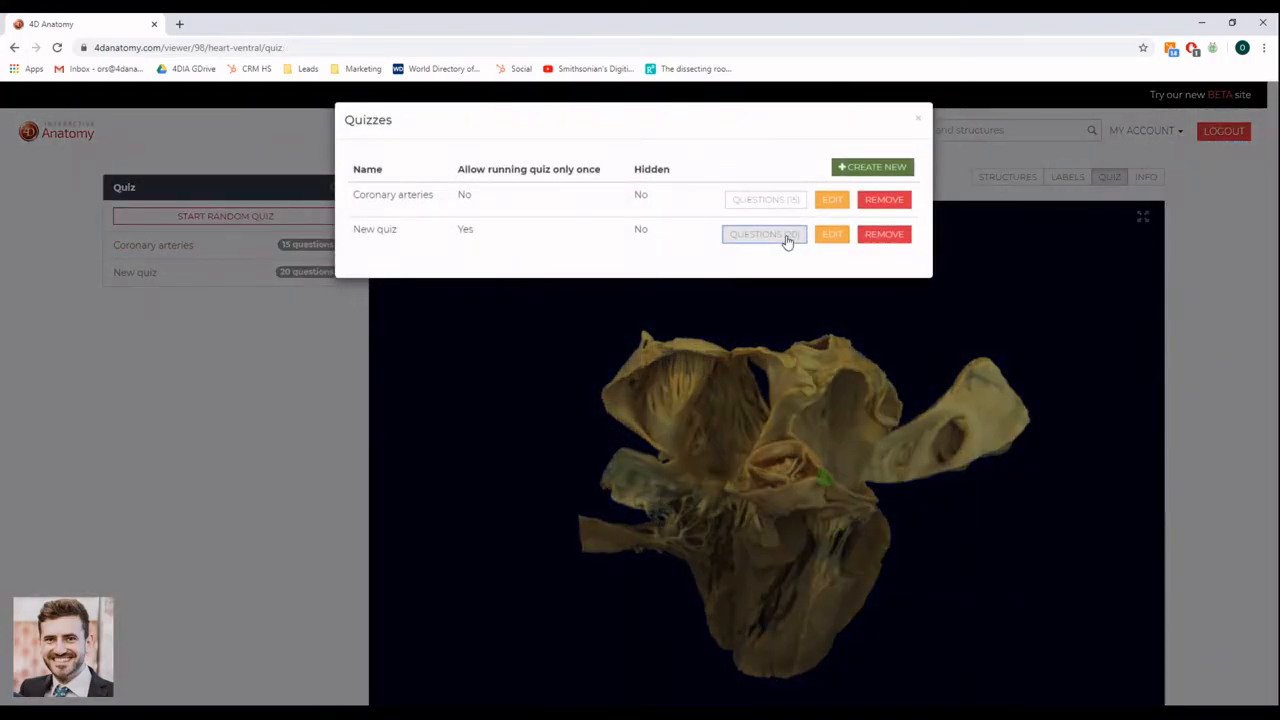
left_click(764, 234)
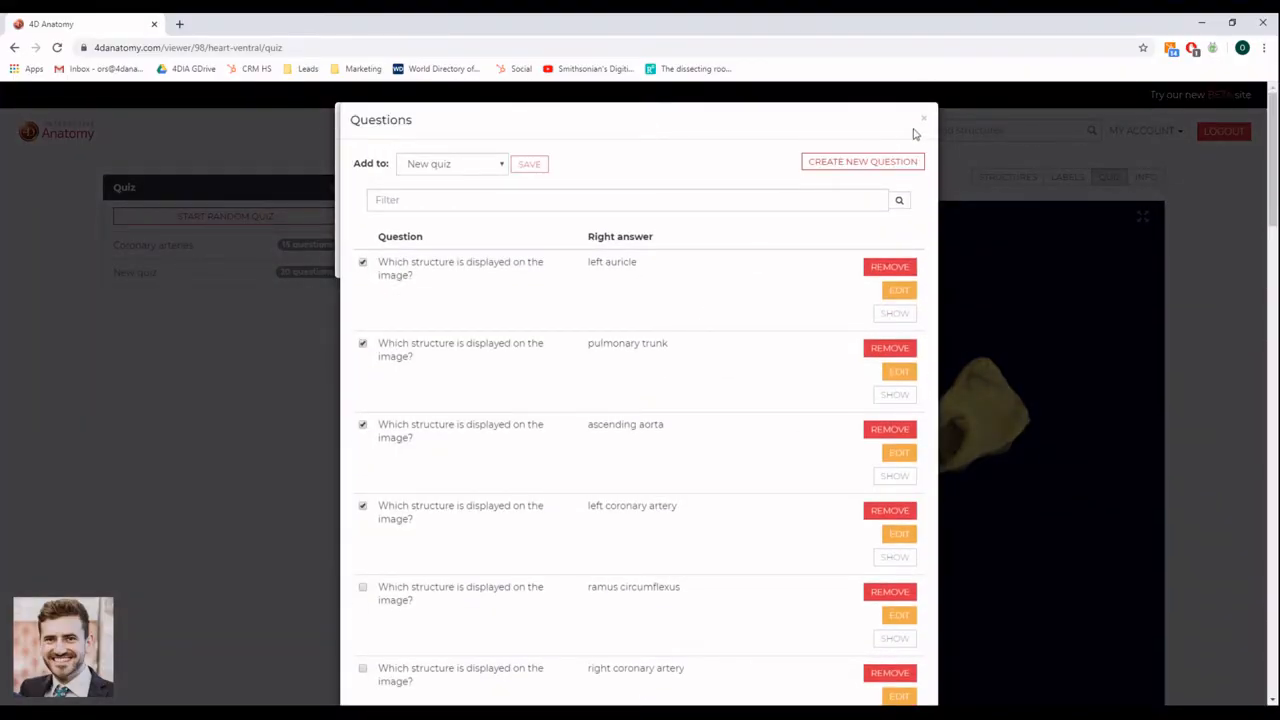
left_click(917, 120)
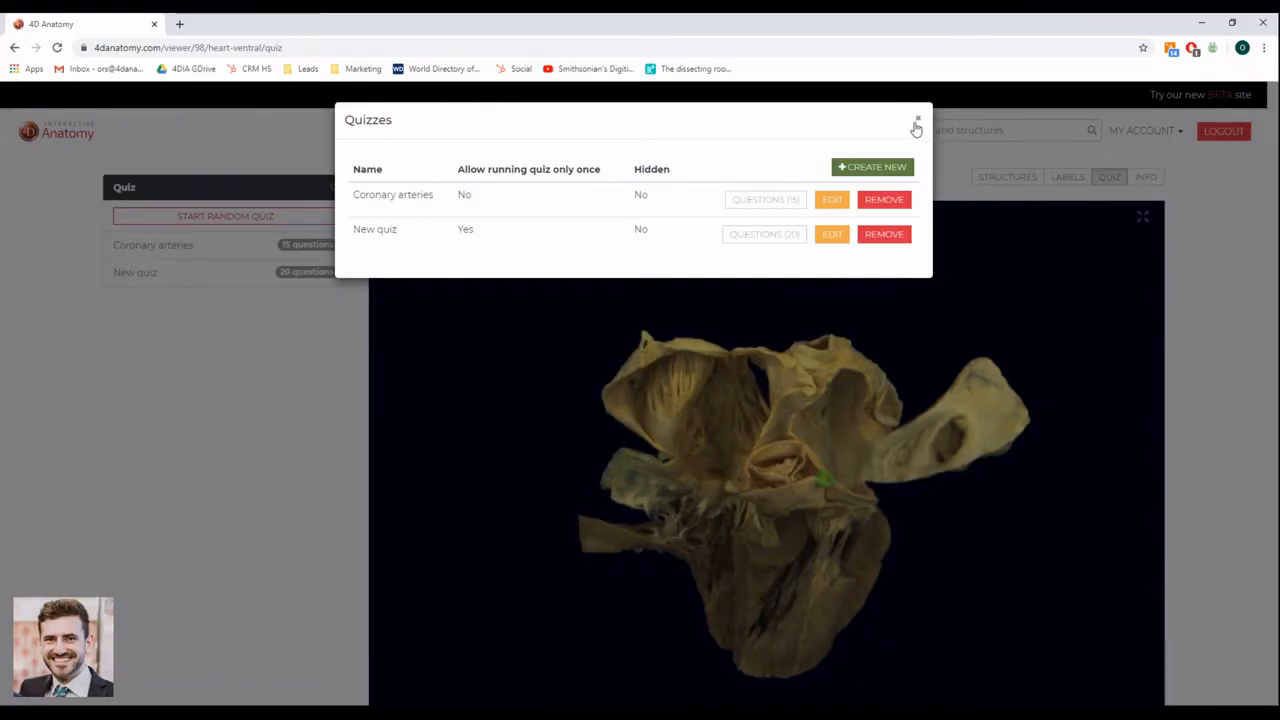
left_click(916, 120)
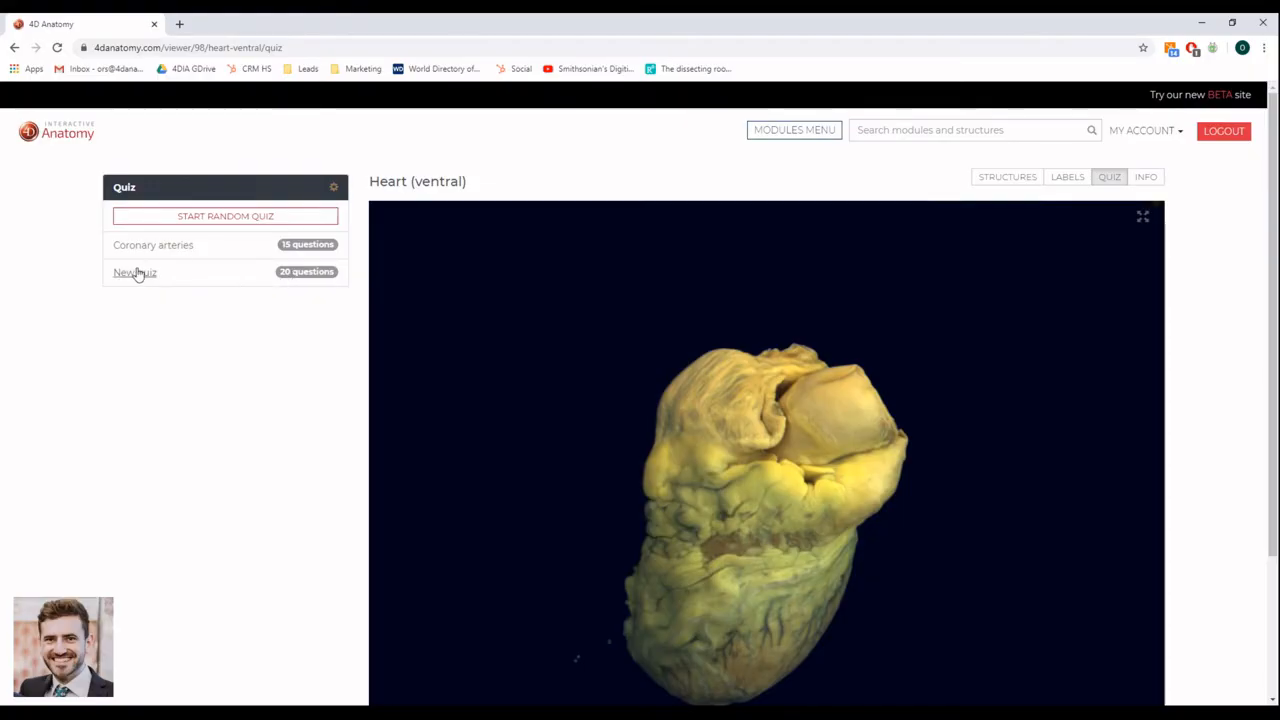
- Launch New quiz at question 1 of 20, select its web address, and list student results
left_click(135, 272)
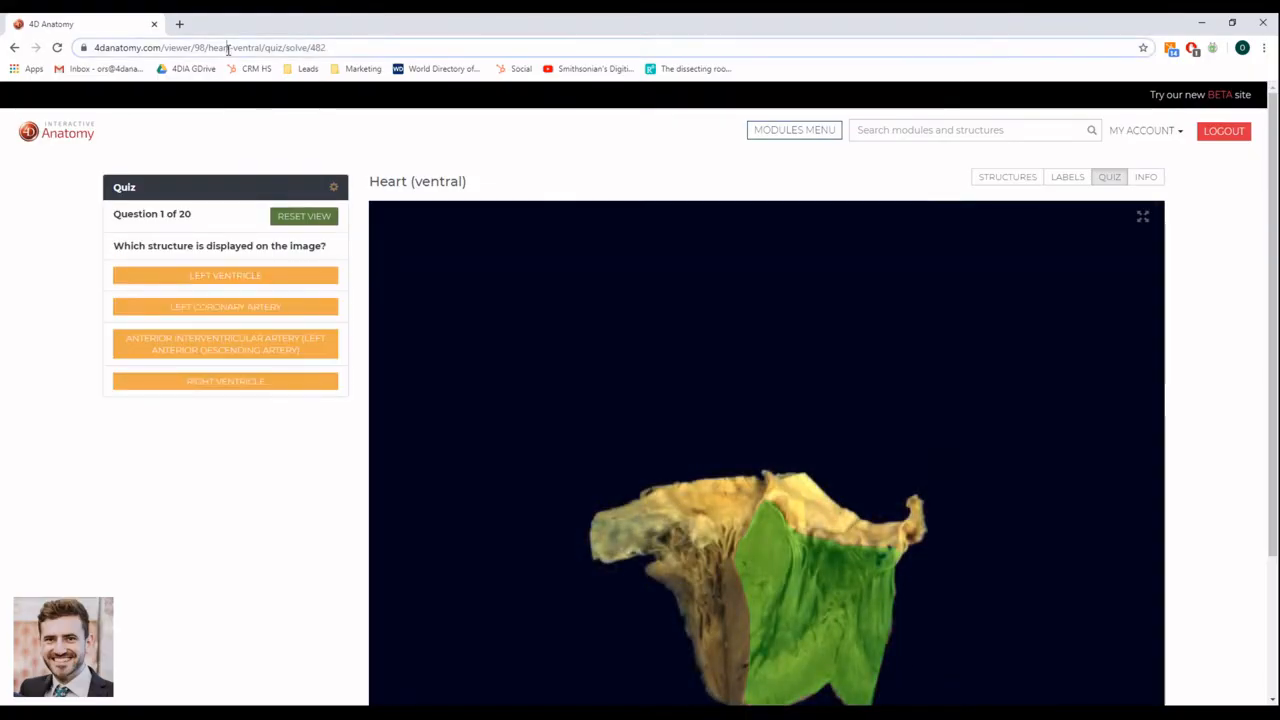
left_click(210, 47)
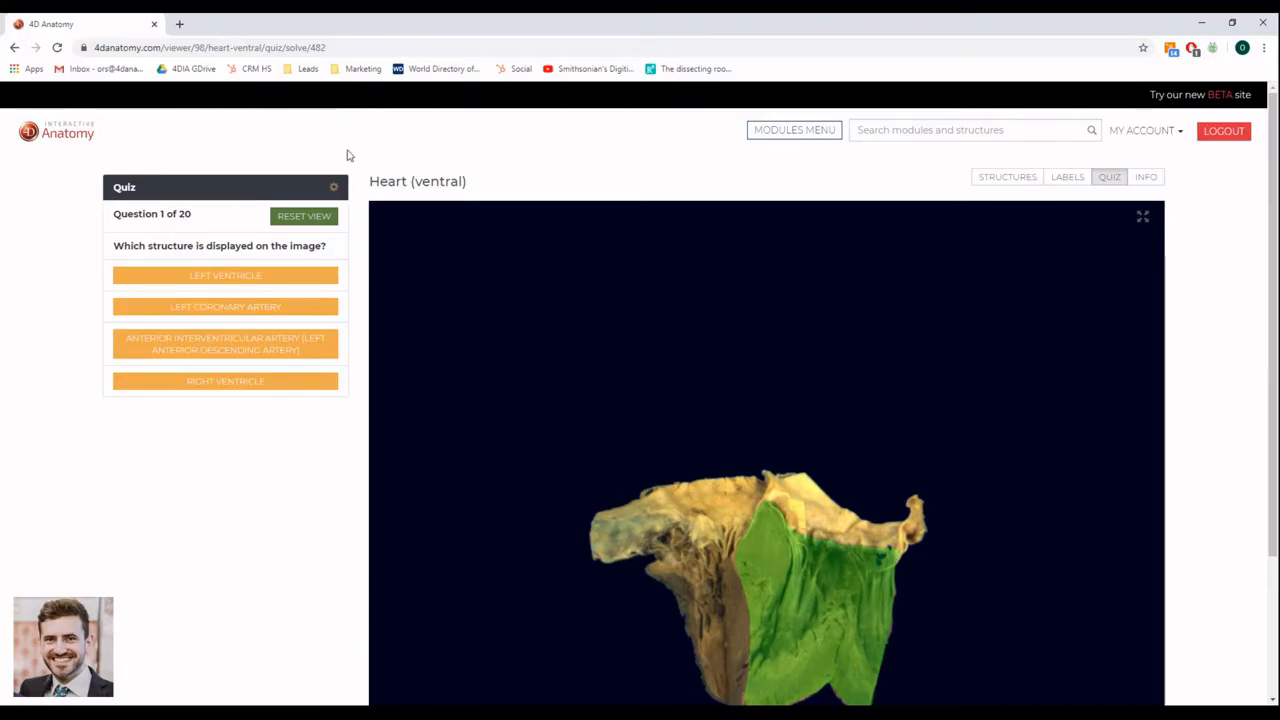
left_click(333, 187)
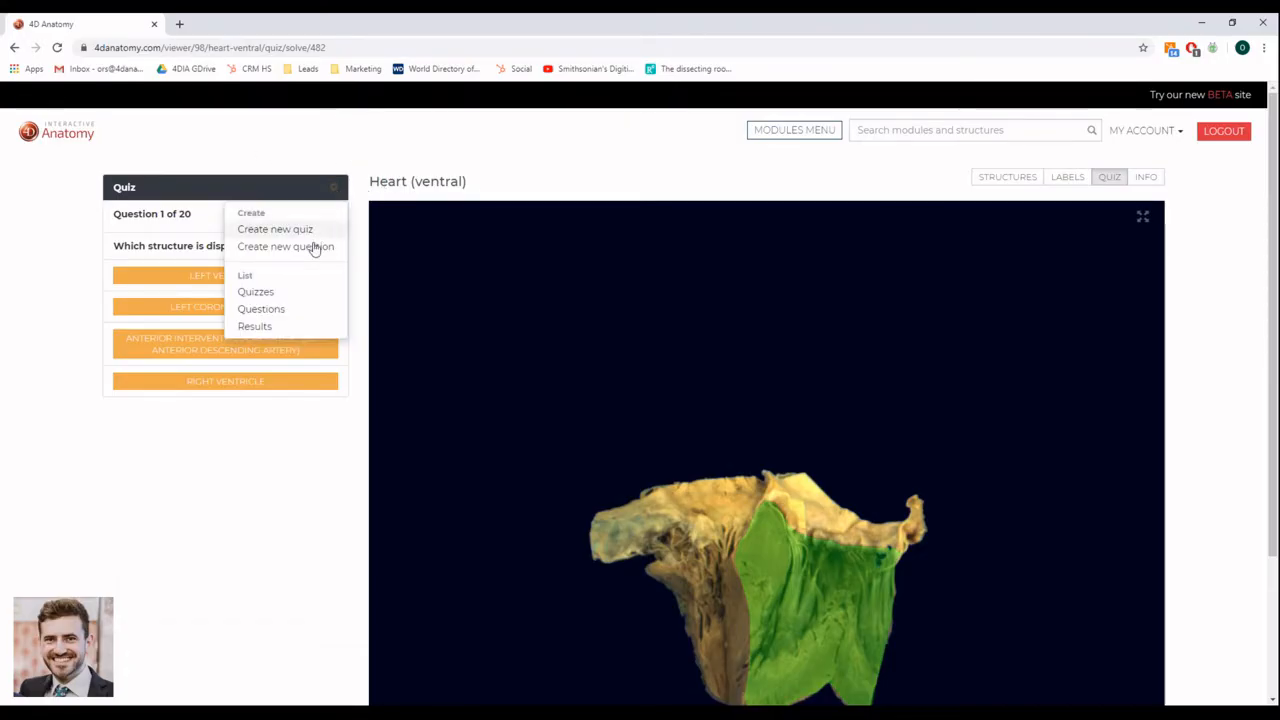
left_click(254, 326)
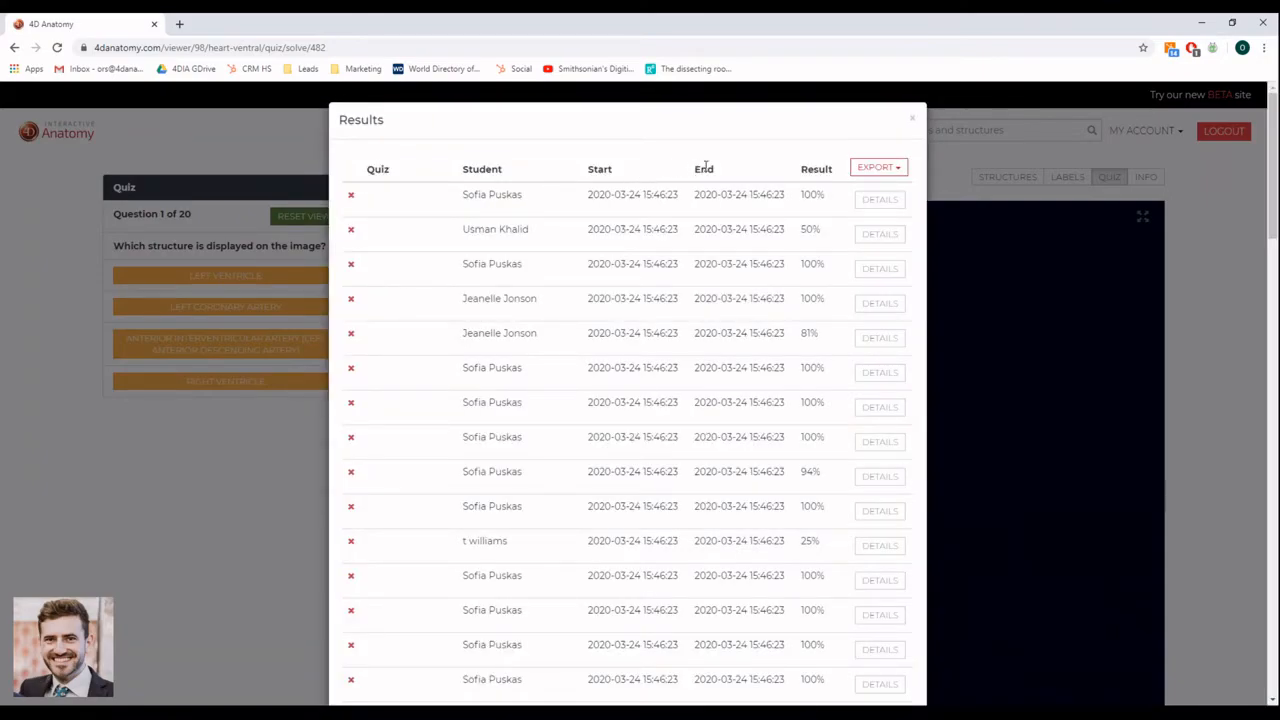
- Bring up the Chest & upper abdomen module's Info section with its embedded Study tips PowerPoint
left_click(878, 167)
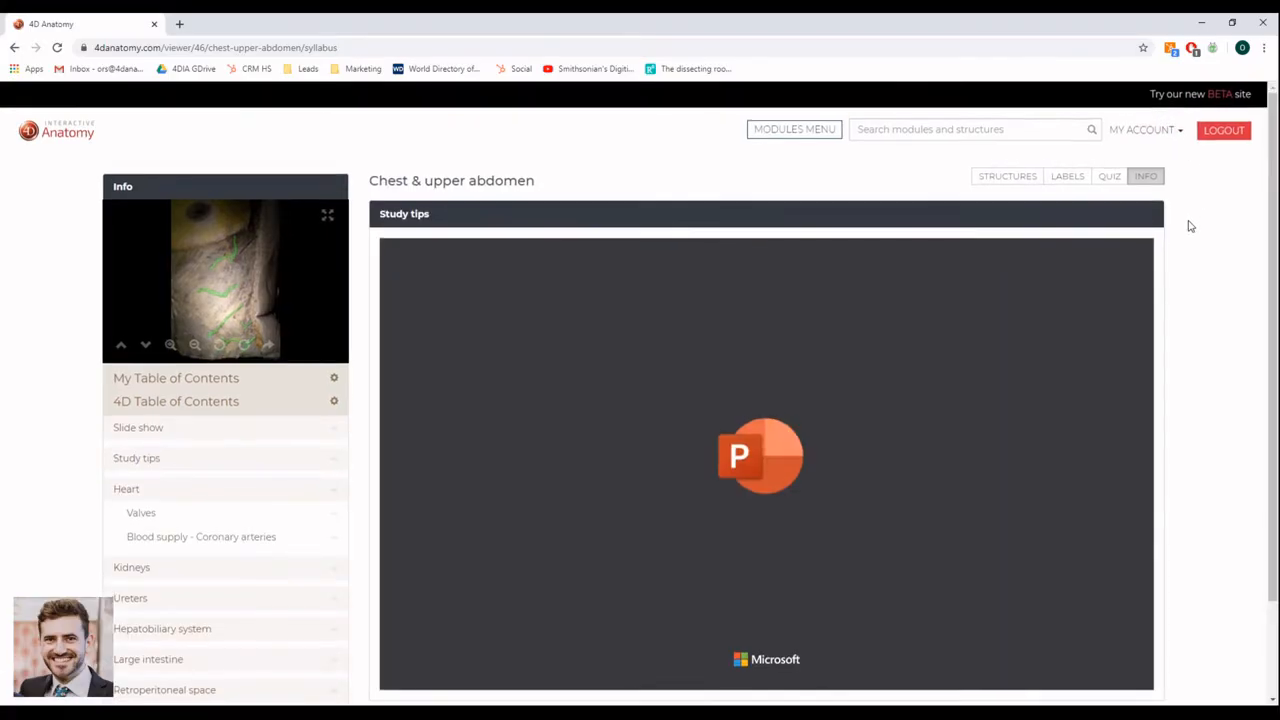
- Advance the study tips PowerPoint to slide 4 of 9
scroll("down", 3)
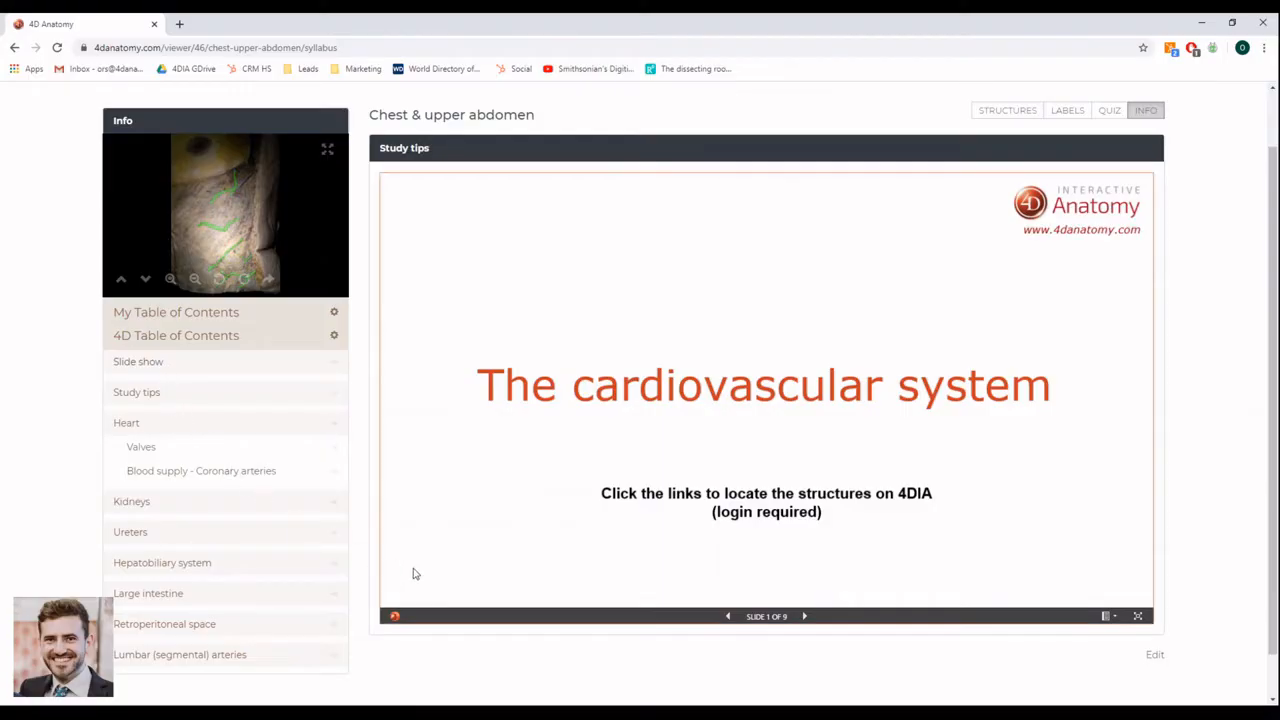
left_click(805, 616)
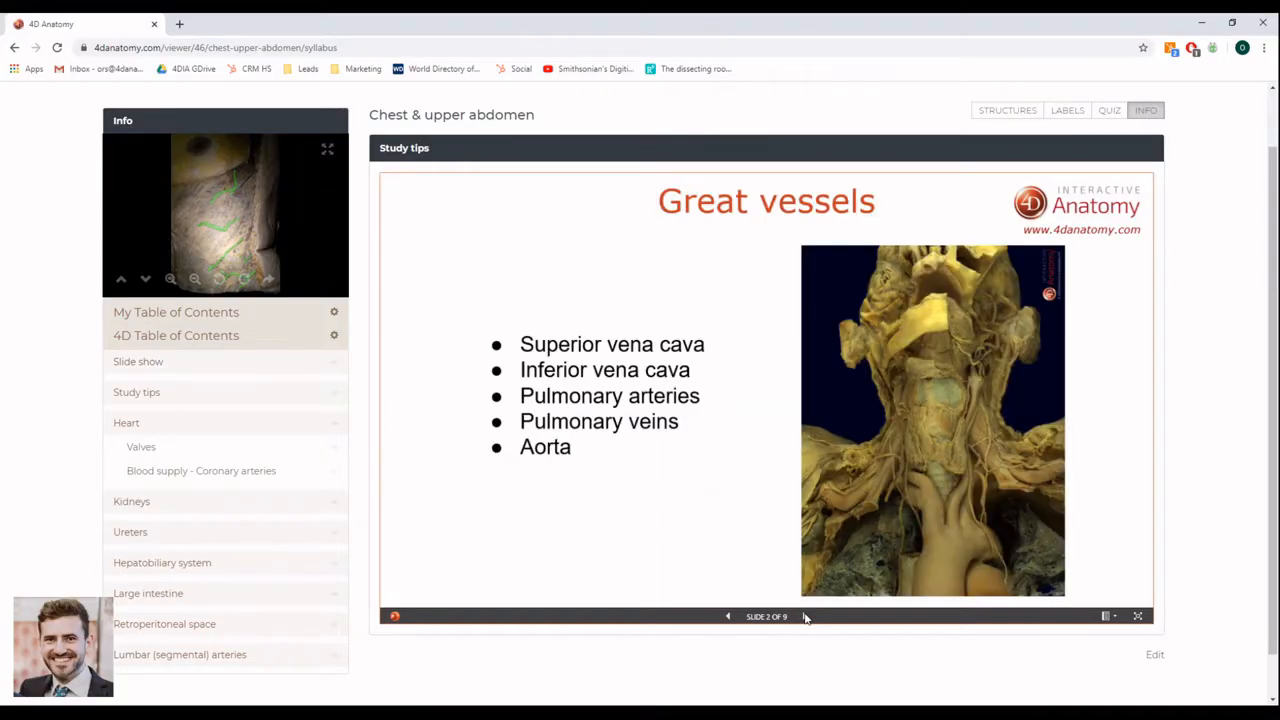
left_click(805, 616)
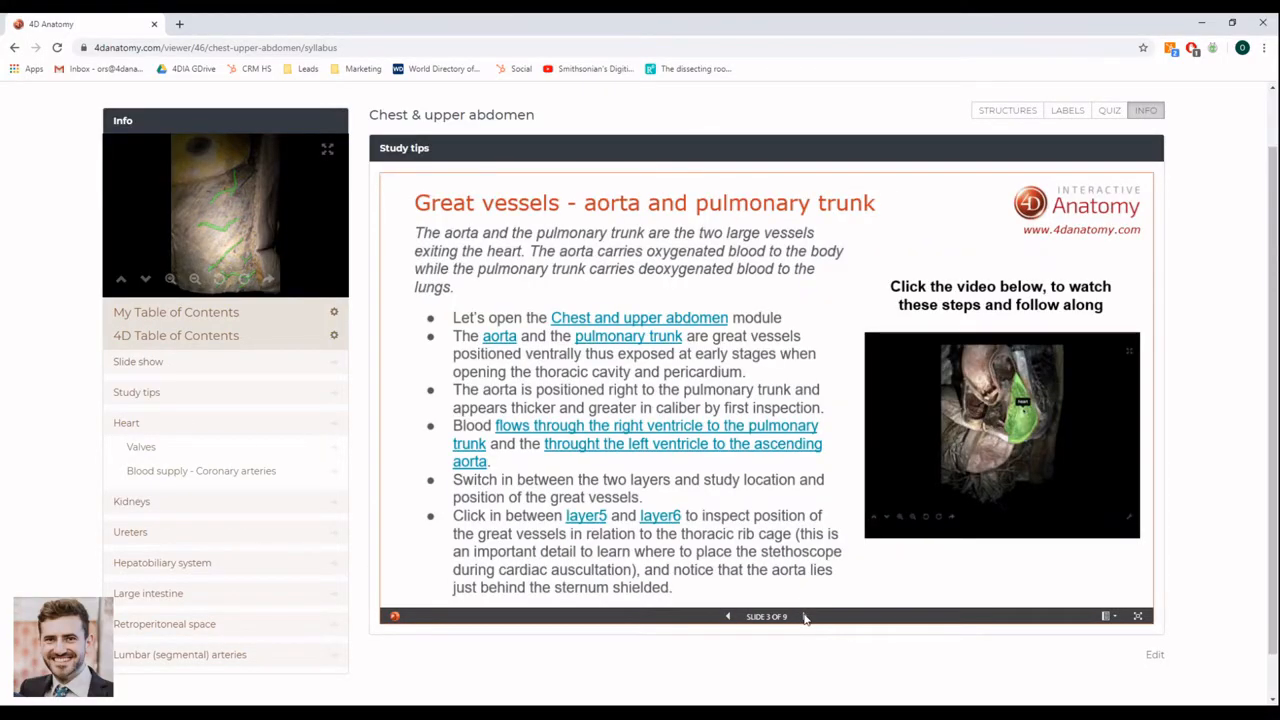
left_click(805, 616)
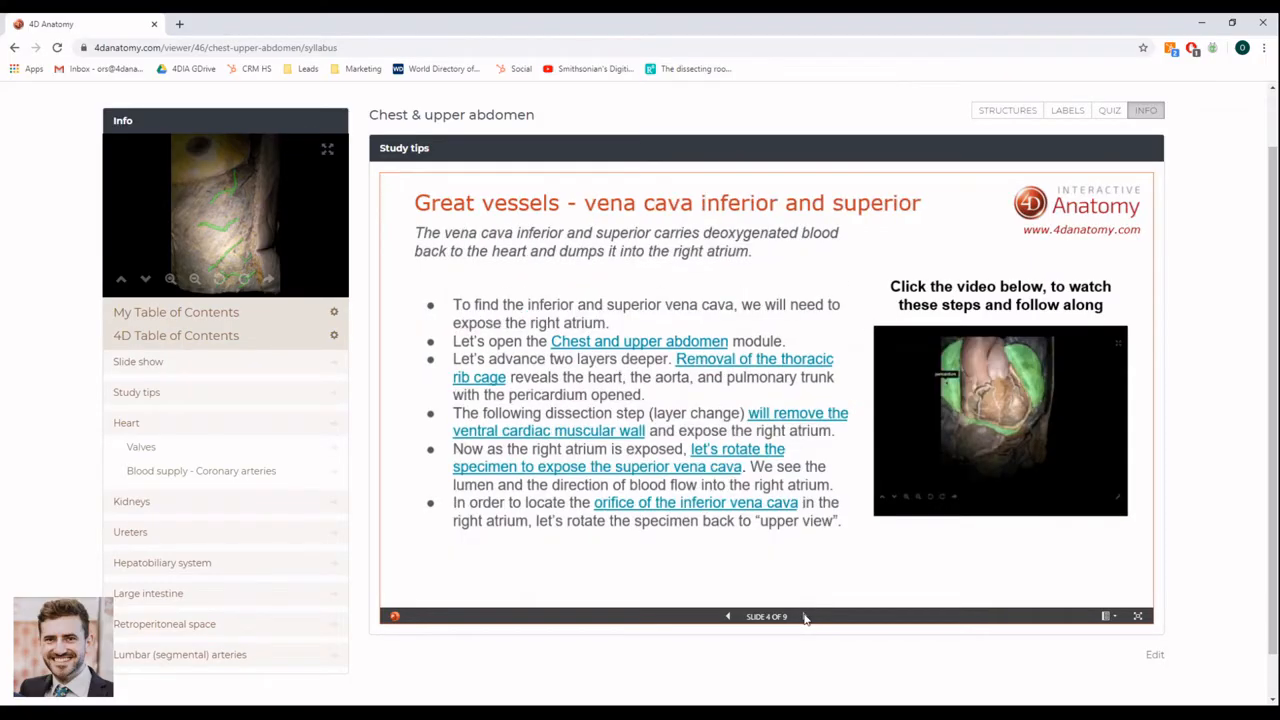
mouse_move(617, 440)
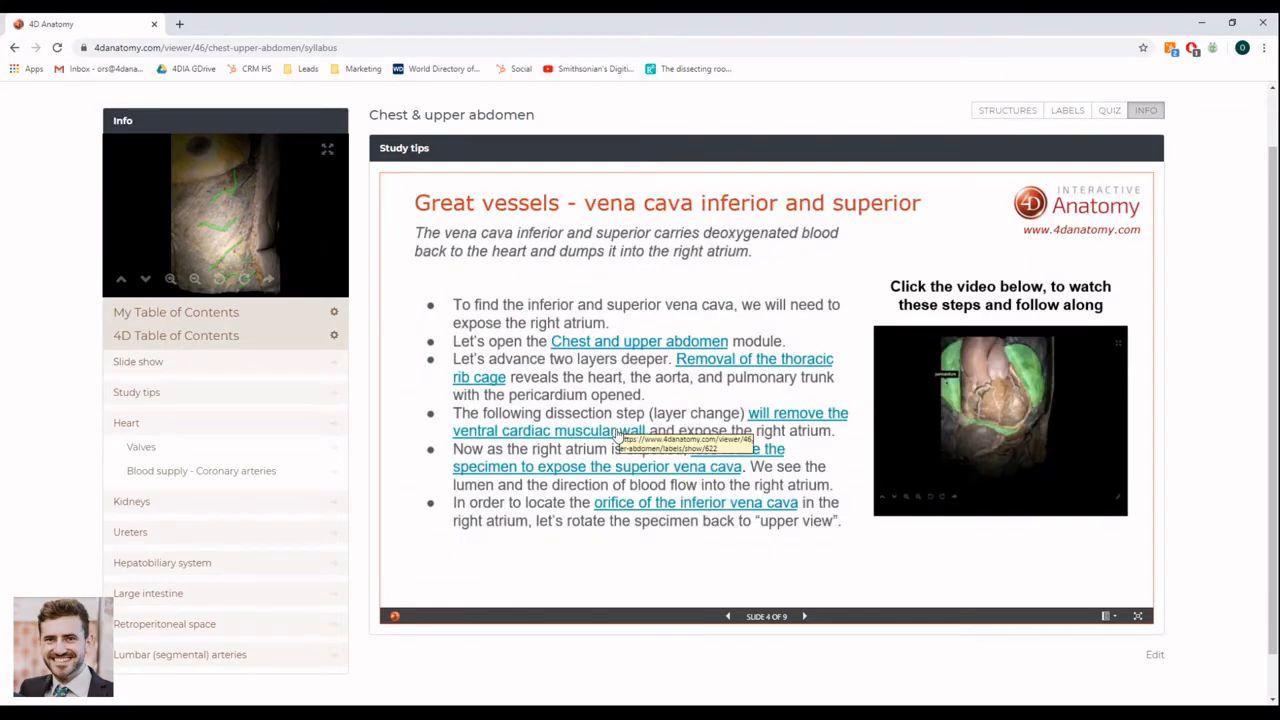
mouse_move(1073, 676)
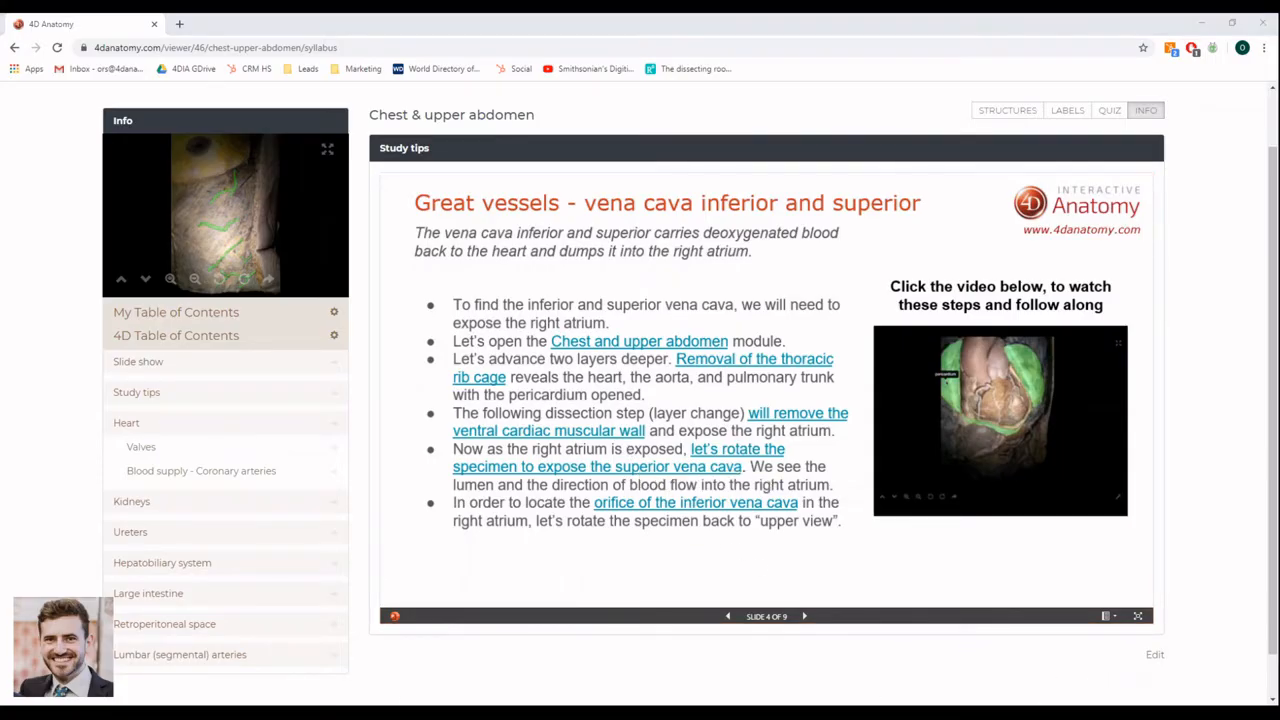
- Open Google Meet from the Google apps grid in a new tab
left_click(339, 21)
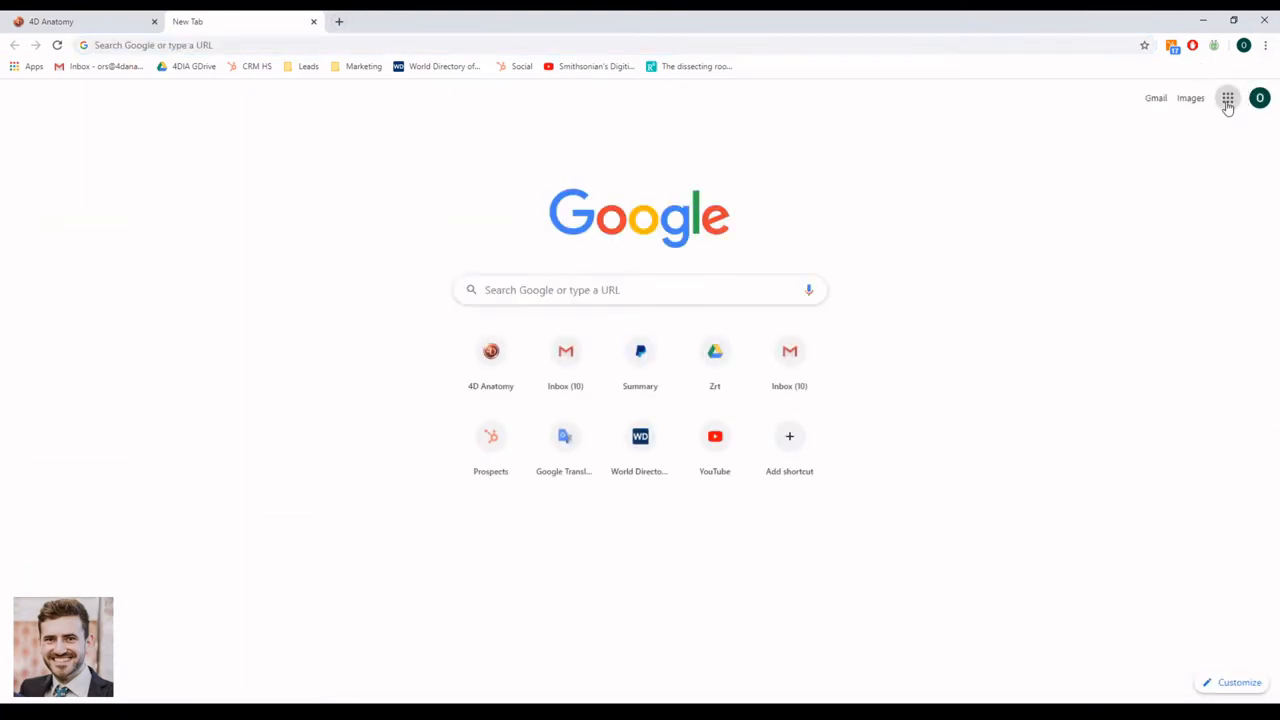
left_click(1228, 98)
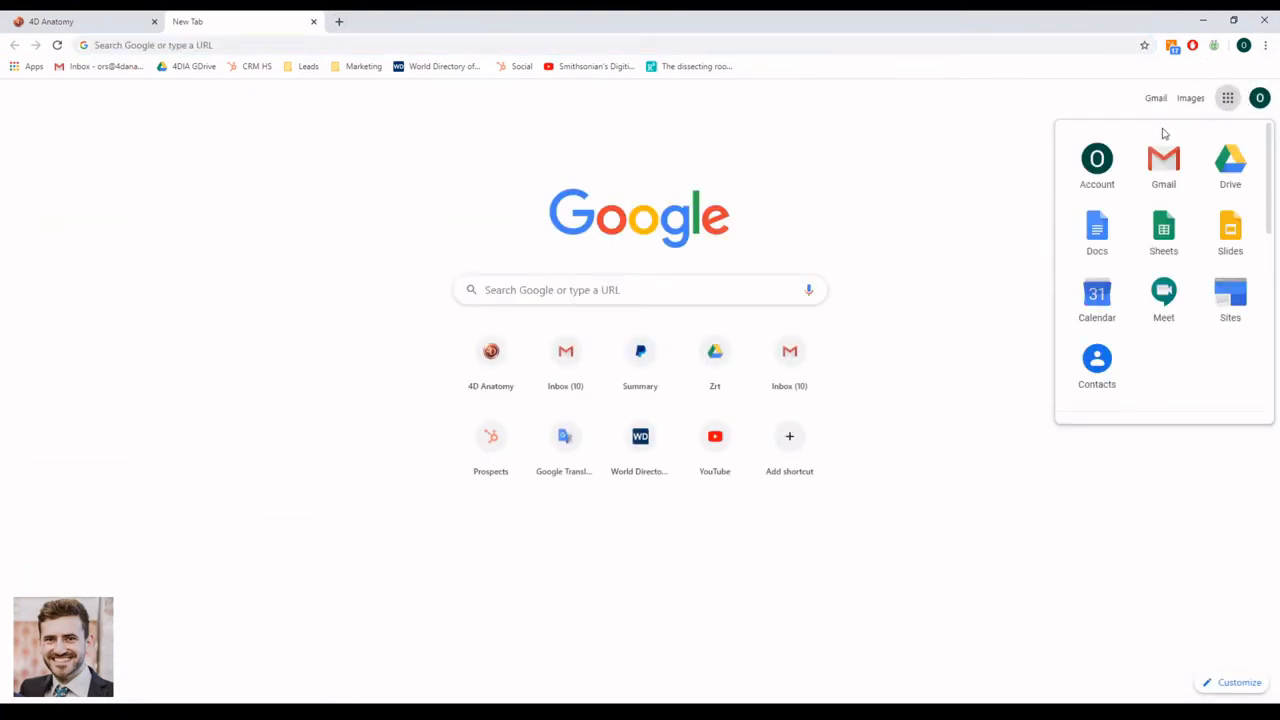
left_click(1163, 293)
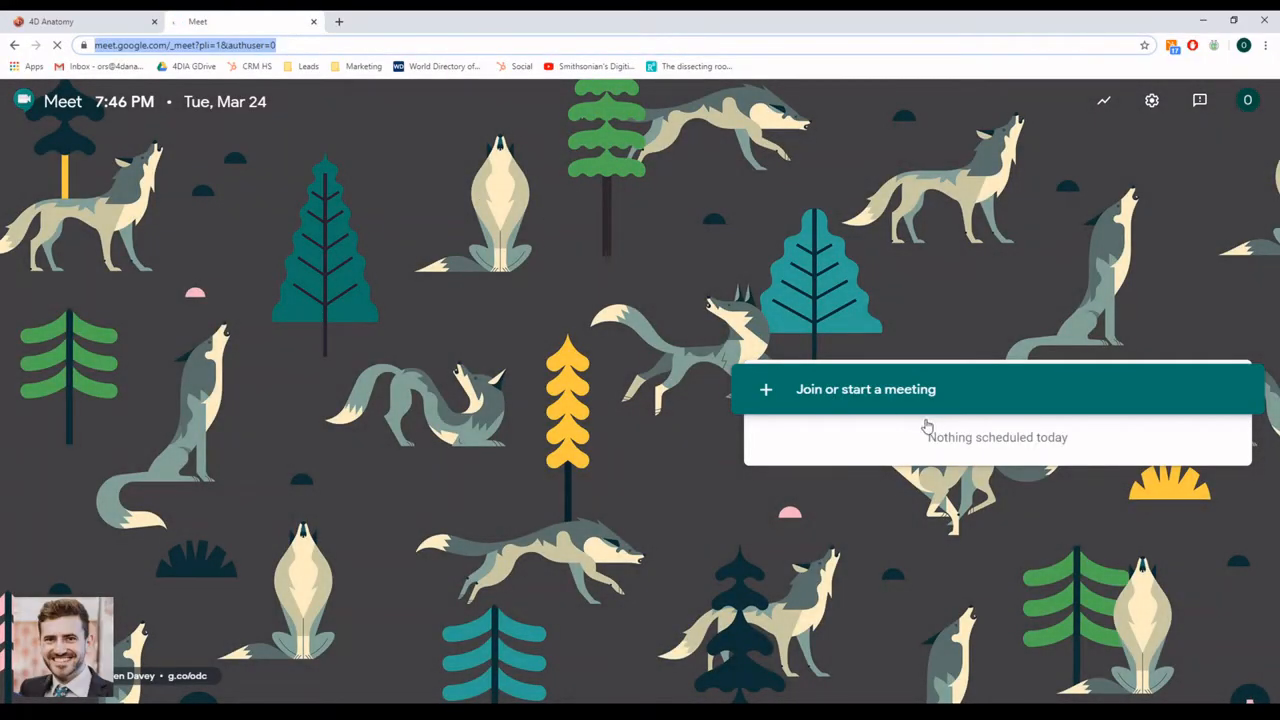
- Start the 4danatomy meeting with the camera turned off
left_click(865, 389)
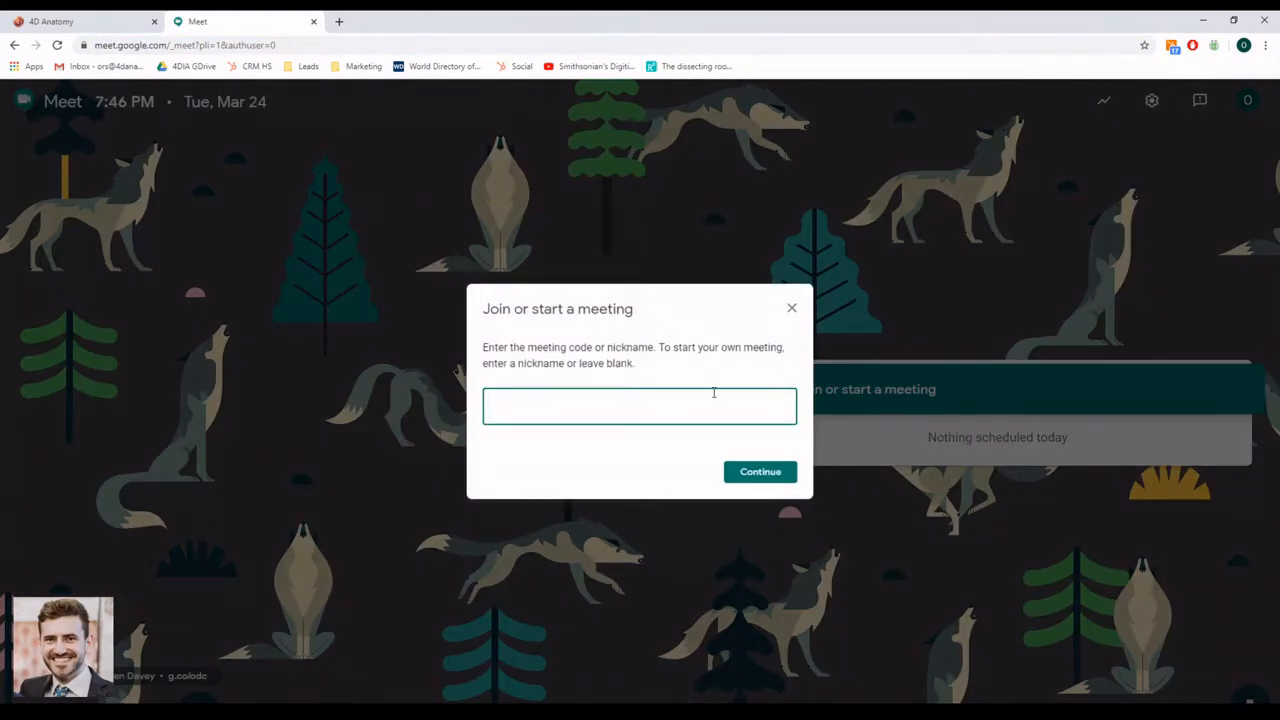
type("4da")
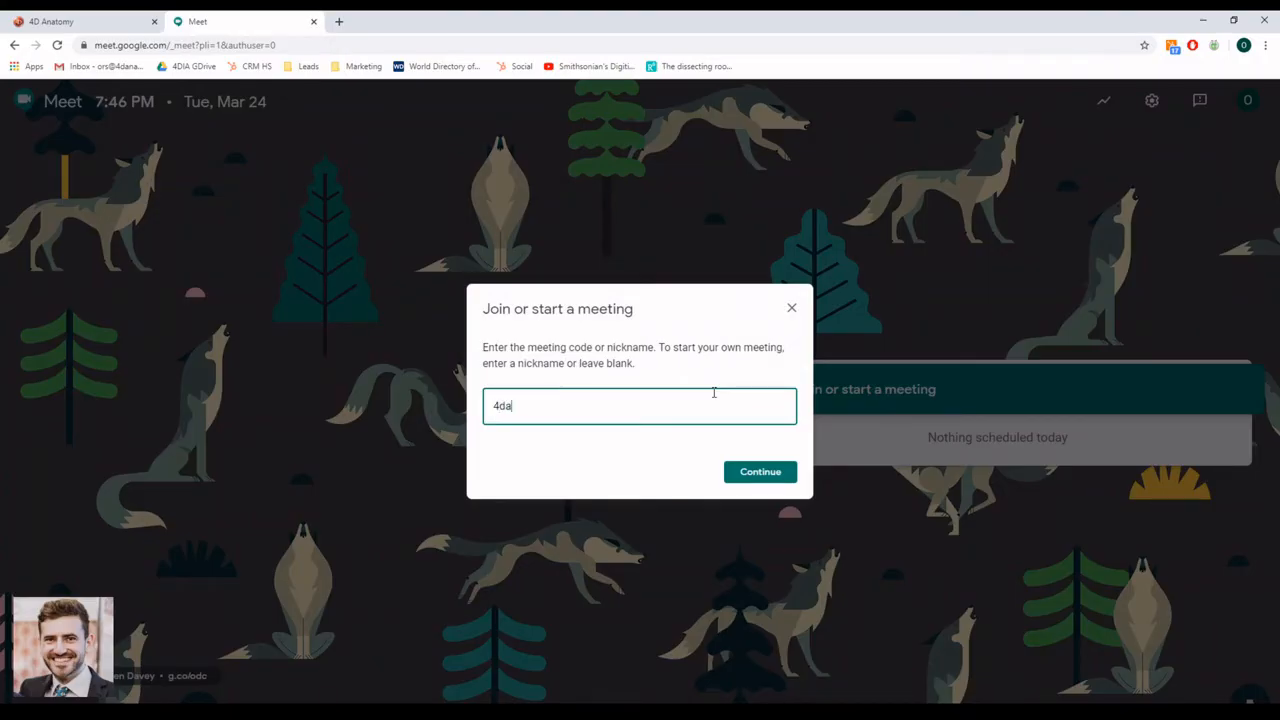
left_click(760, 471)
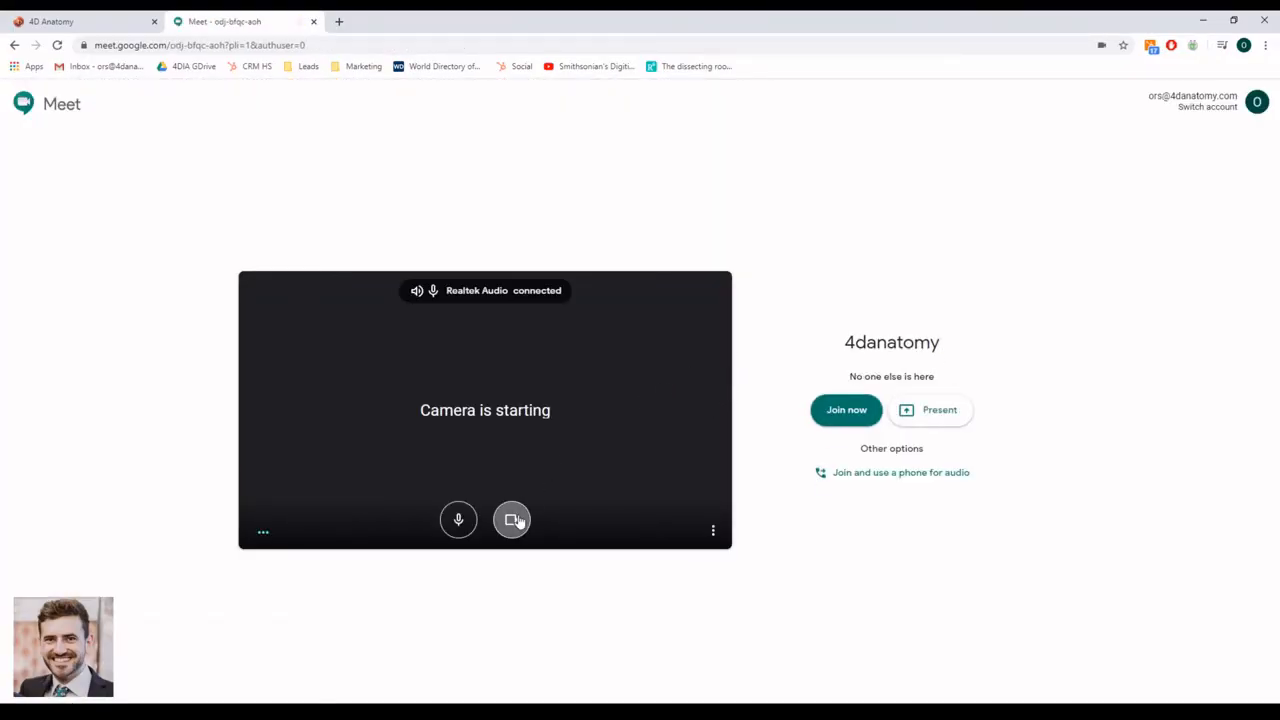
left_click(512, 519)
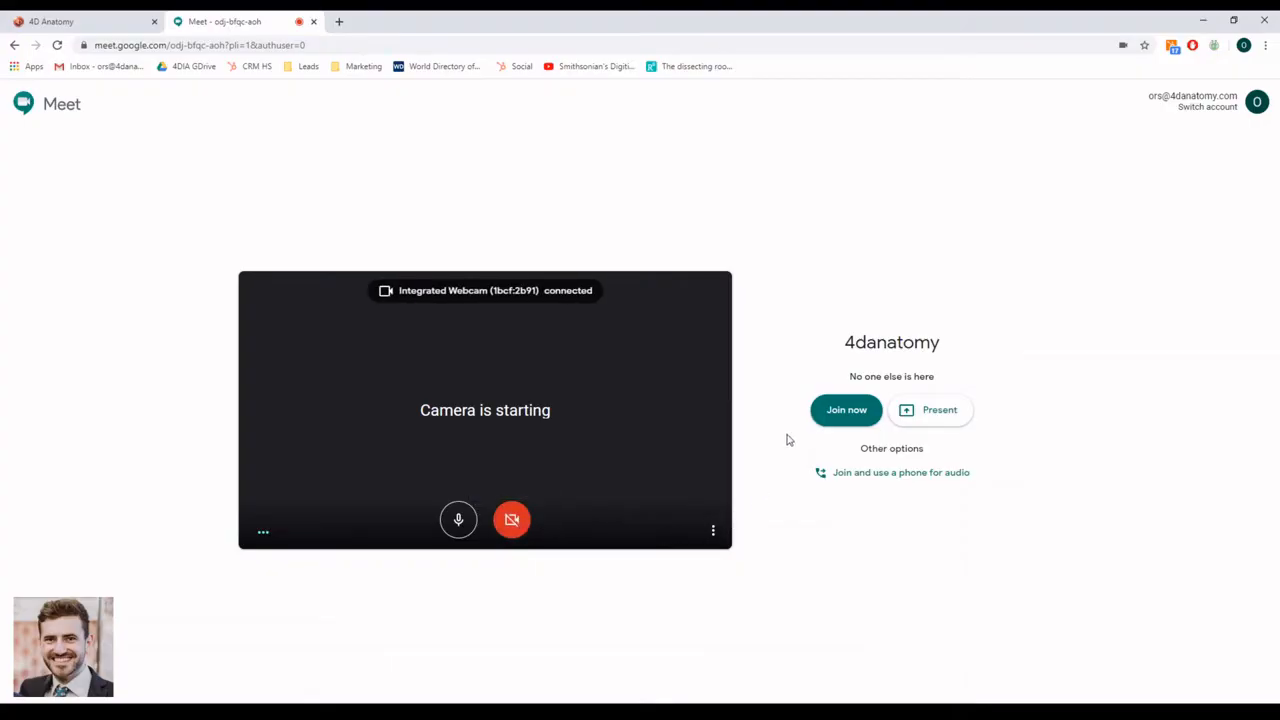
- Present the entire screen, then return to the 4D Anatomy tab
left_click(929, 409)
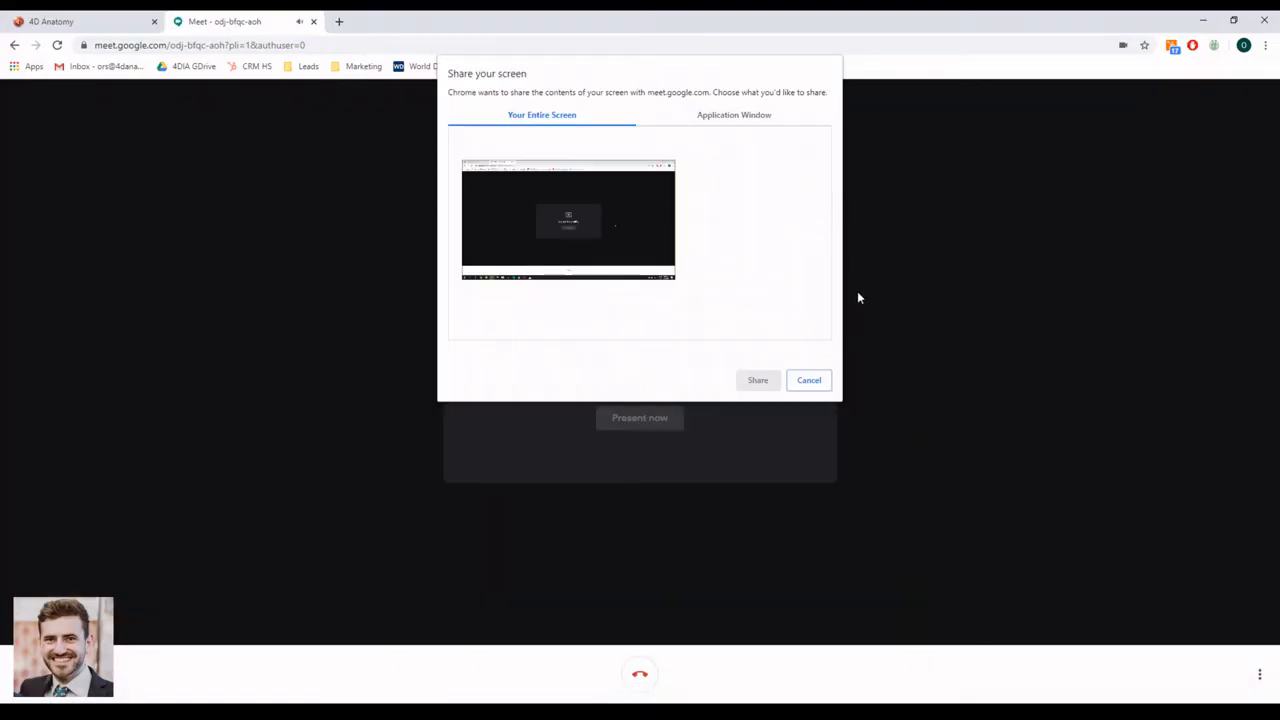
left_click(568, 218)
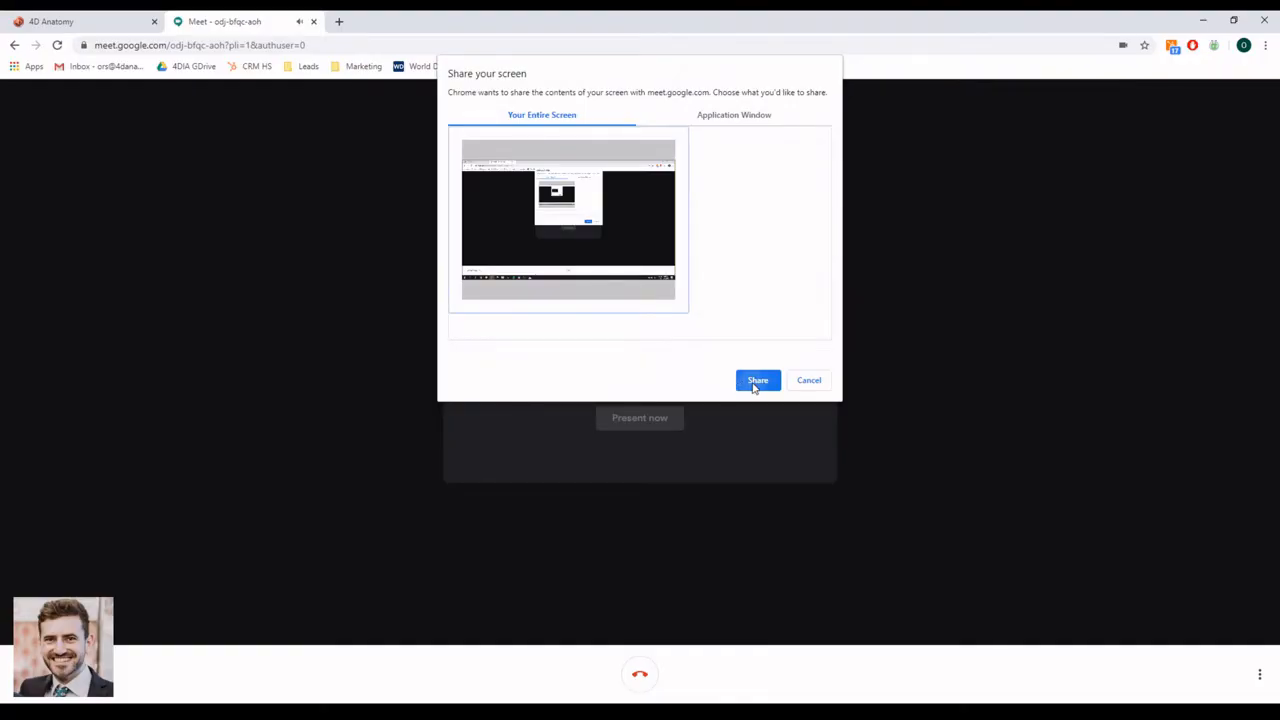
left_click(757, 380)
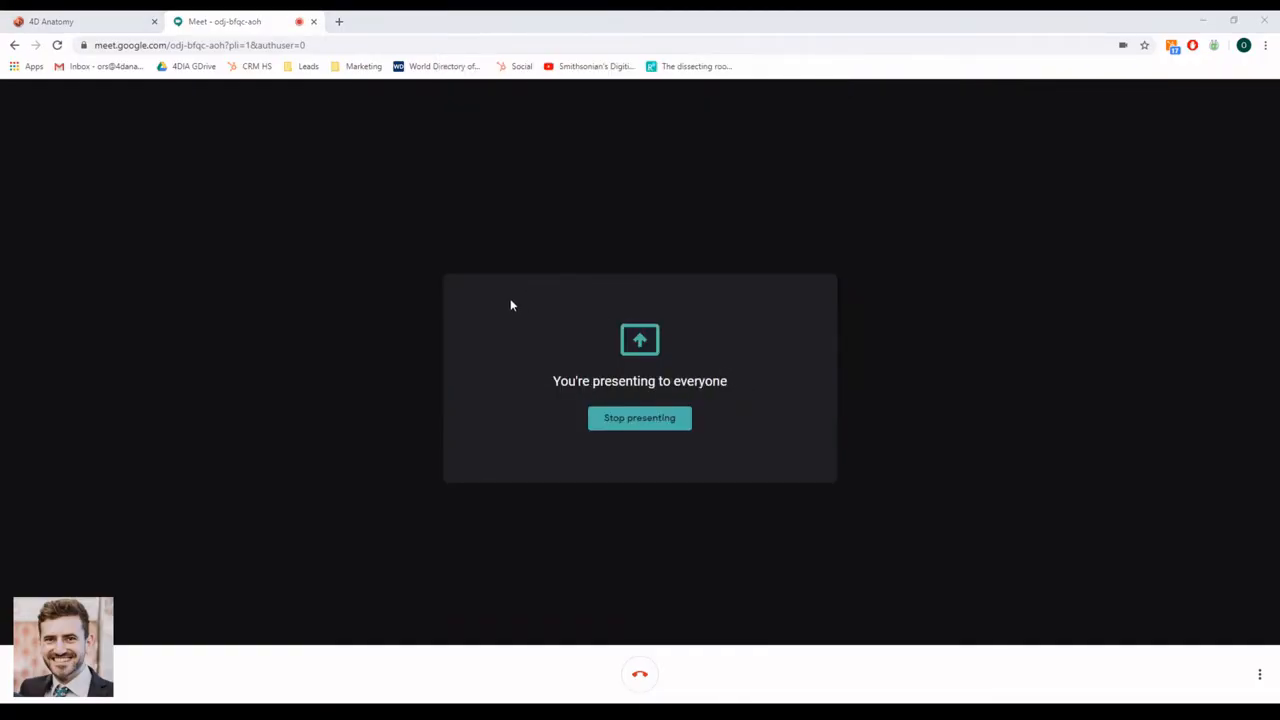
mouse_move(630, 388)
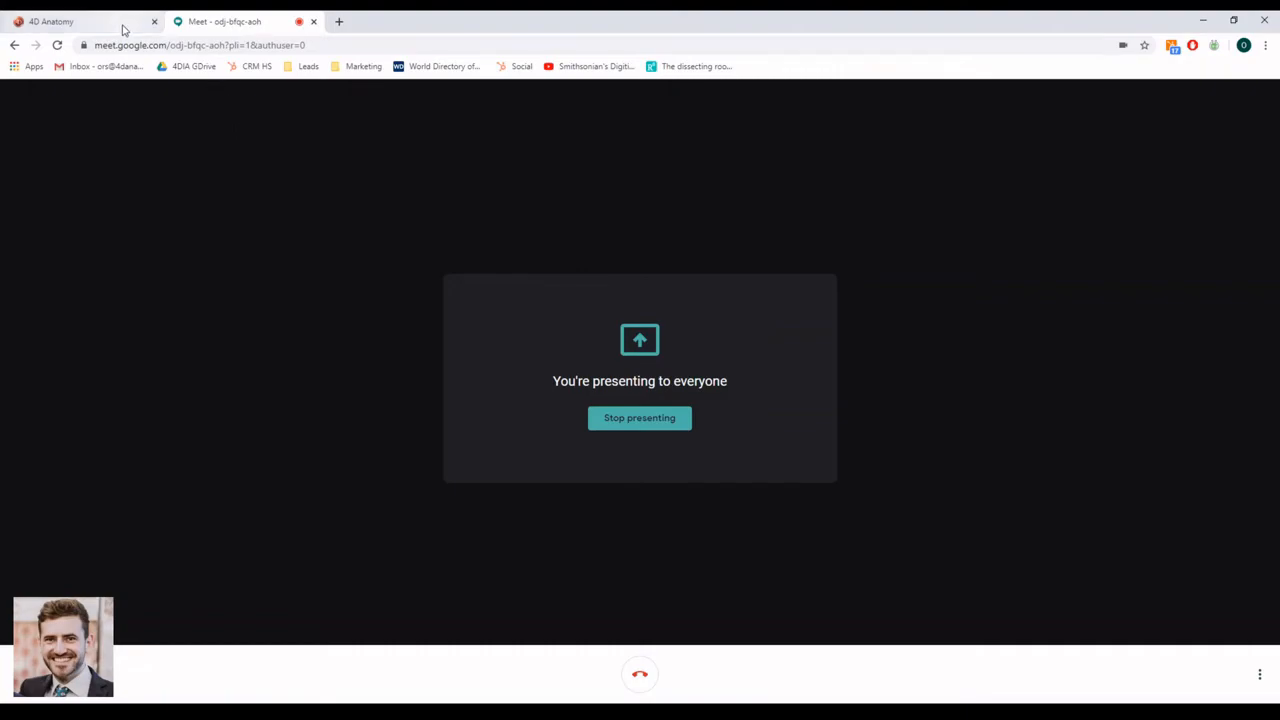
left_click(80, 21)
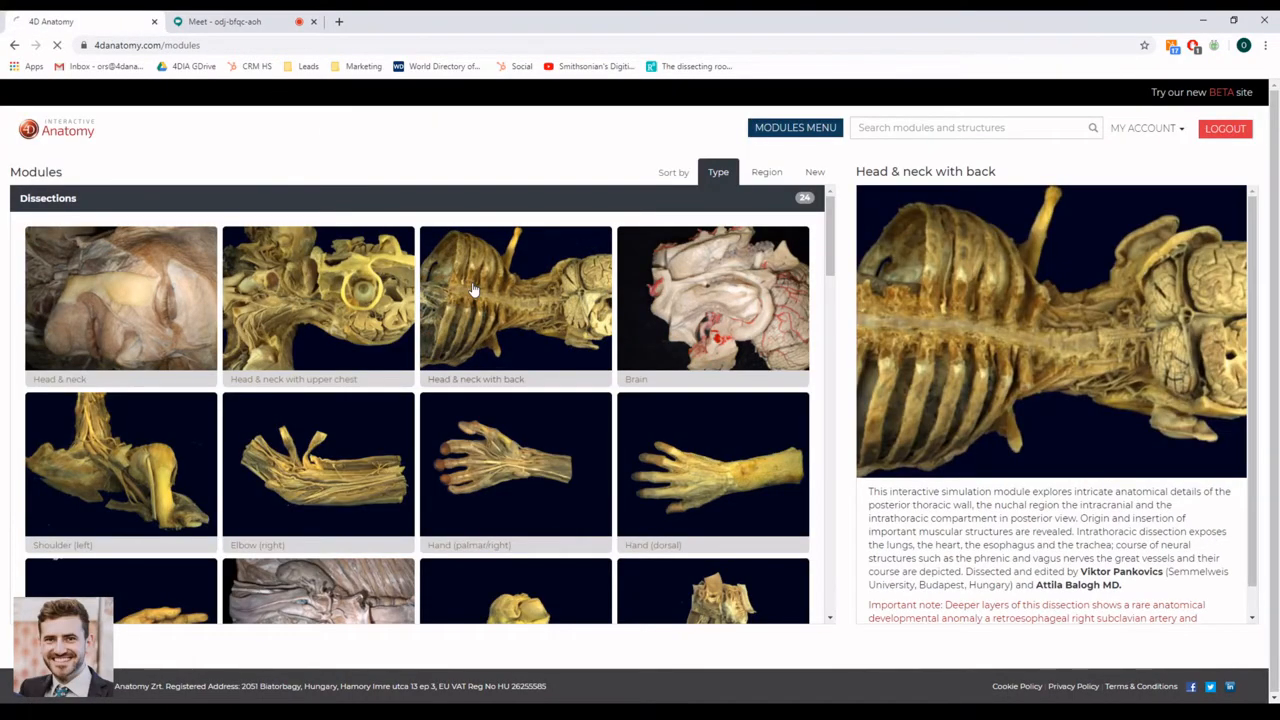
- Open the Head & neck with back dissection, rotate it right and zoom in twice
left_click(515, 298)
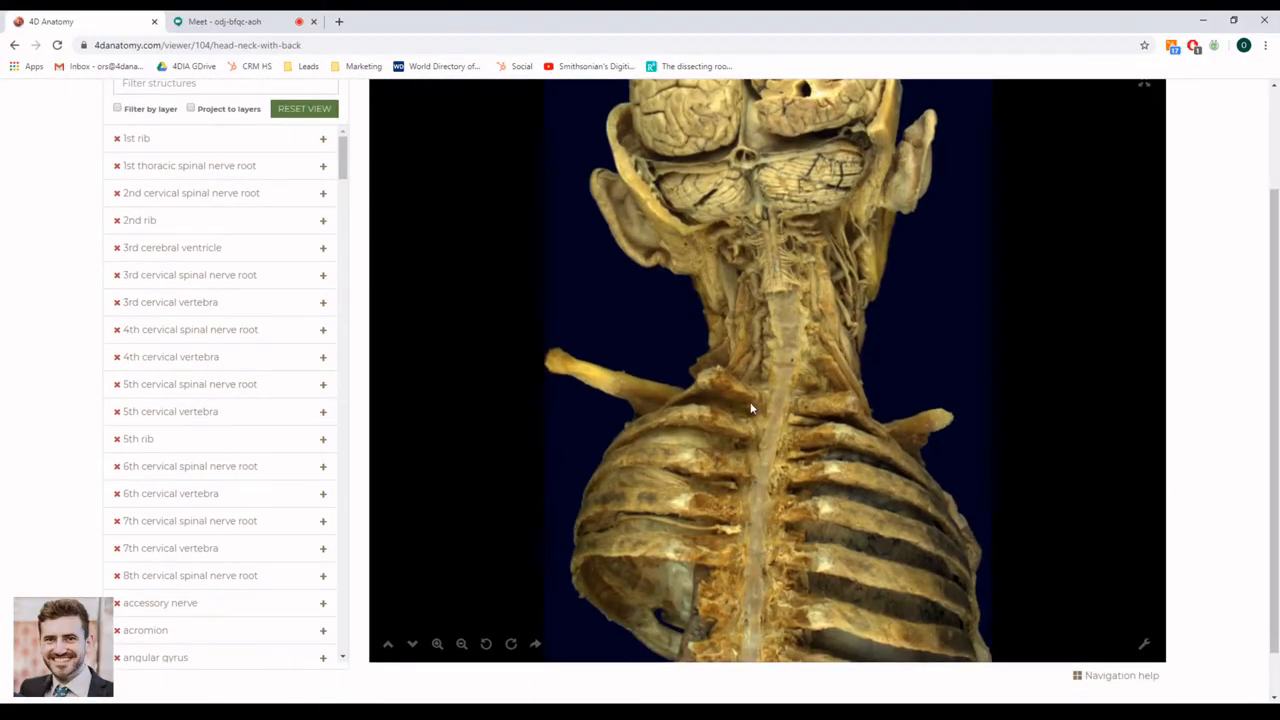
left_click_drag(750, 407, 728, 400)
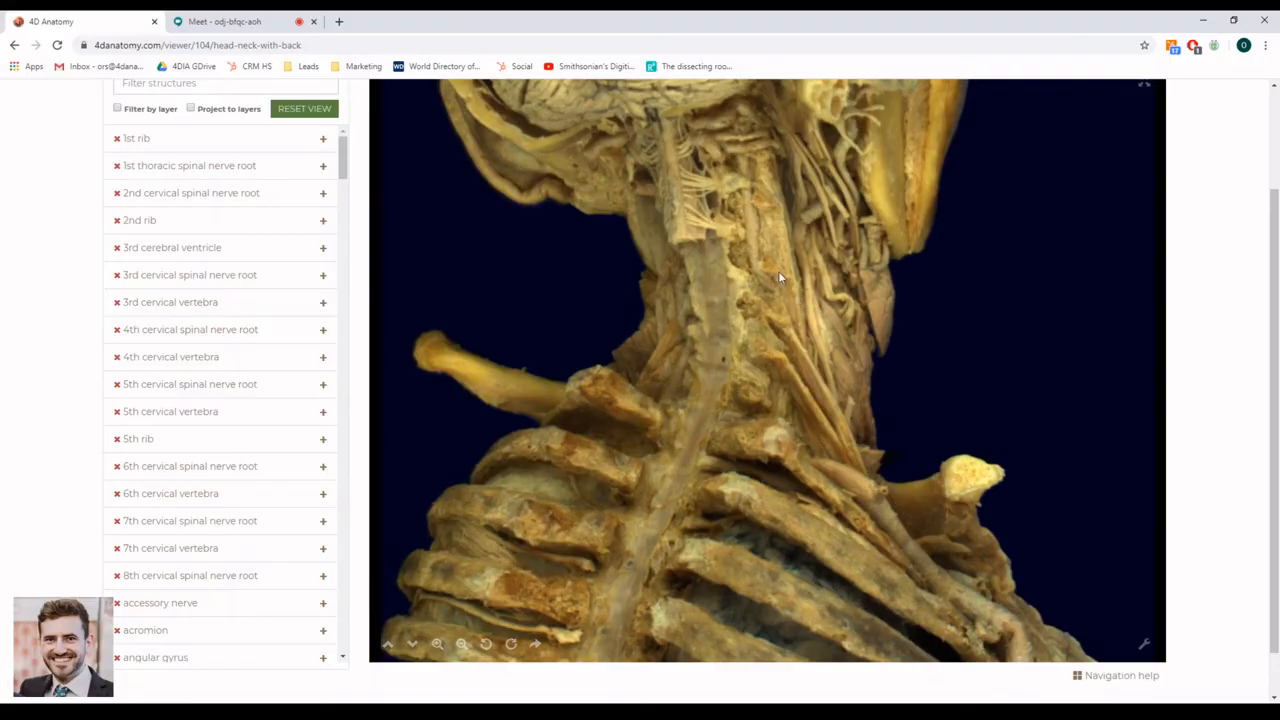
left_click_drag(780, 280, 785, 467)
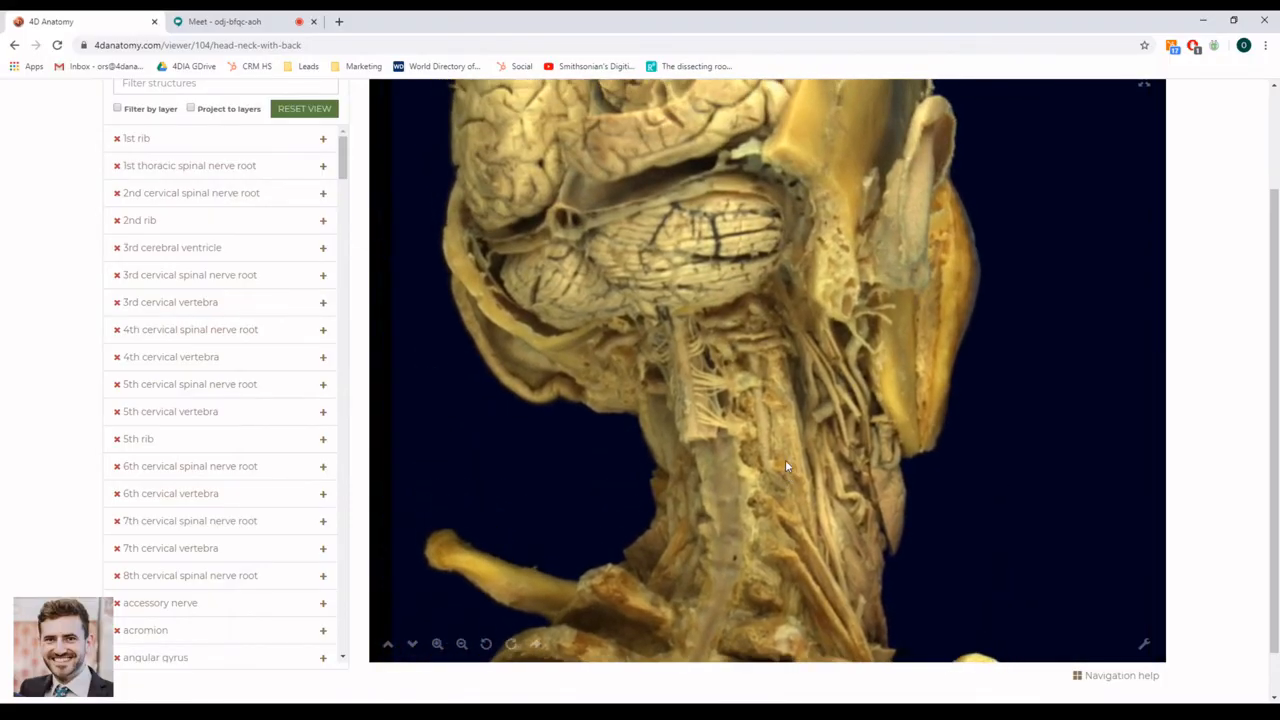
left_click(487, 643)
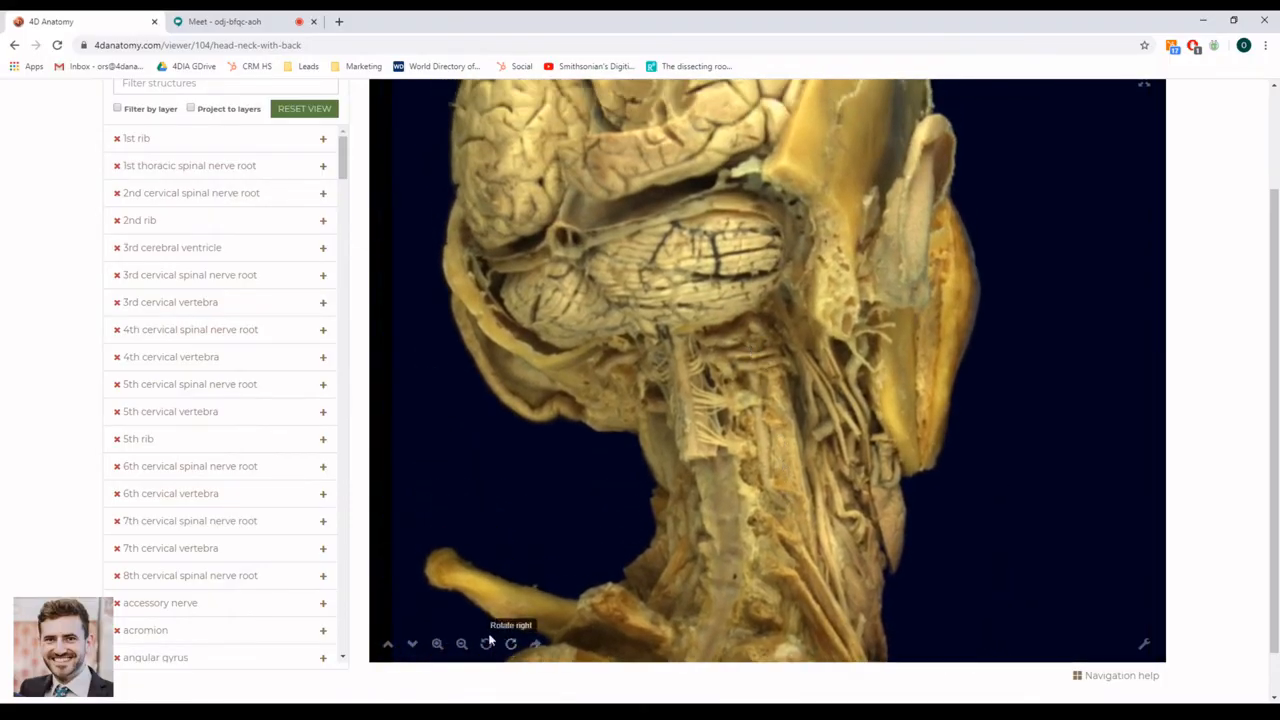
left_click(437, 643)
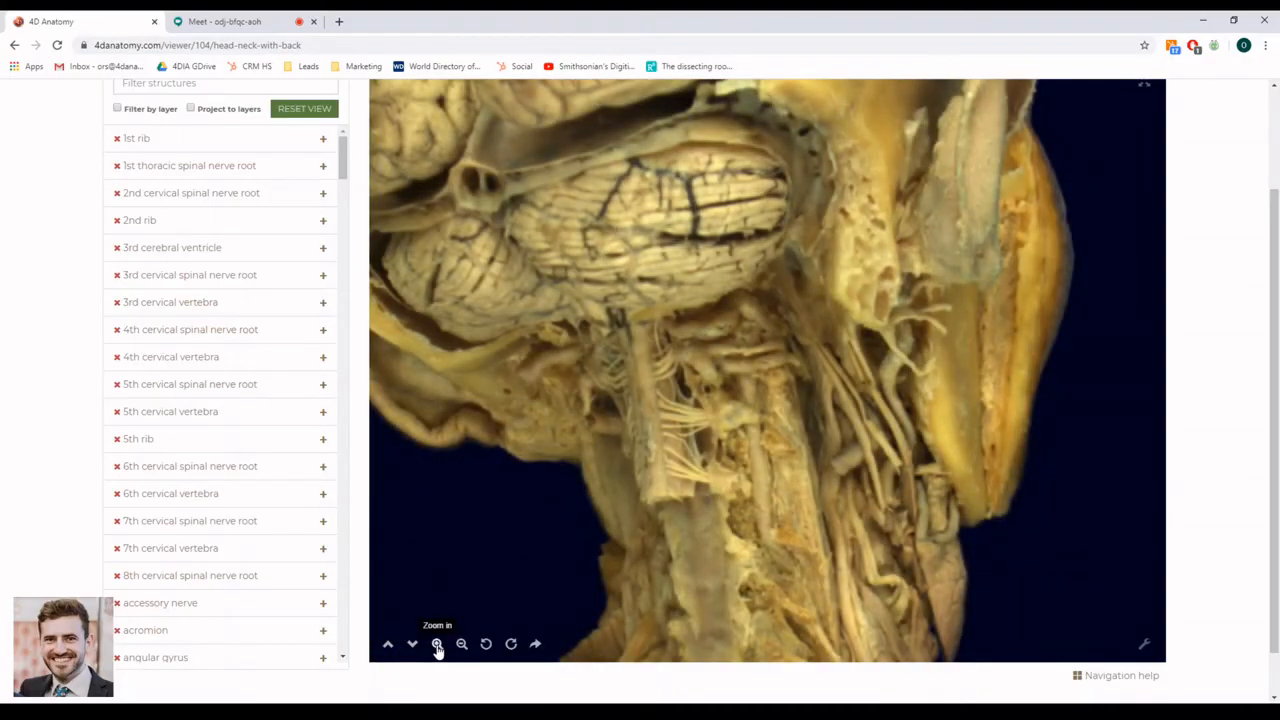
left_click(437, 643)
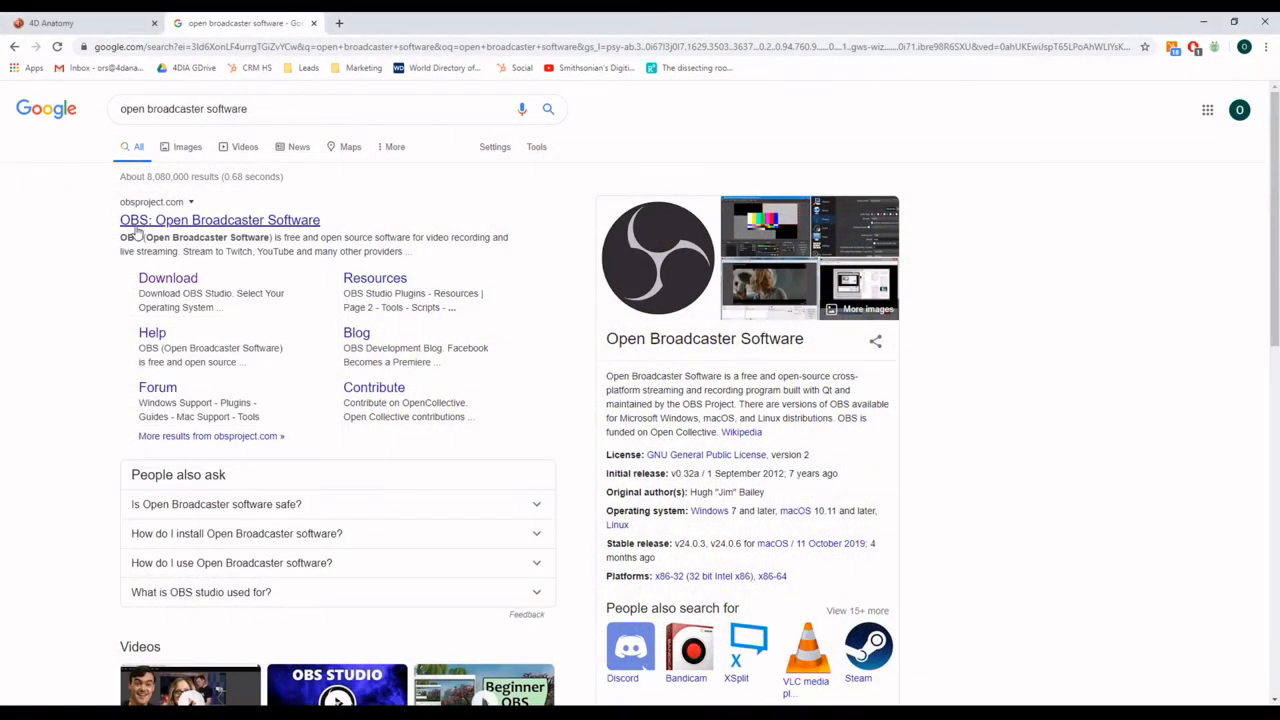
- Open the Open Broadcaster Software website from the search results
left_click(219, 219)
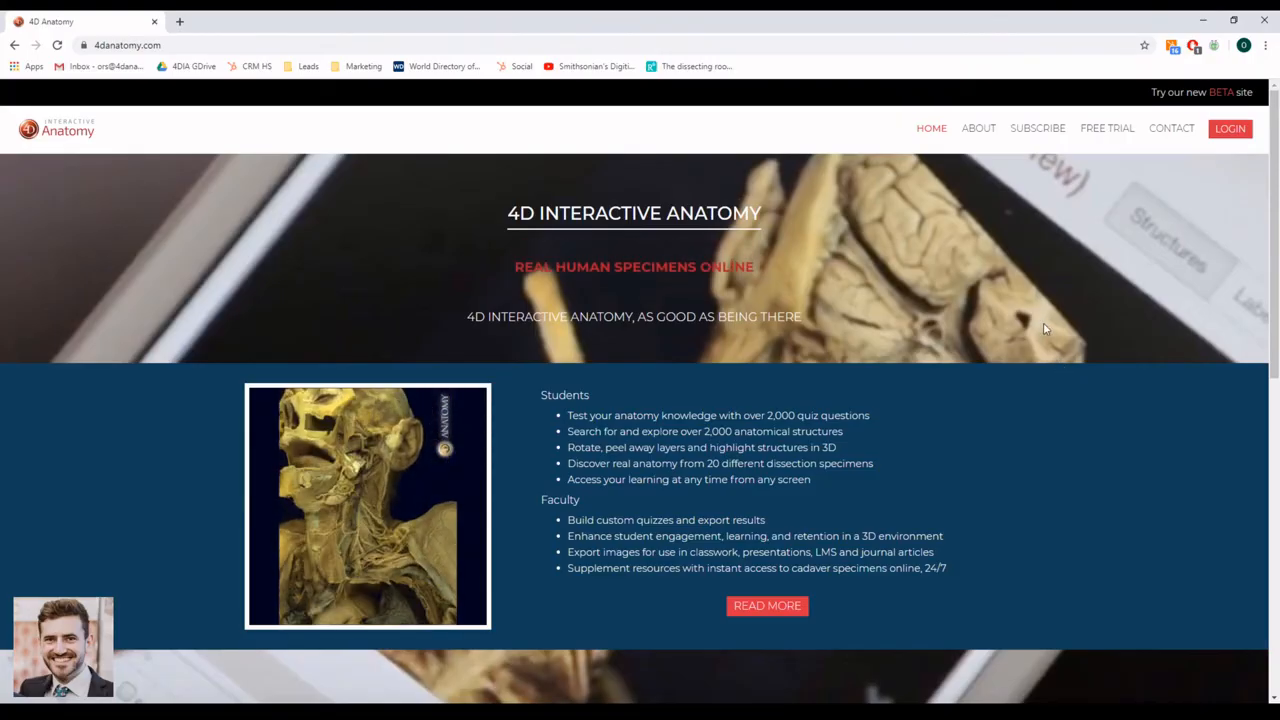
- Open the $99 Personal Subscription BUY NOW form, then the Contact page
left_click(1037, 128)
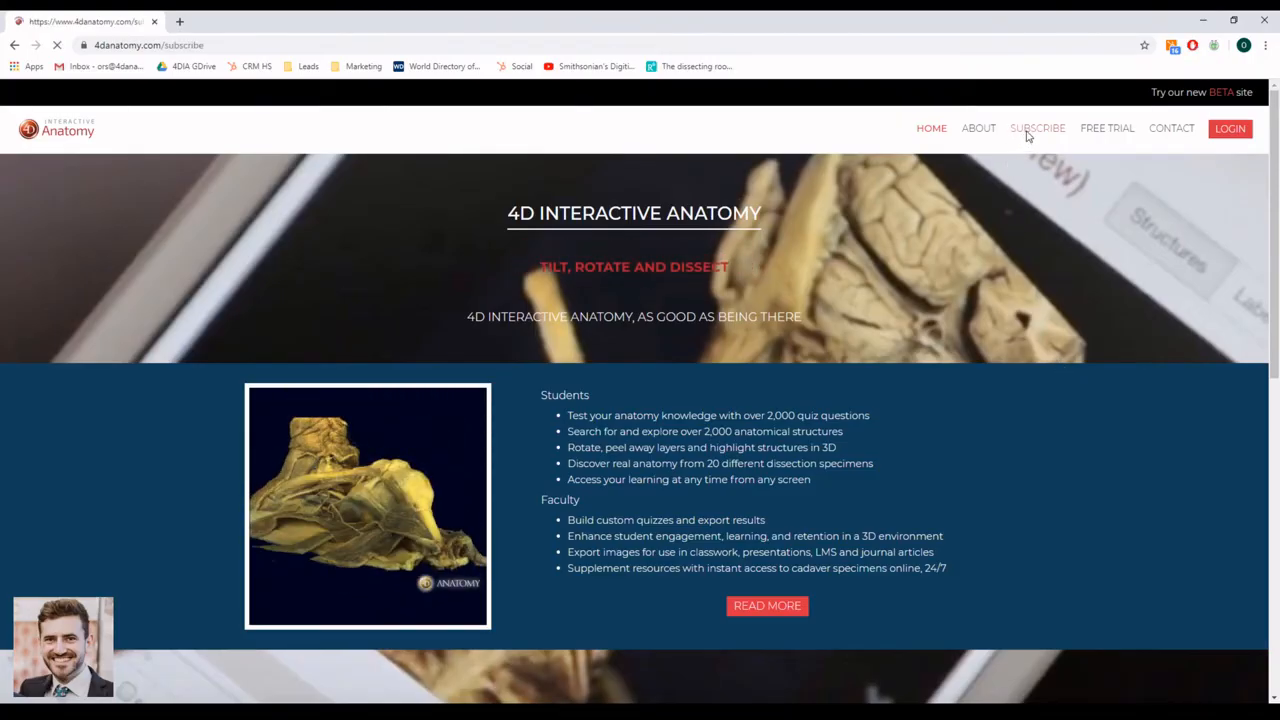
left_click(1037, 128)
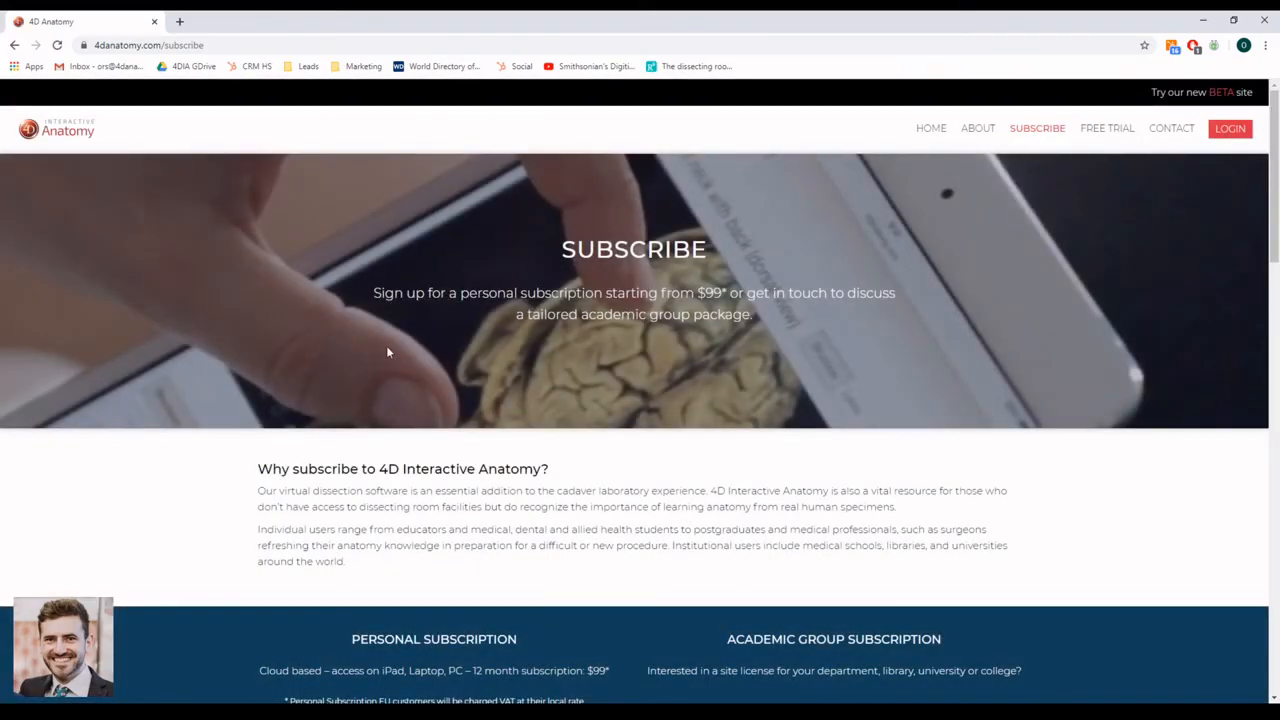
scroll("down", 3)
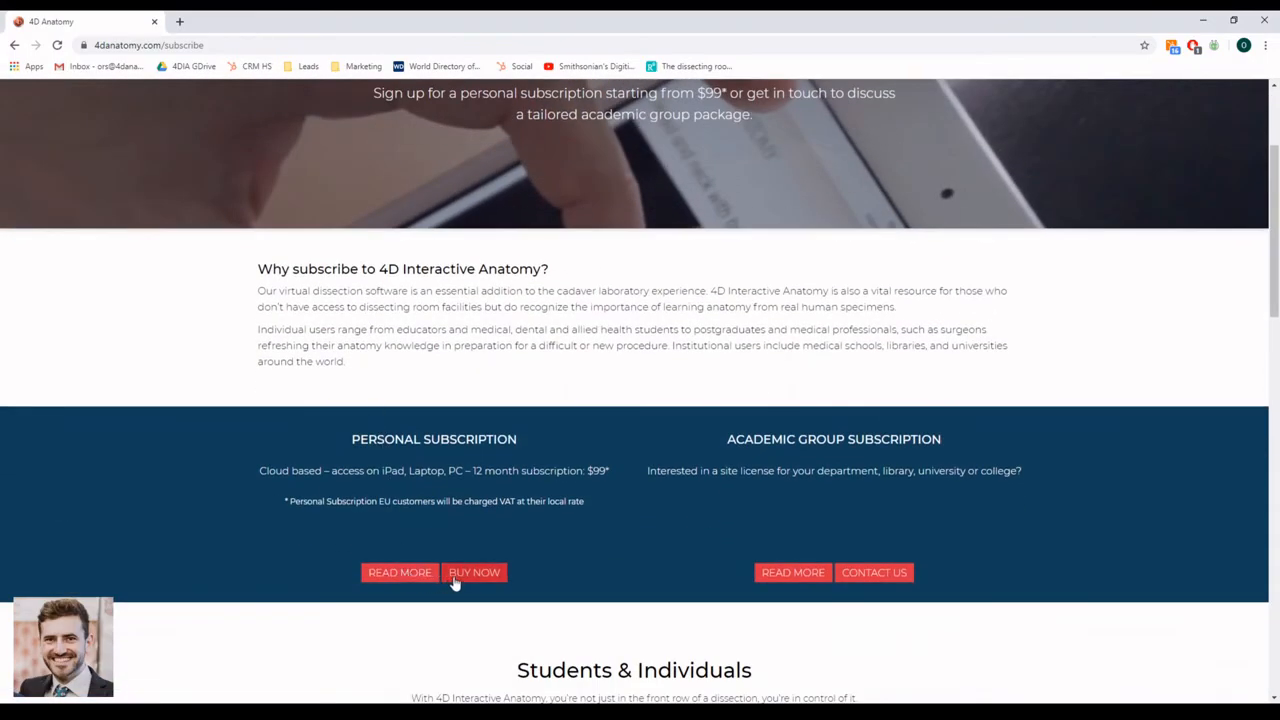
left_click(474, 572)
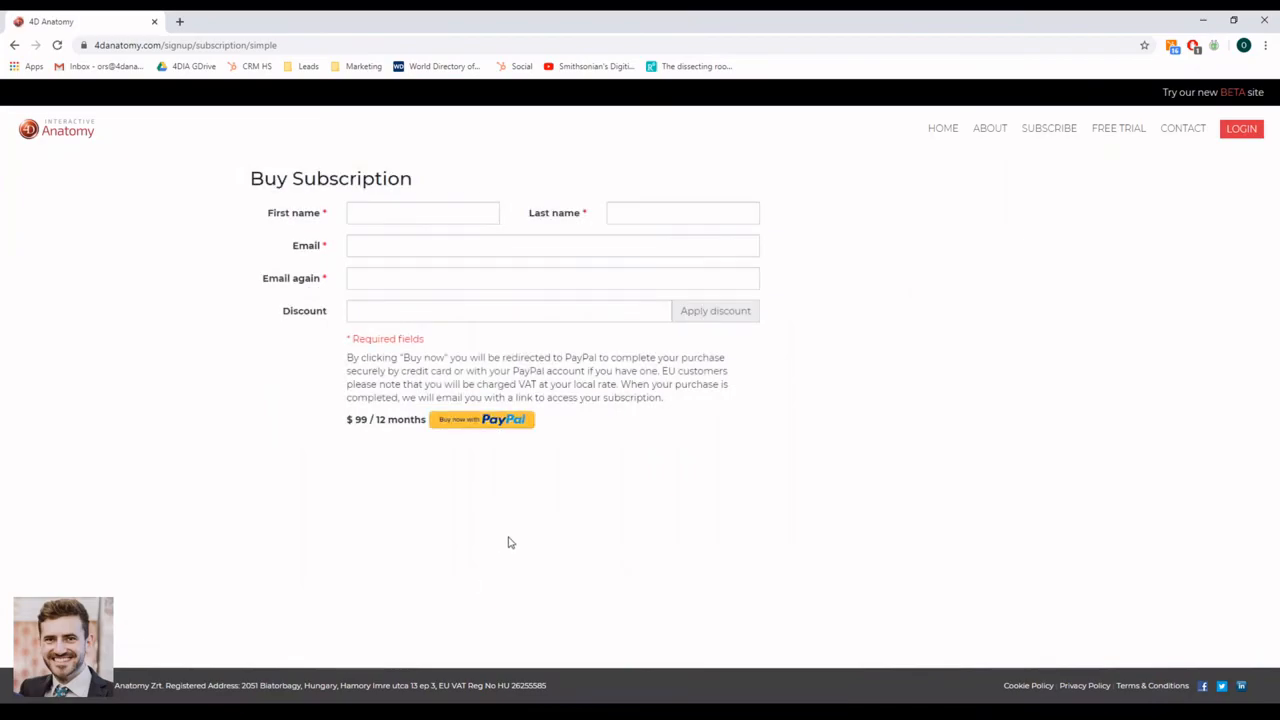
mouse_move(568, 465)
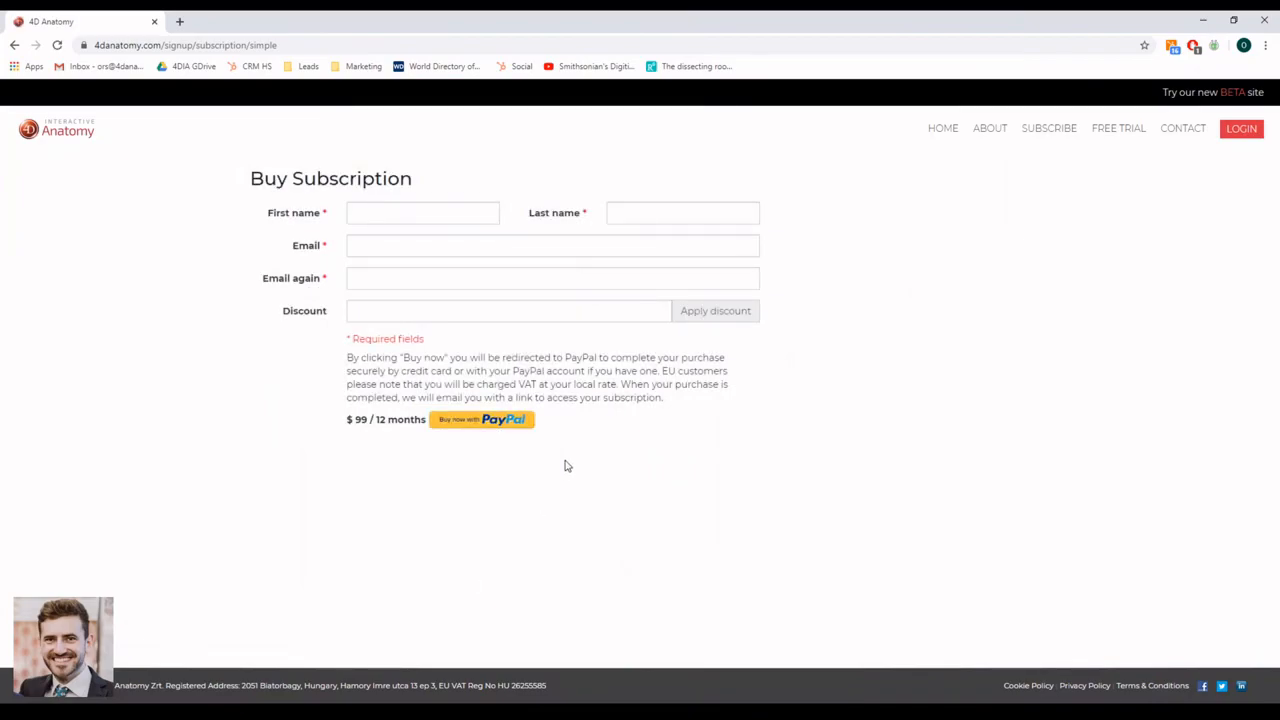
mouse_move(575, 465)
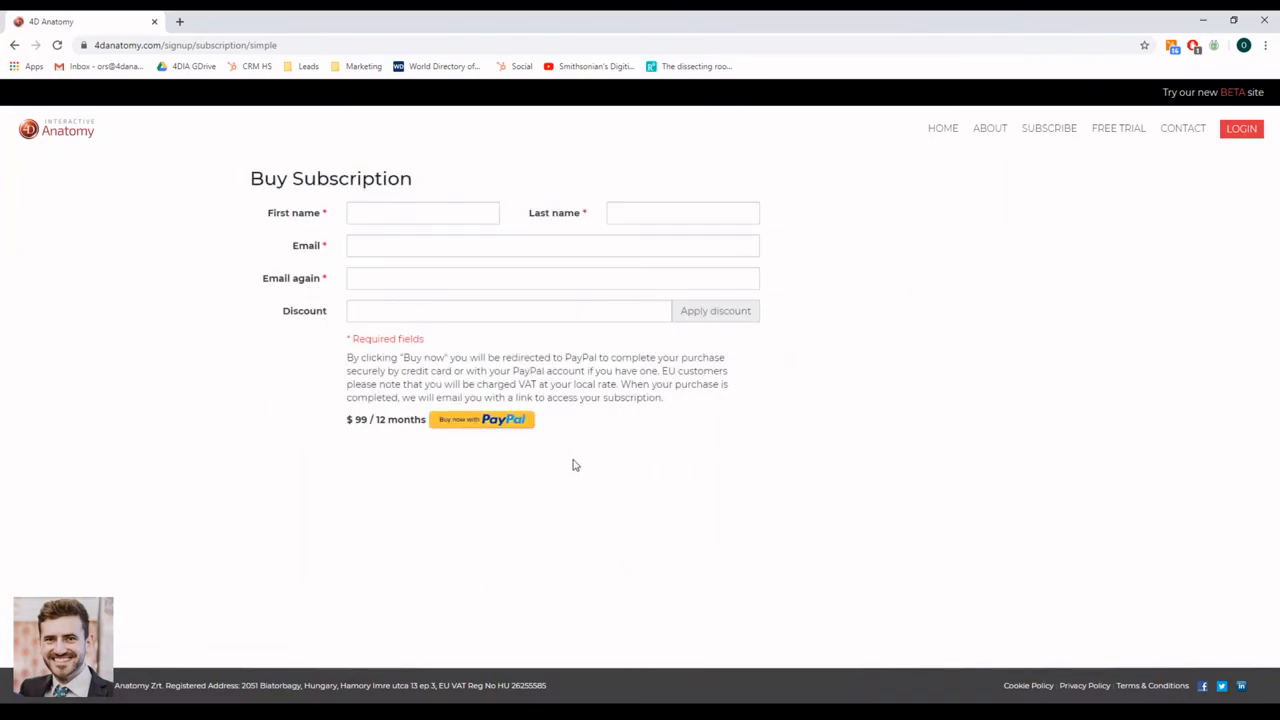
mouse_move(781, 166)
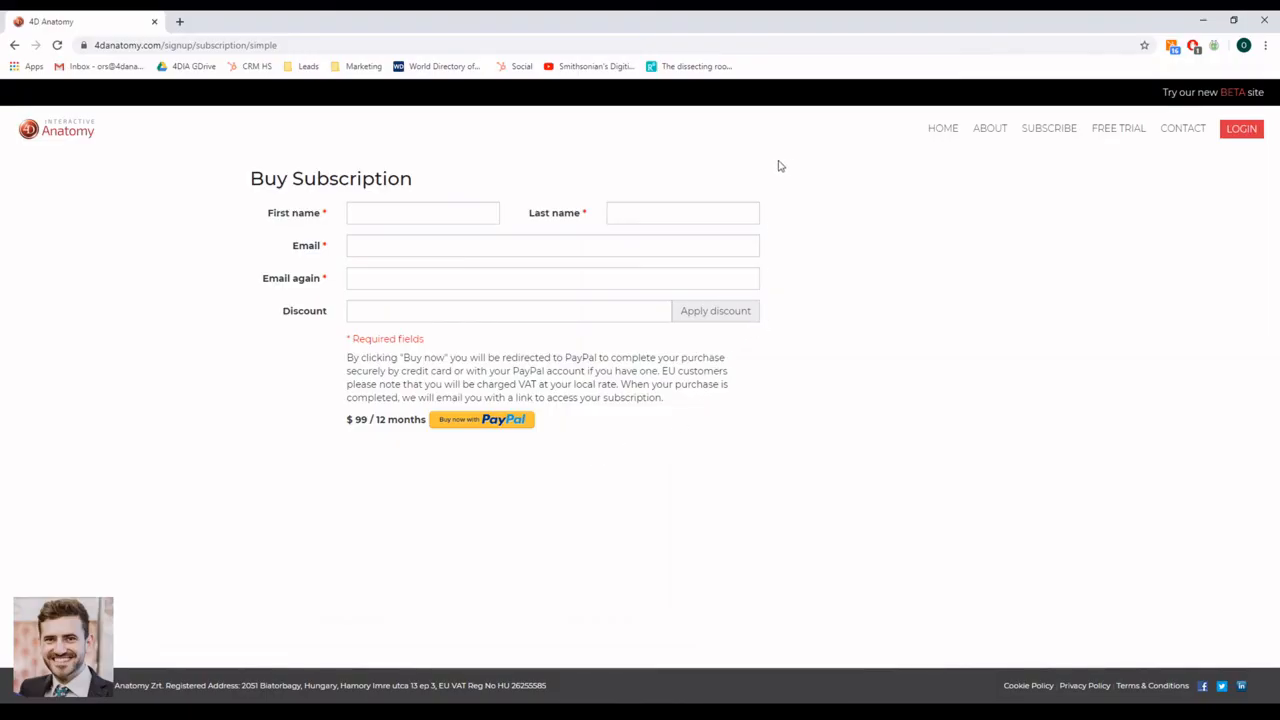
mouse_move(1183, 128)
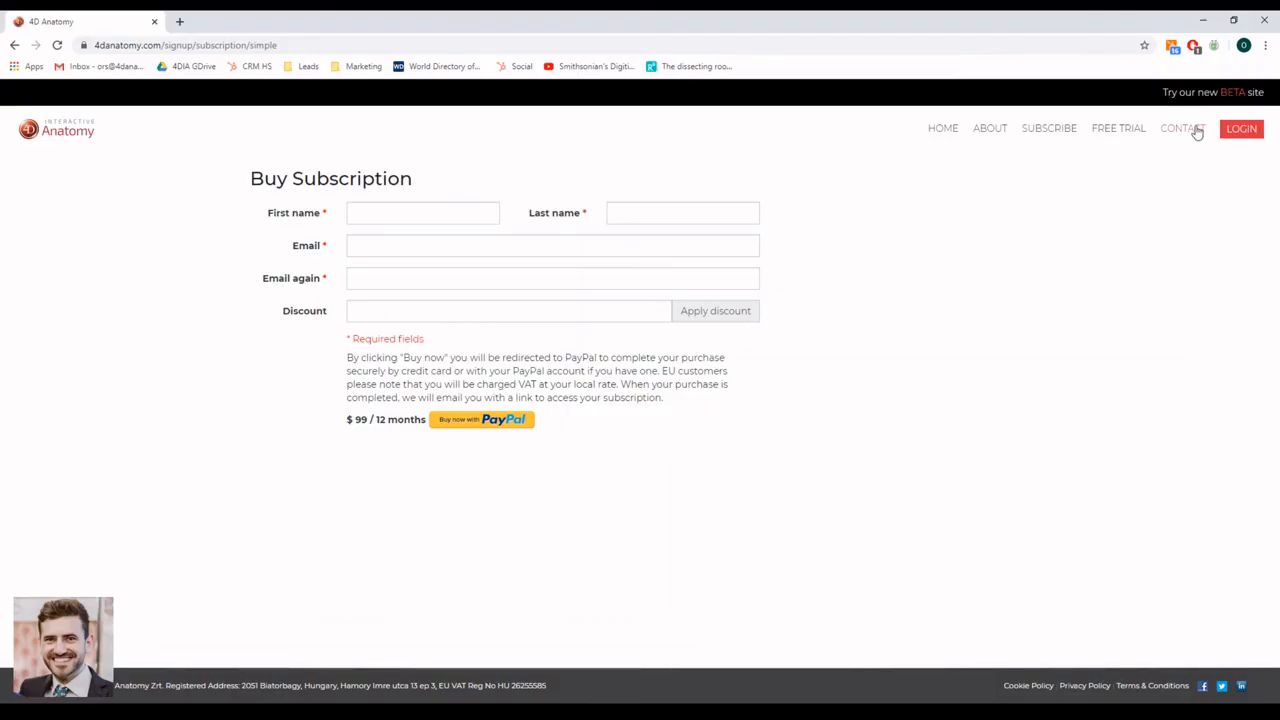
left_click(1182, 128)
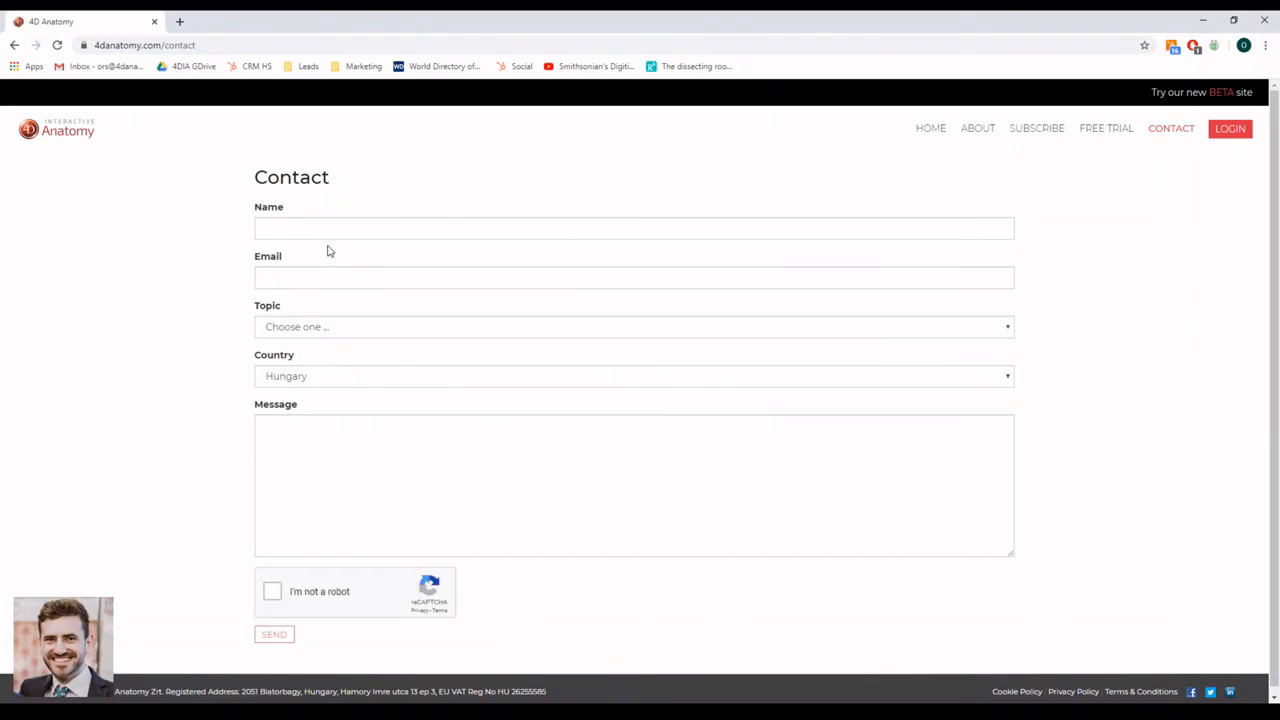
mouse_move(224, 266)
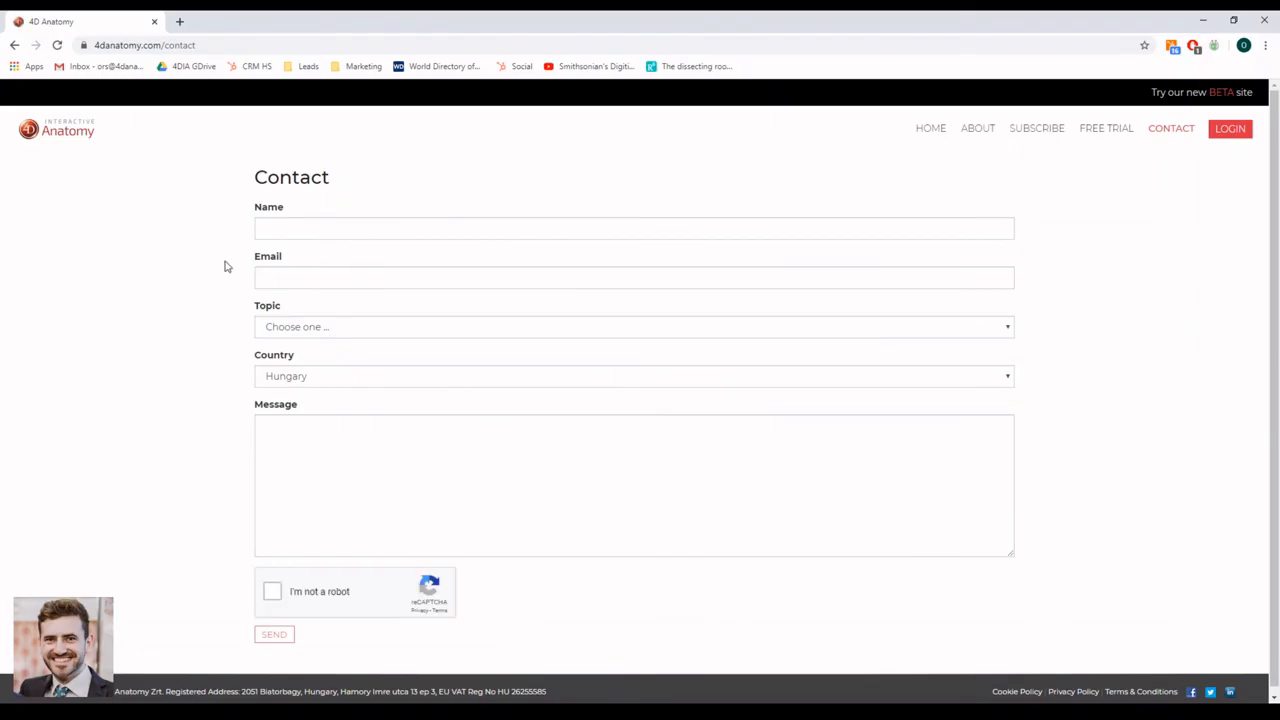